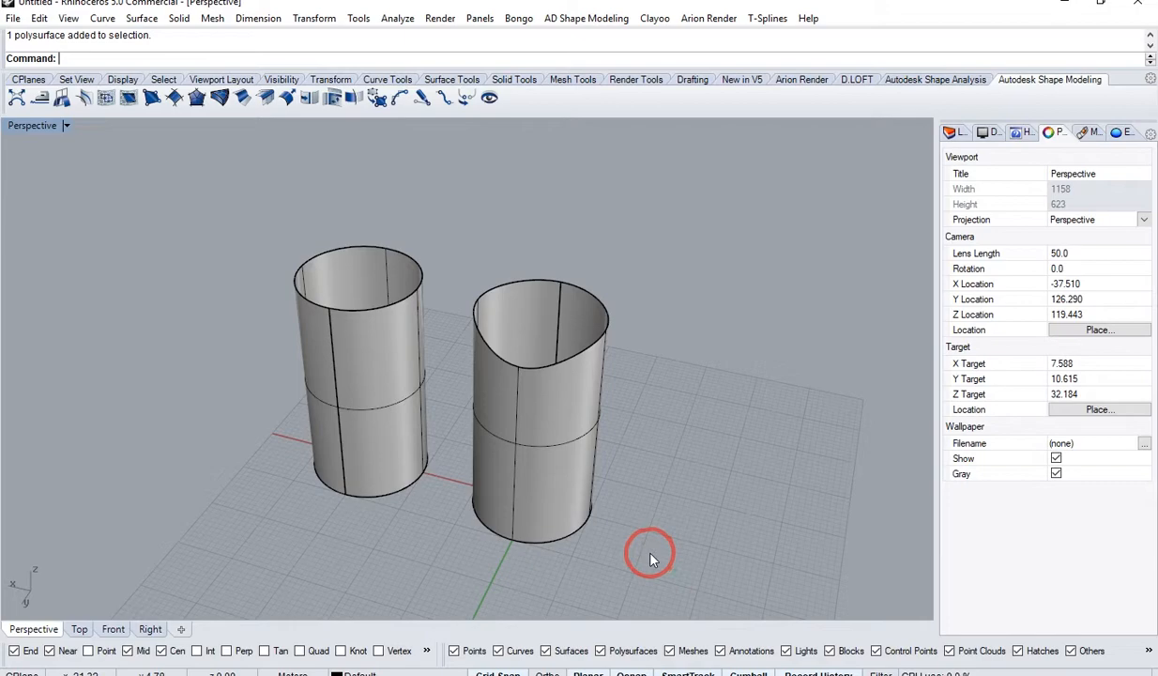
pyautogui.moveTo(573, 371)
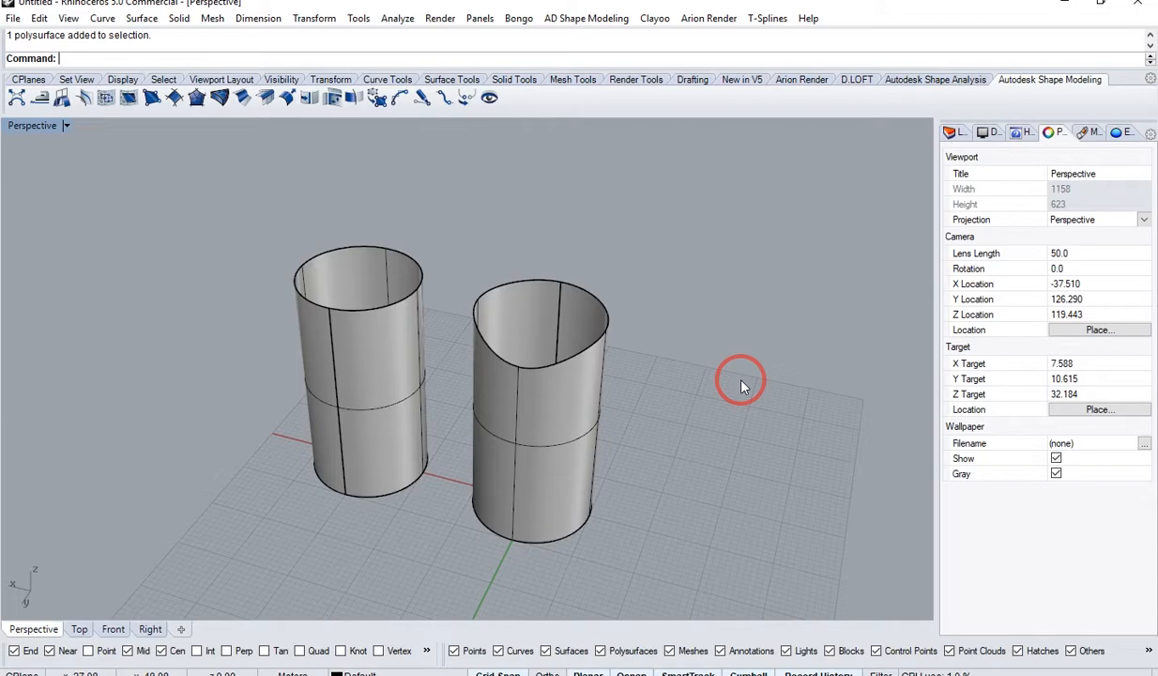
pyautogui.moveTo(737, 388)
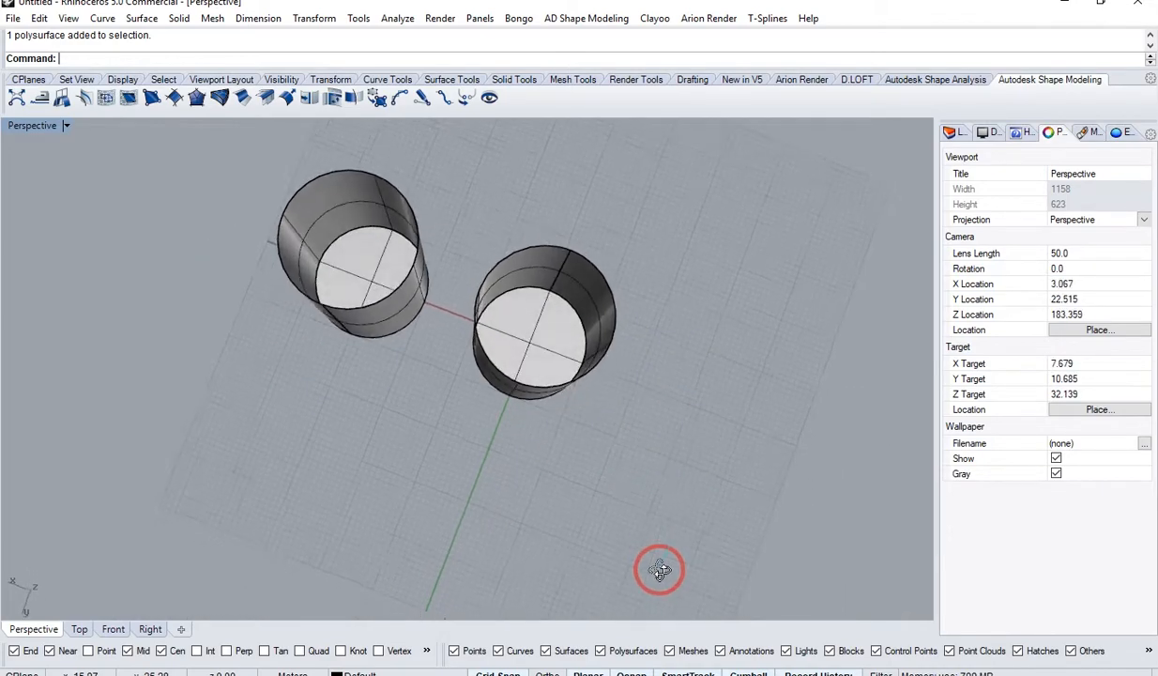
# - Inspect both cylinders, cap the straight left cylinder with Cap, then delete the capped solid
pyautogui.moveTo(660, 570); pyautogui.dragTo(688, 376)
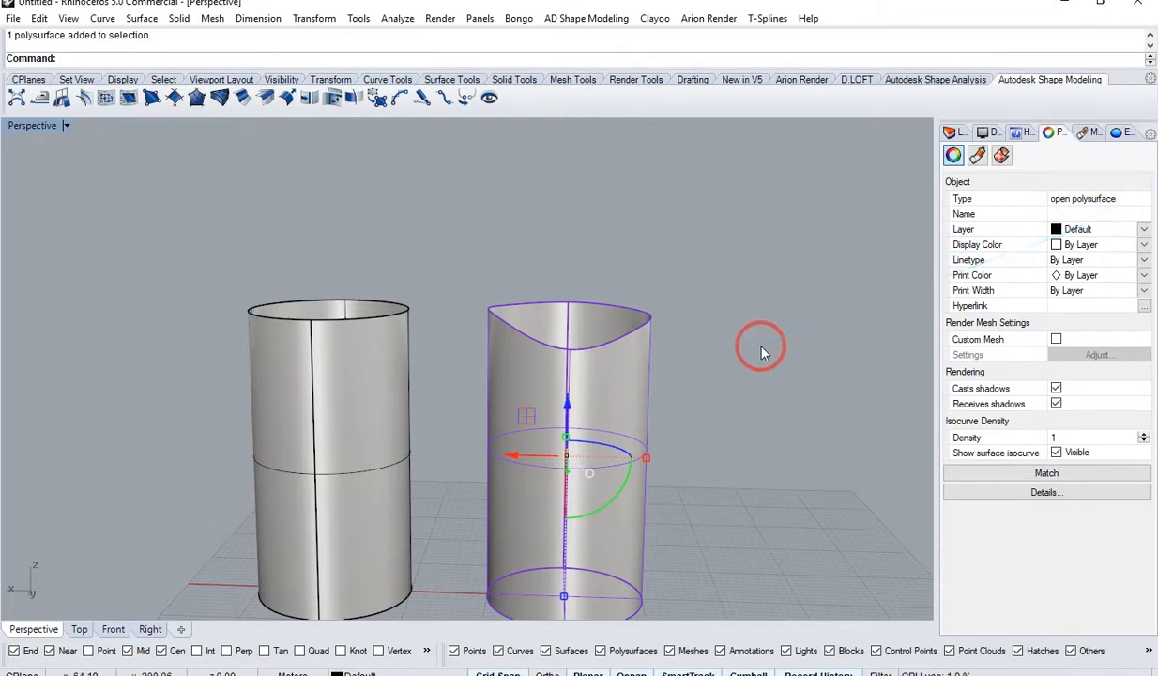
pyautogui.moveTo(760, 352); pyautogui.dragTo(711, 410)
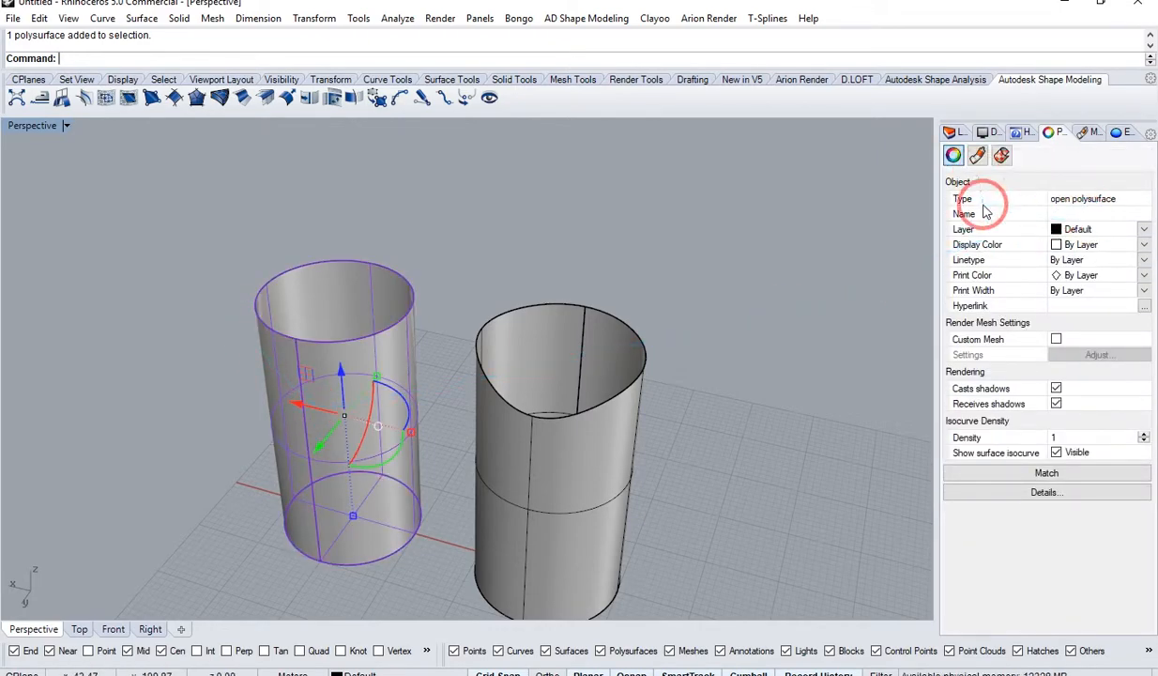
pyautogui.moveTo(810, 304)
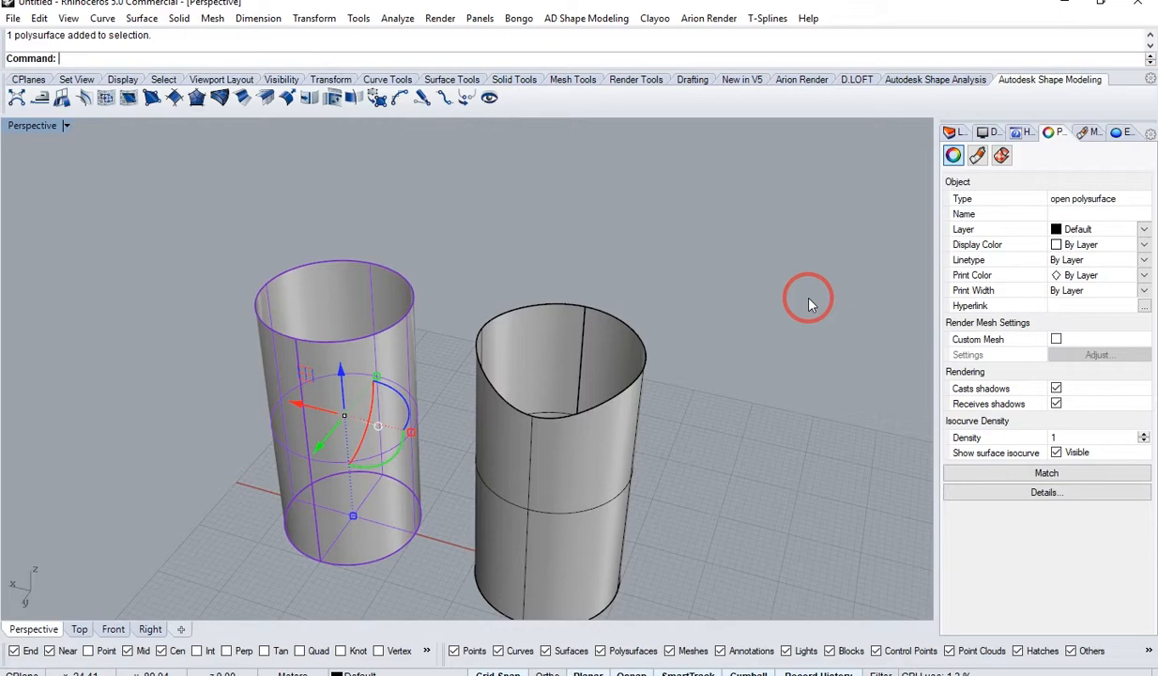
pyautogui.moveTo(793, 321)
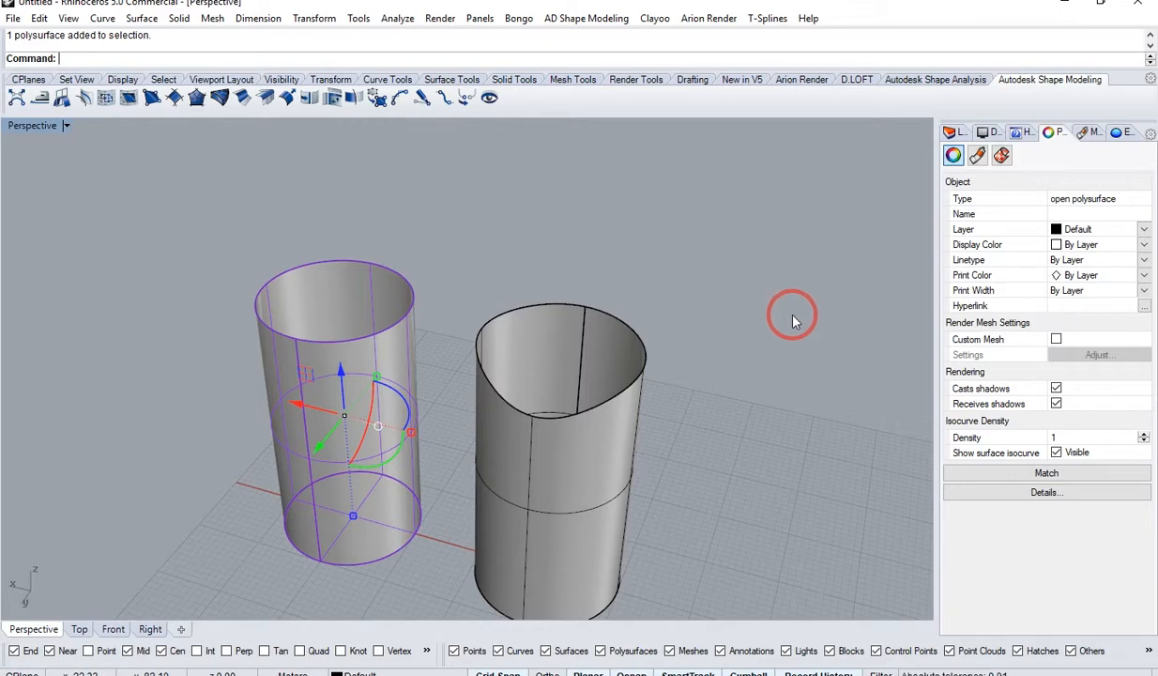
pyautogui.moveTo(791, 316); pyautogui.dragTo(751, 380)
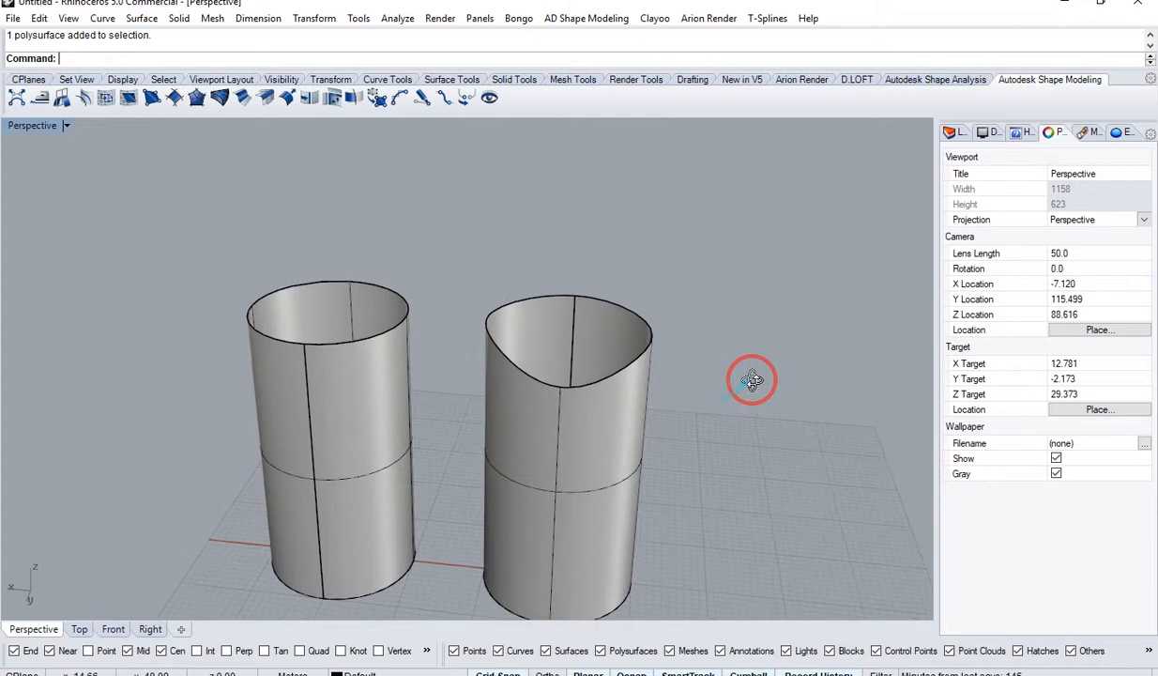
pyautogui.moveTo(751, 380); pyautogui.dragTo(704, 300)
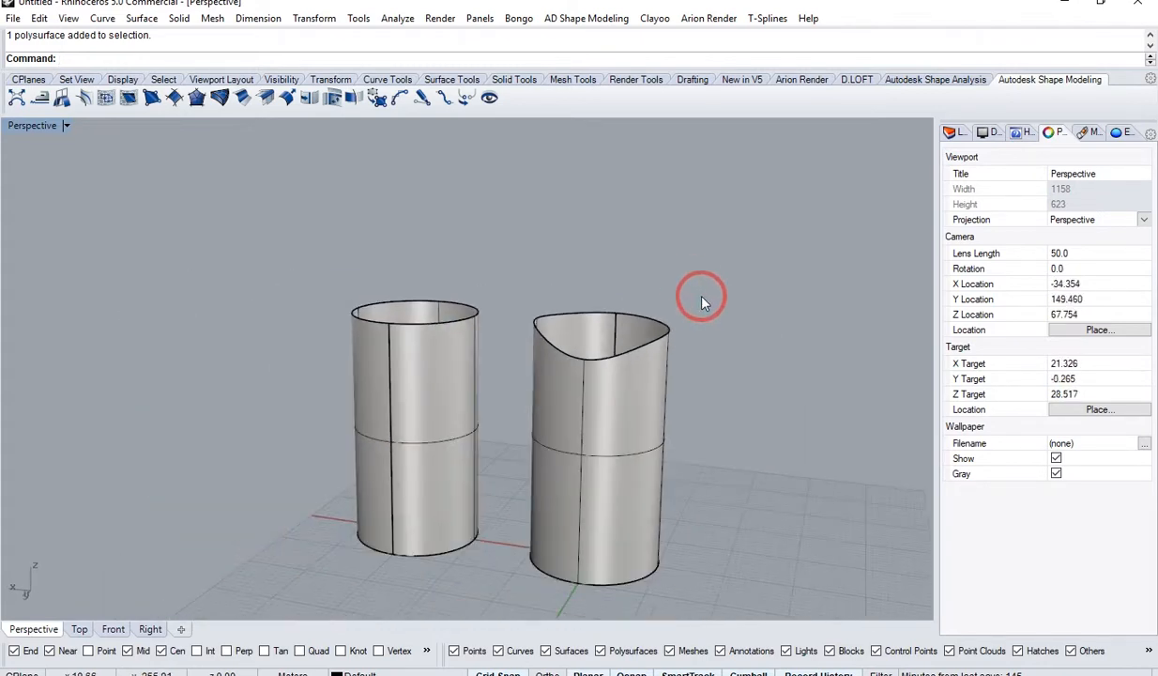
pyautogui.moveTo(704, 298); pyautogui.dragTo(735, 404)
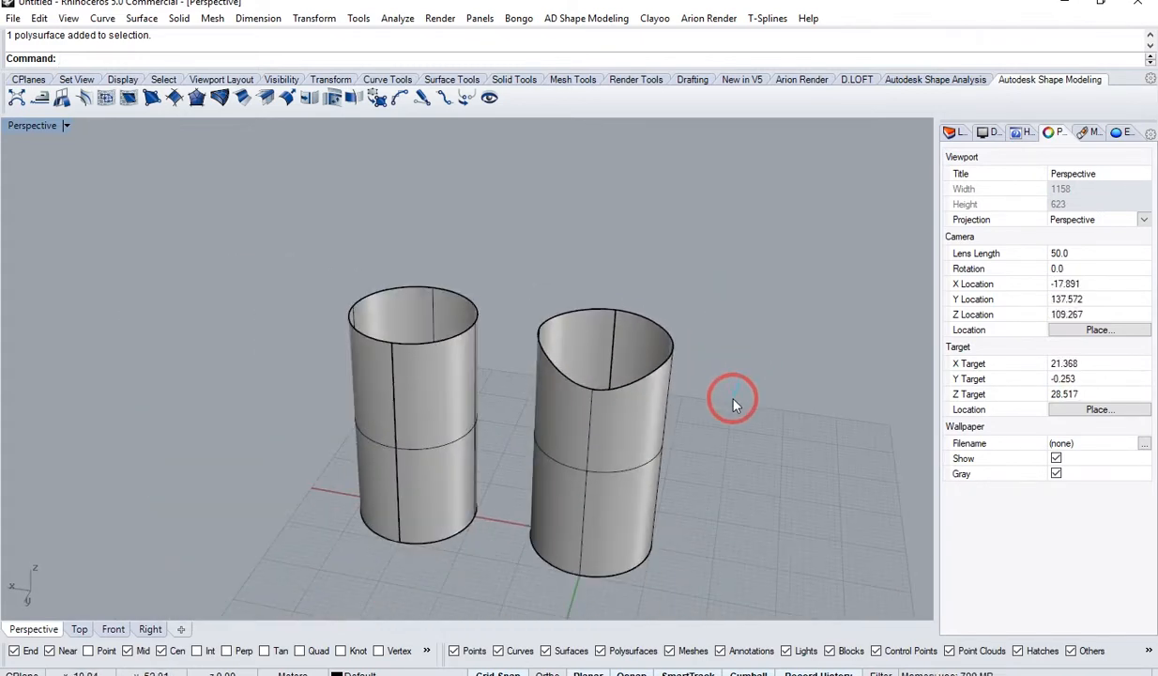
pyautogui.moveTo(735, 404); pyautogui.dragTo(777, 364)
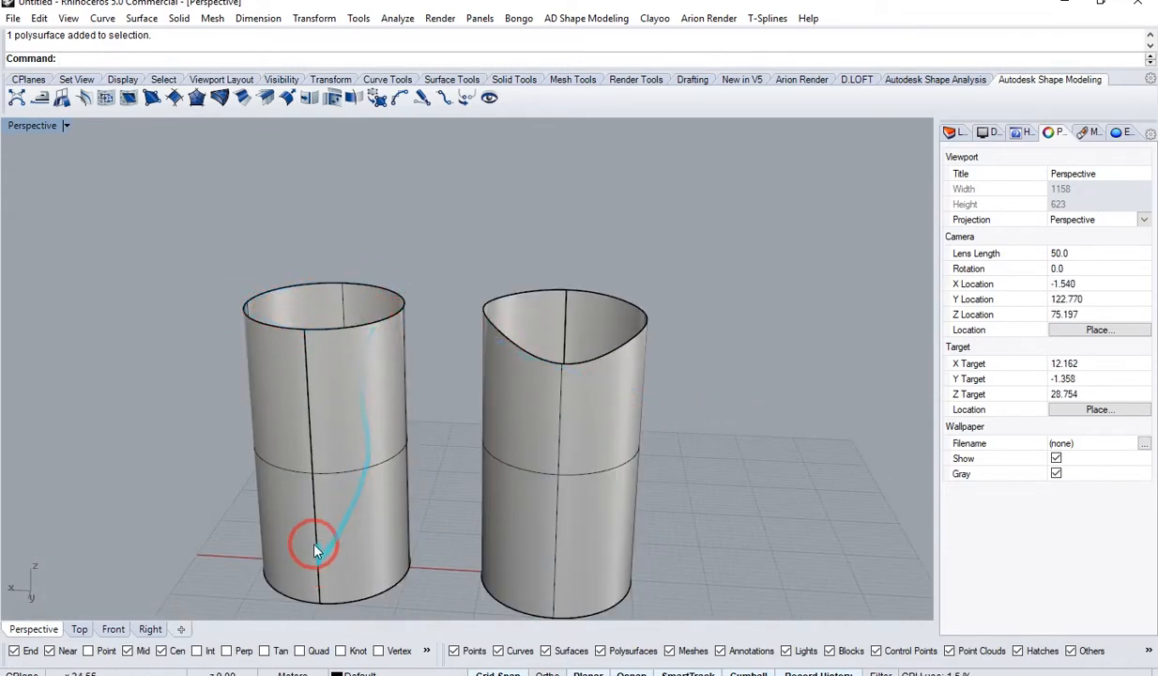
pyautogui.click(319, 549)
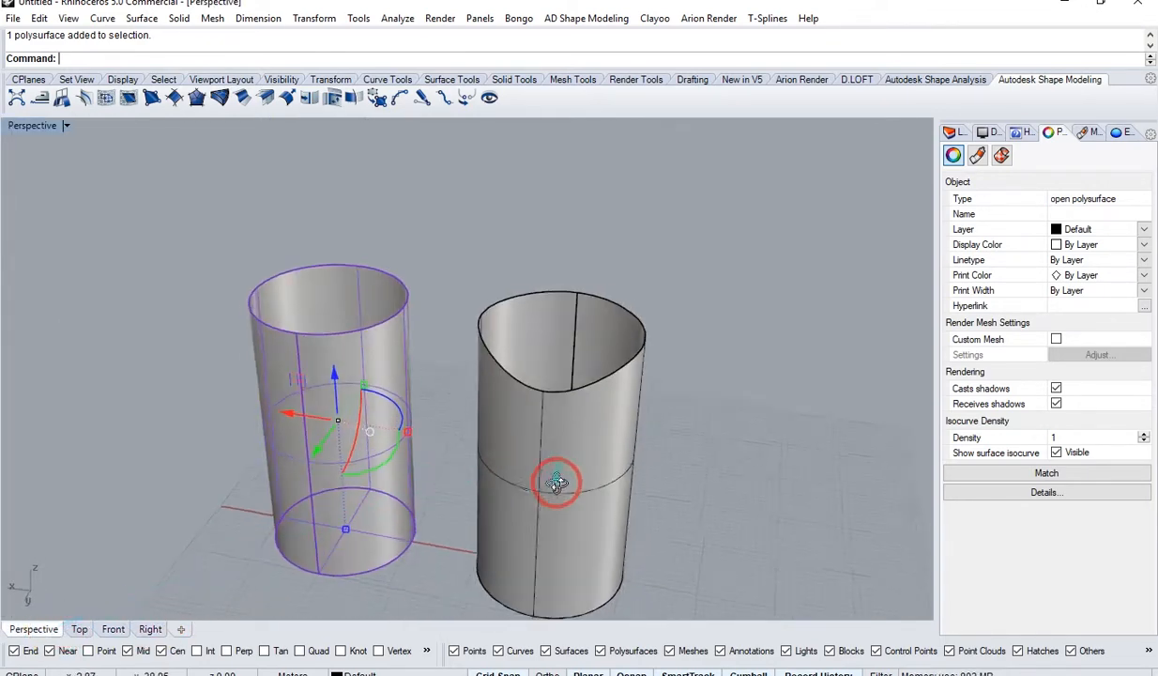
pyautogui.write('Cap')
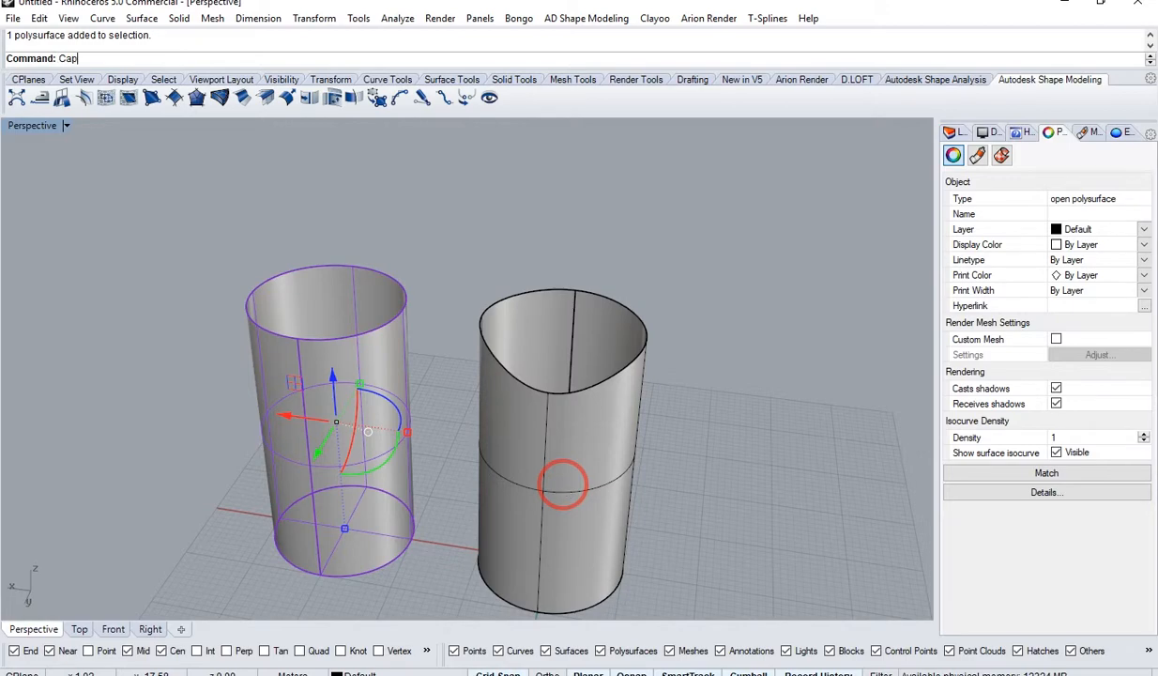
pyautogui.press('Return')
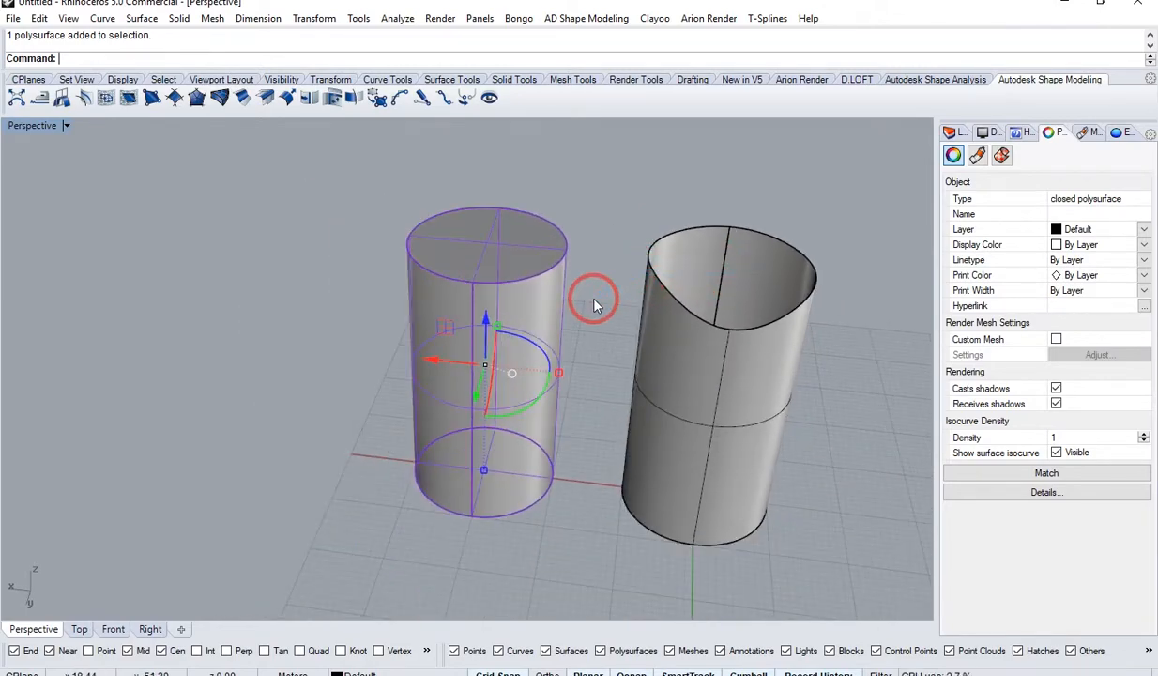
pyautogui.press('Delete')
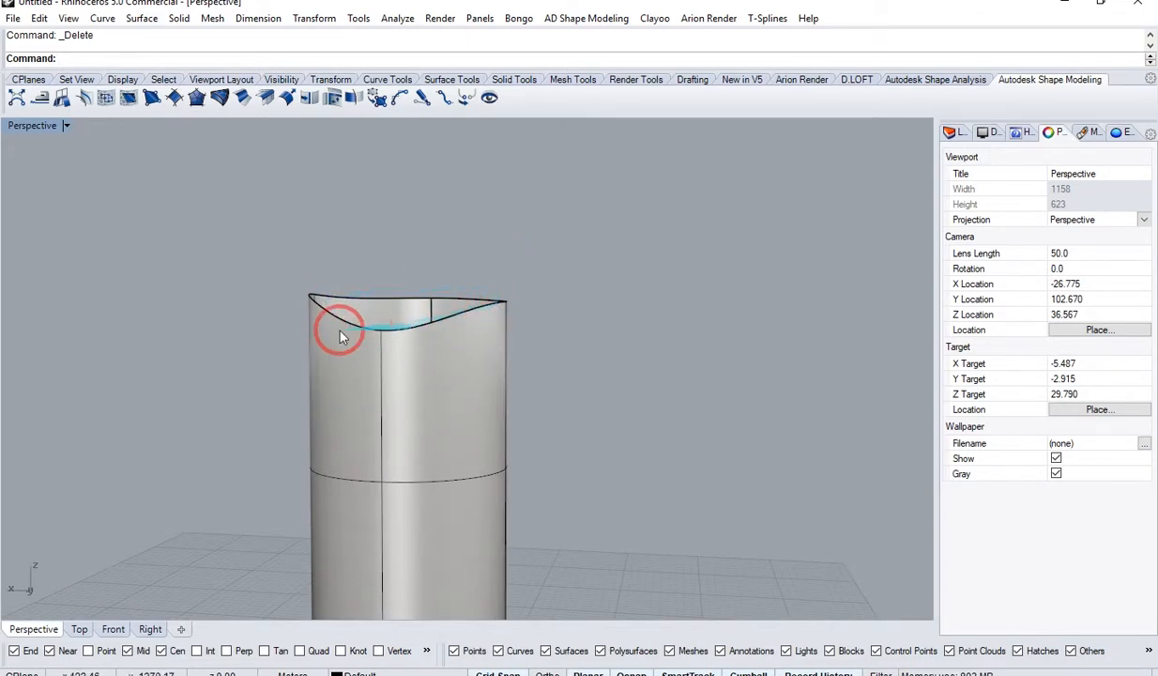
pyautogui.click(423, 376)
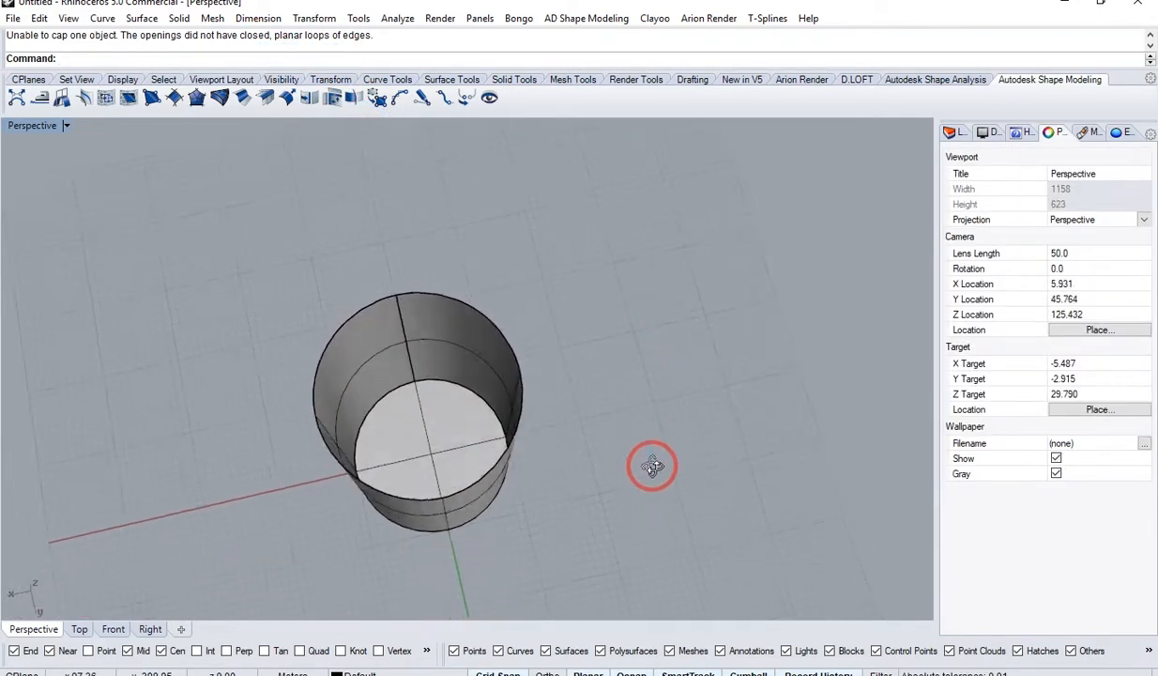
pyautogui.moveTo(651, 466); pyautogui.dragTo(399, 308)
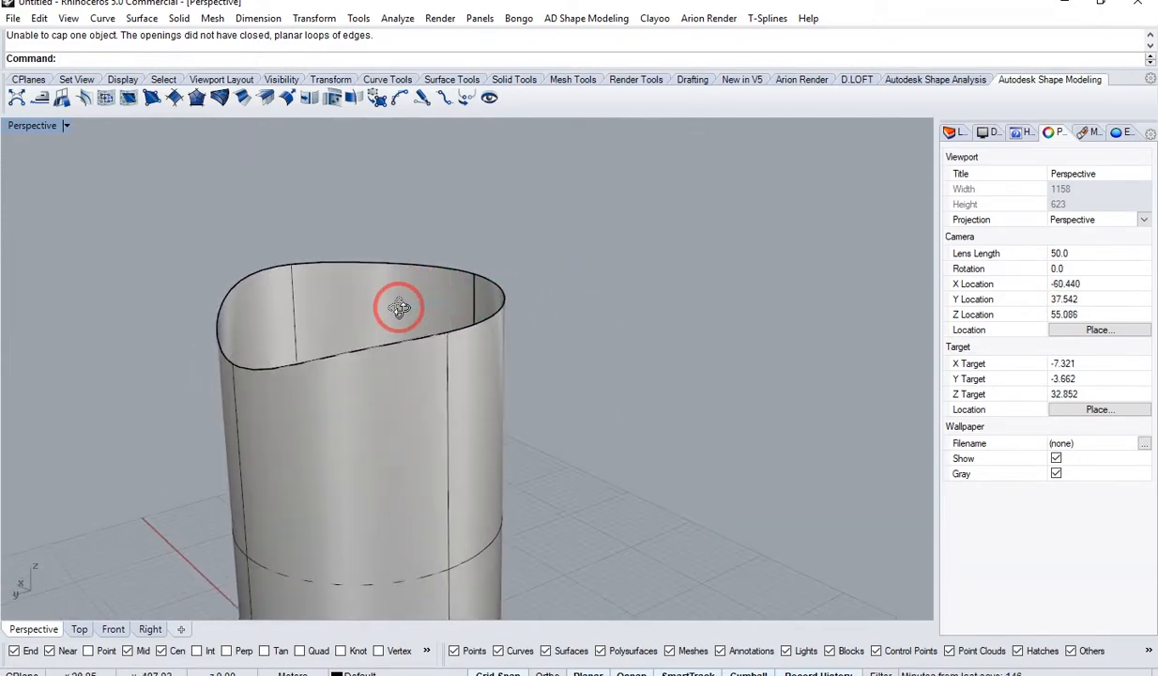
pyautogui.moveTo(399, 308); pyautogui.dragTo(527, 286)
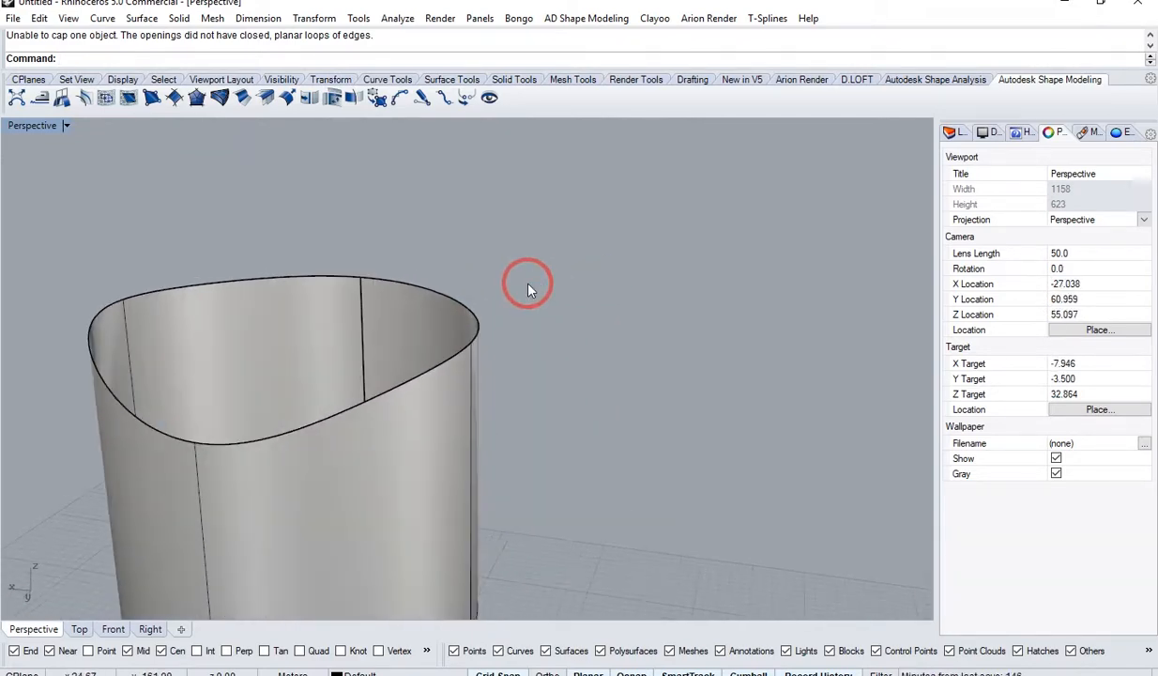
pyautogui.moveTo(527, 284); pyautogui.dragTo(360, 355)
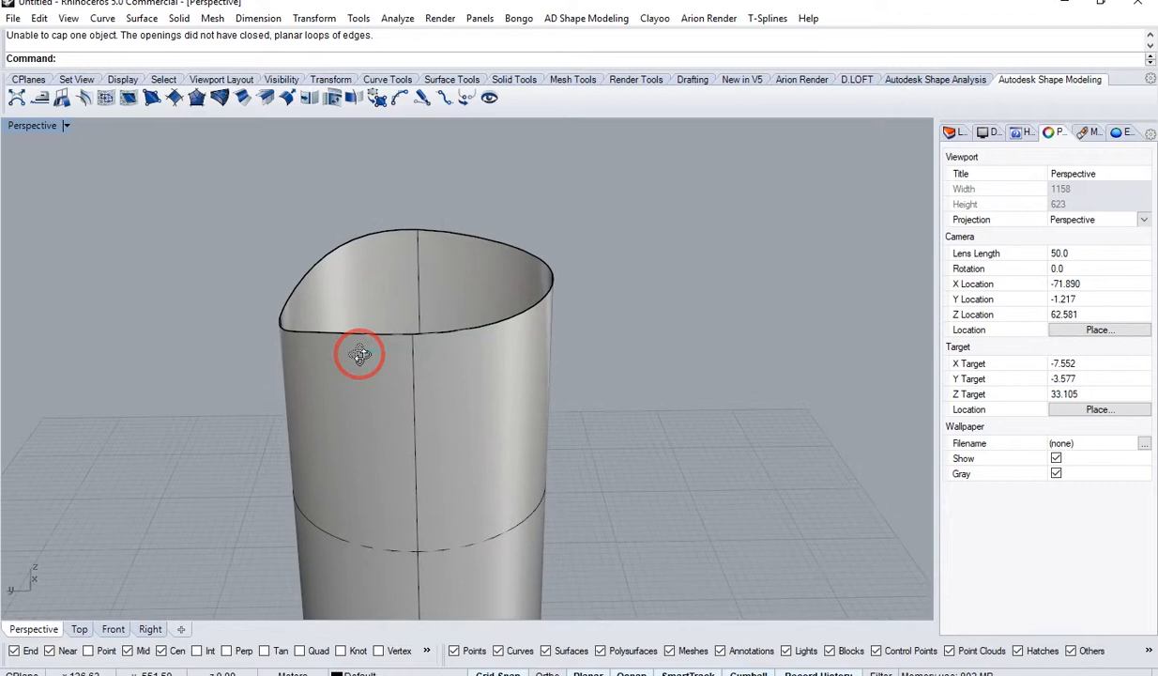
pyautogui.moveTo(359, 355); pyautogui.dragTo(549, 364)
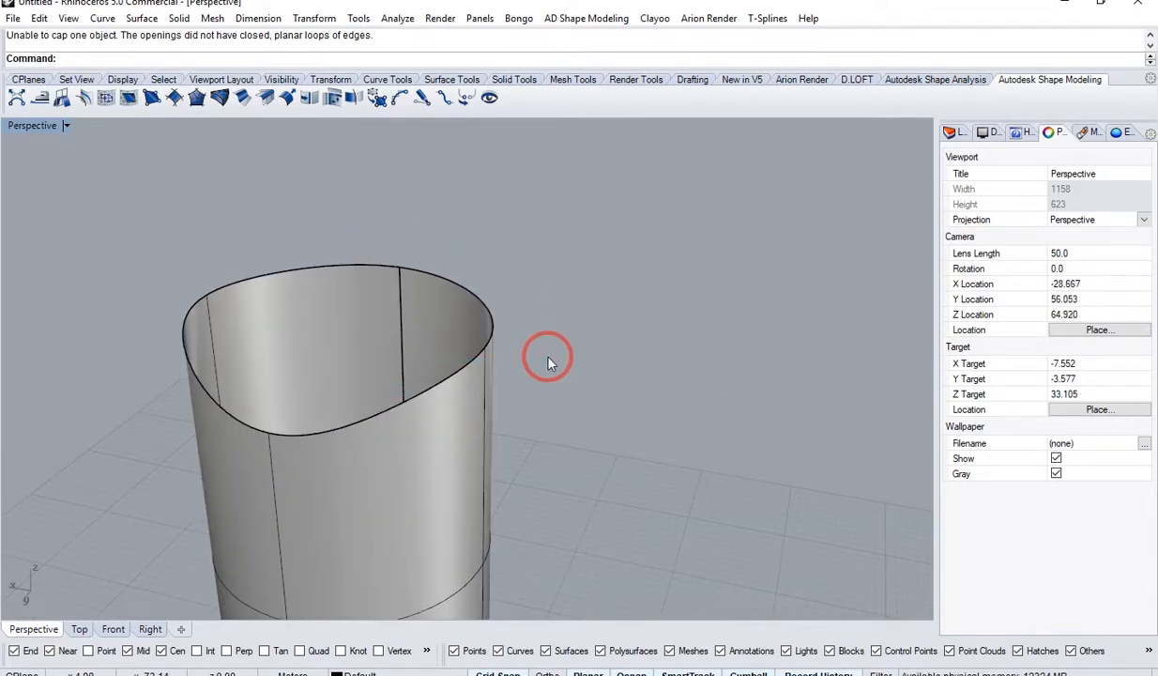
pyautogui.moveTo(549, 364); pyautogui.dragTo(568, 423)
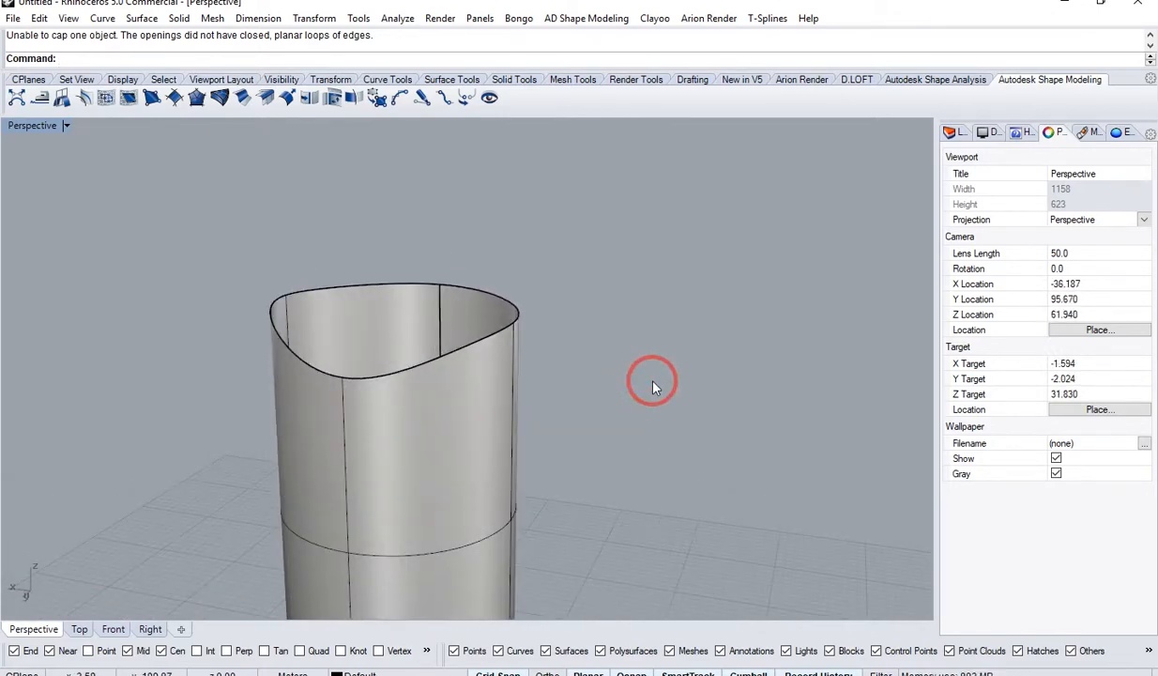
pyautogui.moveTo(654, 387); pyautogui.dragTo(608, 376)
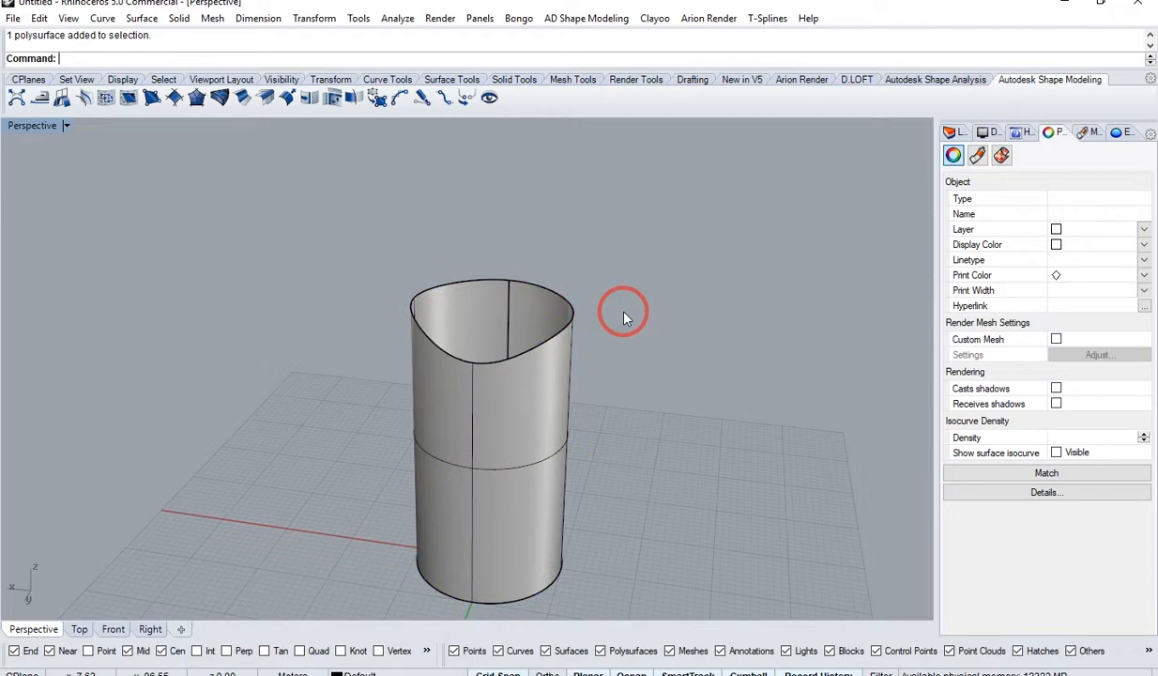
pyautogui.click(488, 441)
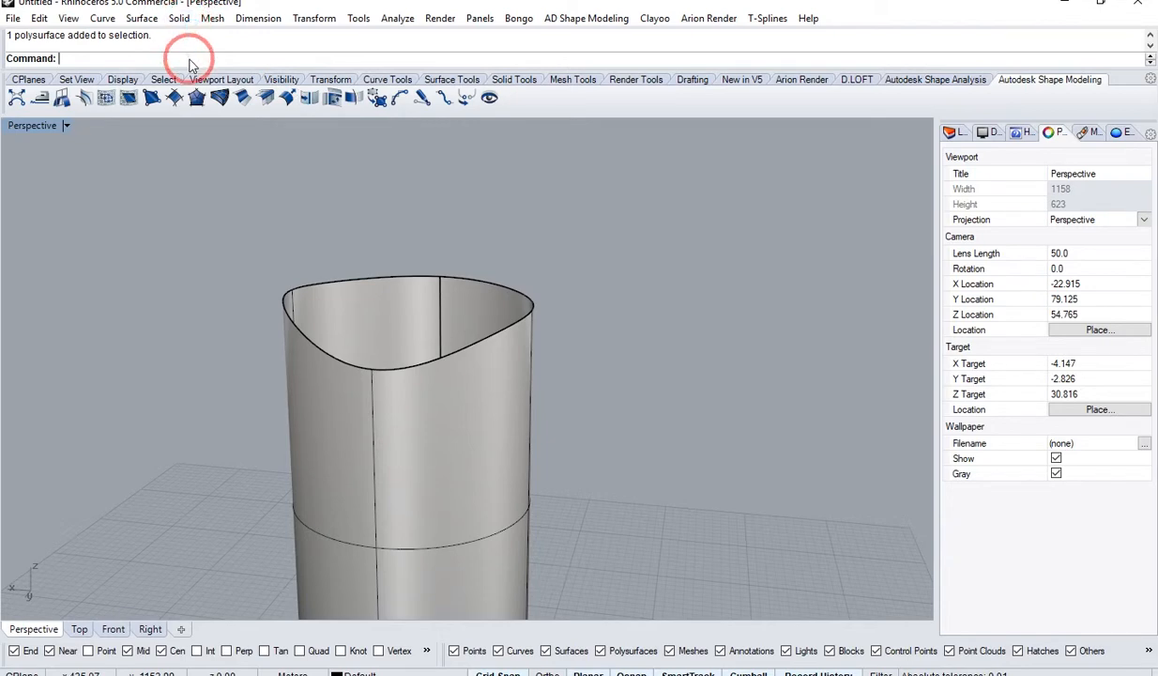
pyautogui.click(178, 18)
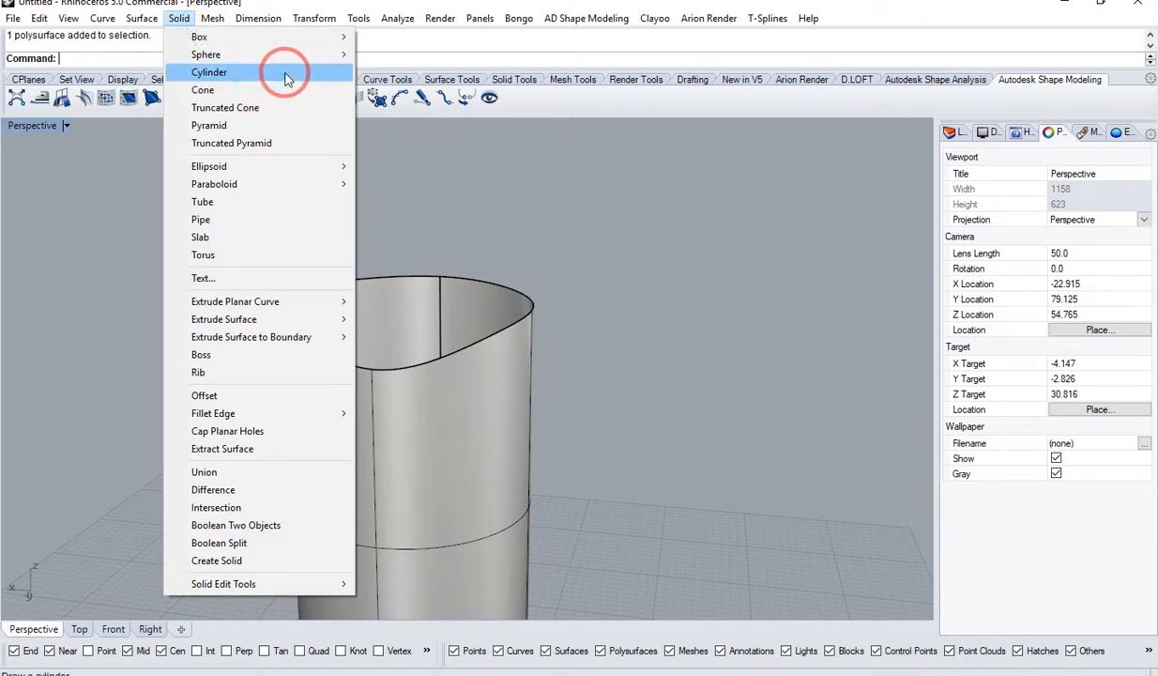
pyautogui.moveTo(206, 54)
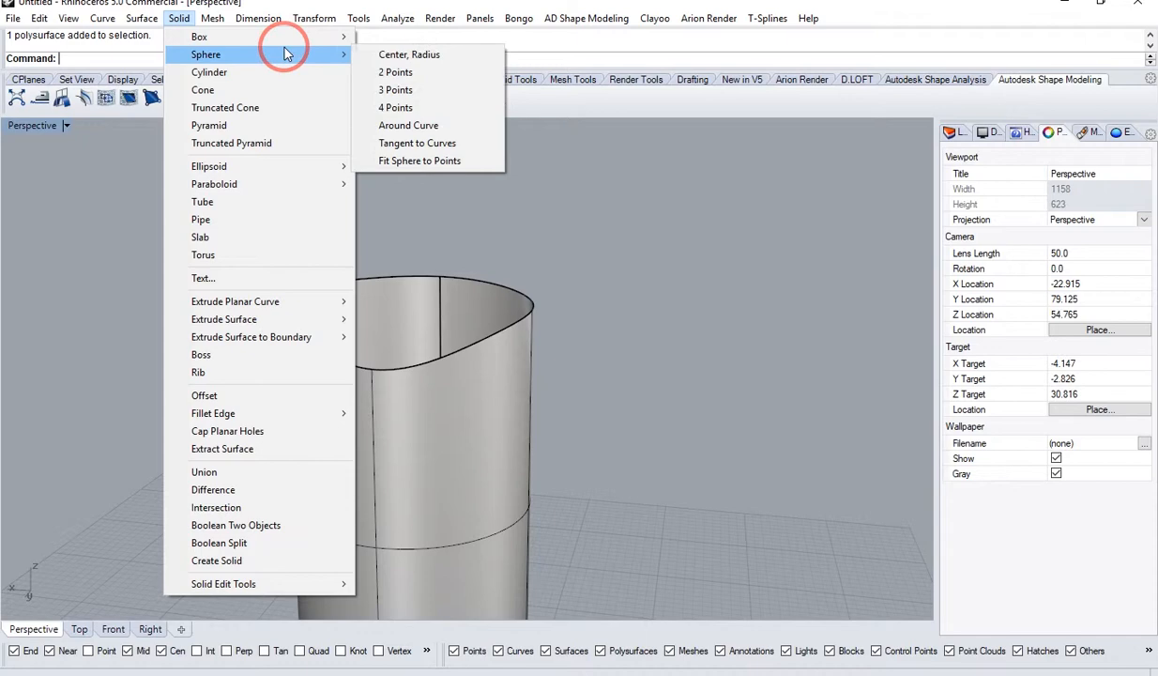
pyautogui.click(395, 71)
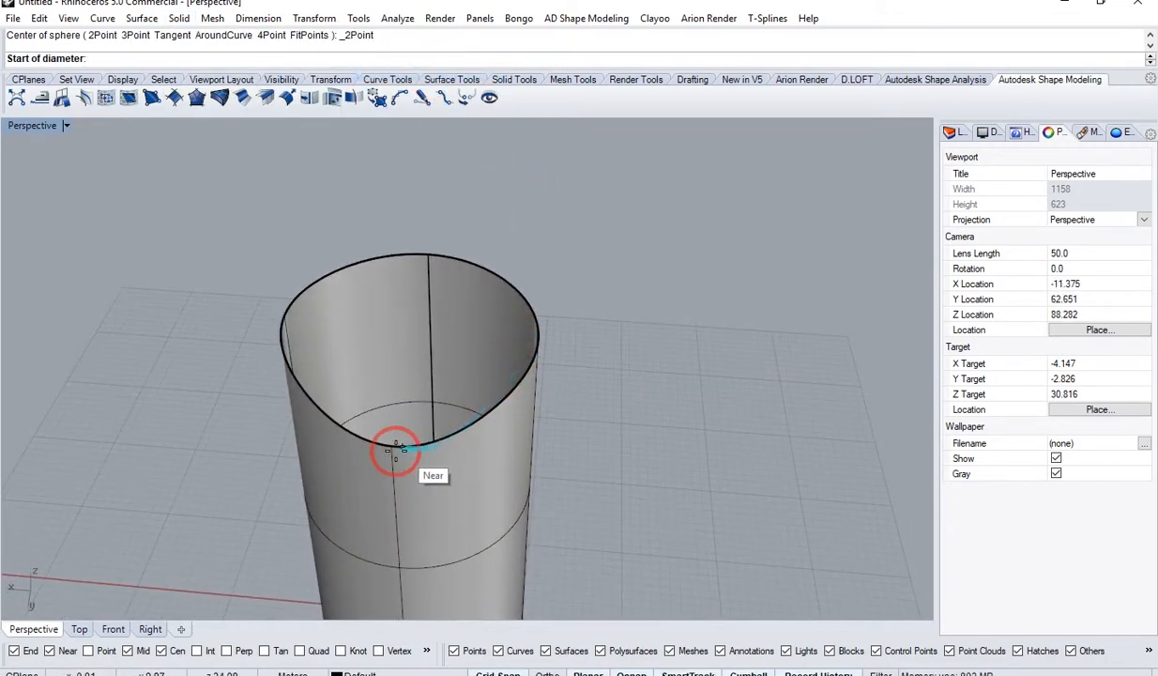
pyautogui.click(397, 448)
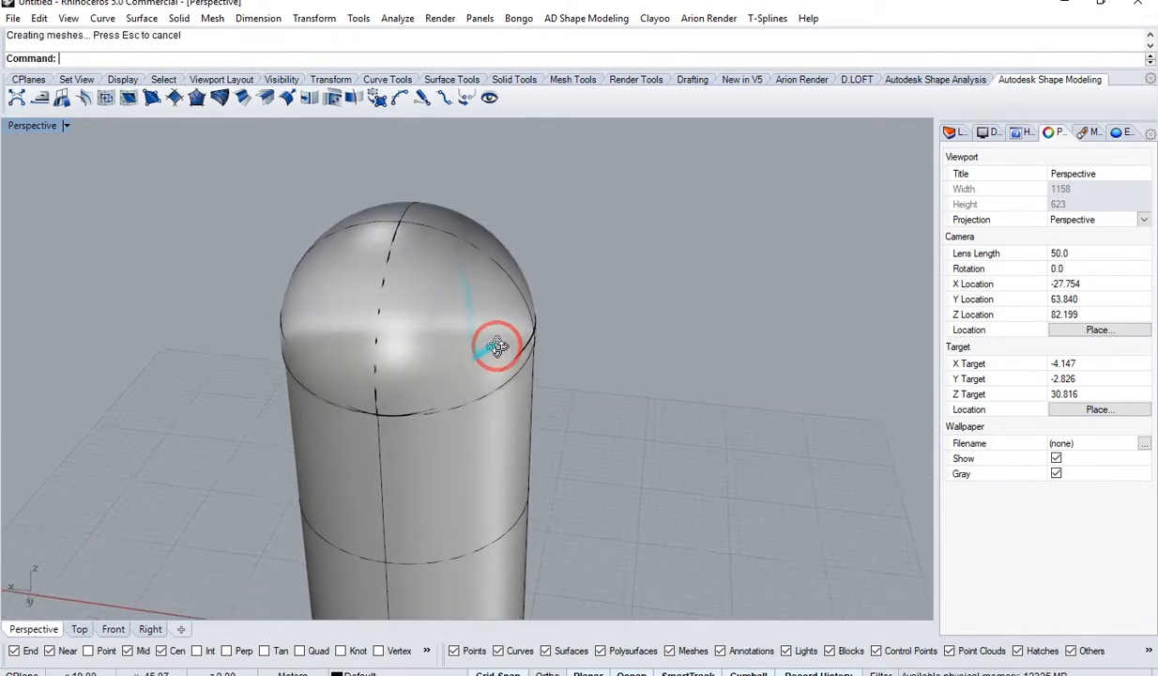
pyautogui.click(497, 345)
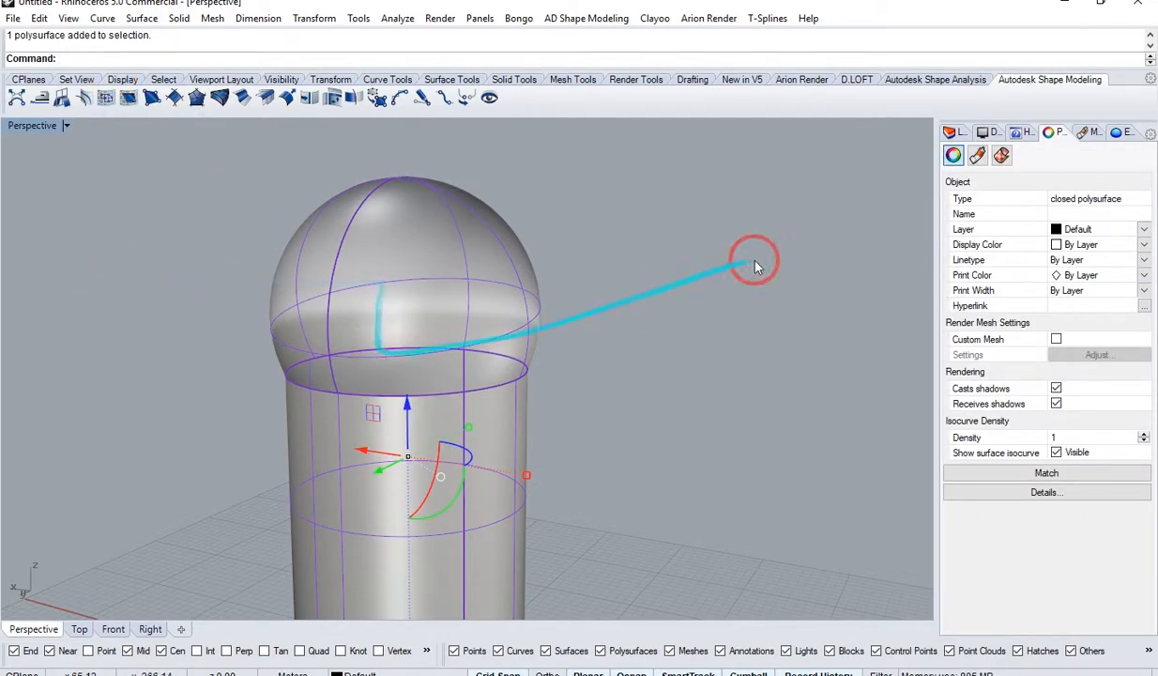
pyautogui.moveTo(756, 258); pyautogui.dragTo(507, 352)
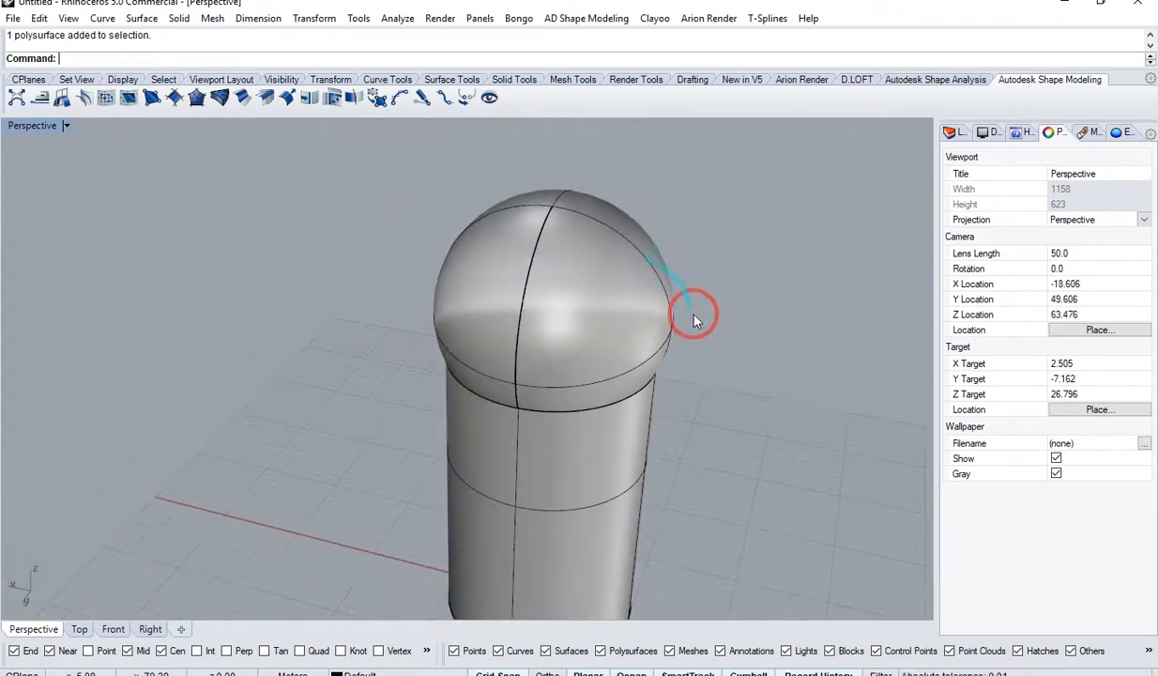
pyautogui.press('ctrl+z')
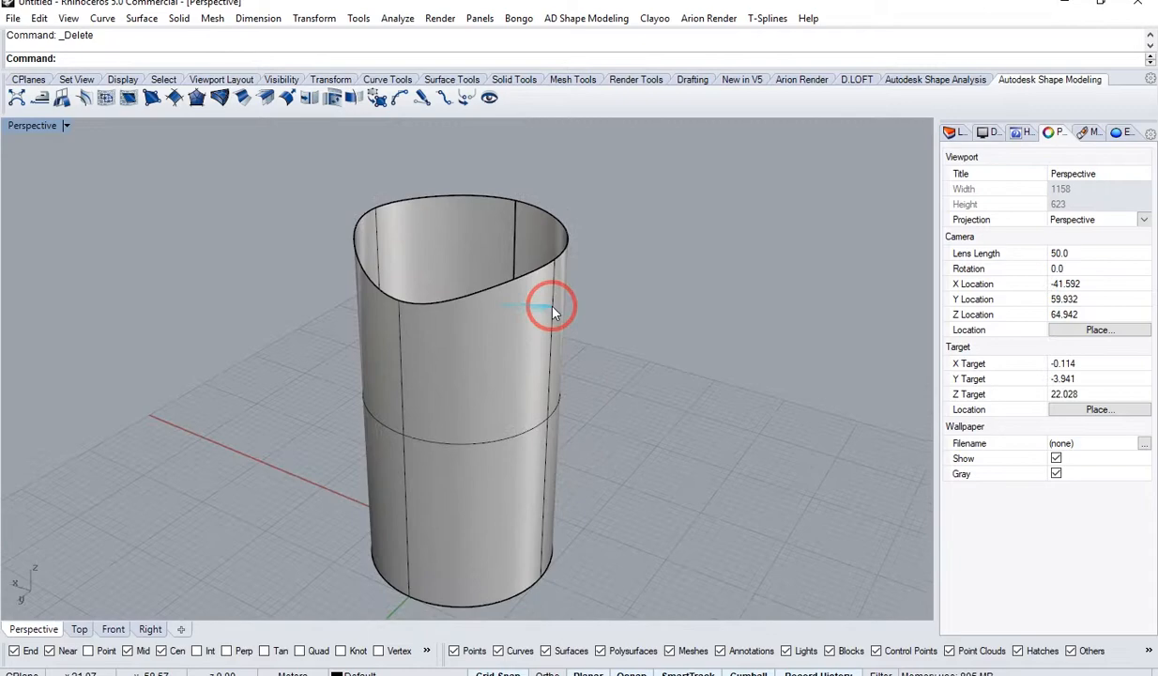
pyautogui.moveTo(554, 308); pyautogui.dragTo(448, 184)
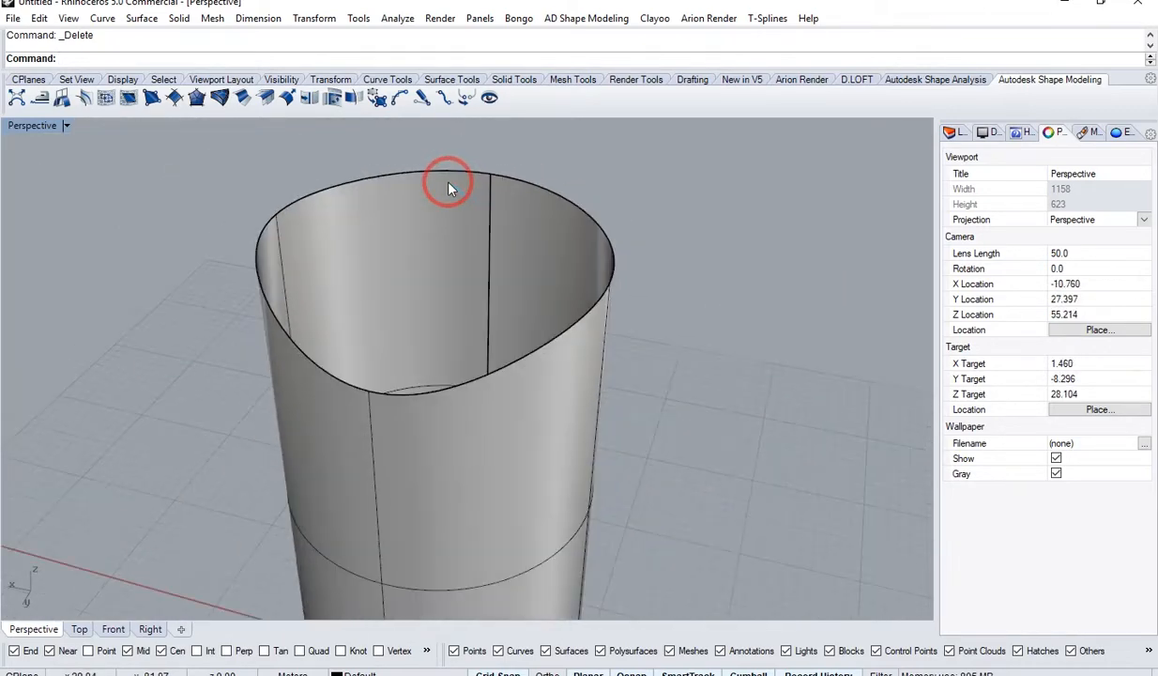
pyautogui.click(474, 277)
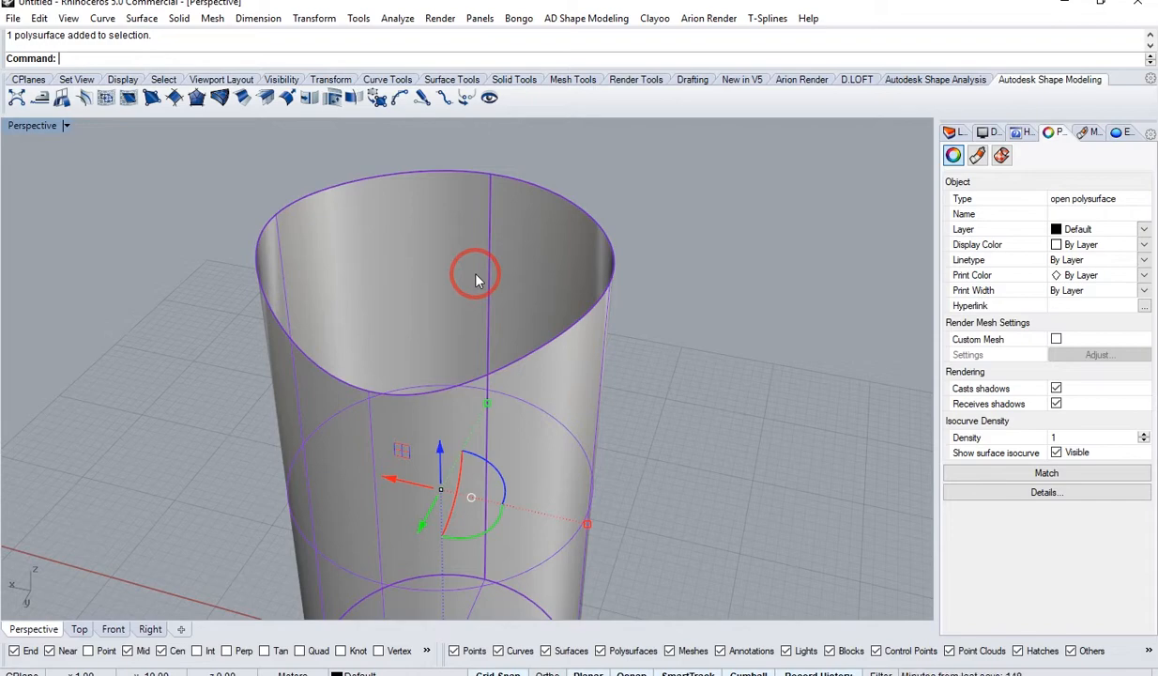
pyautogui.write('DupBorder')
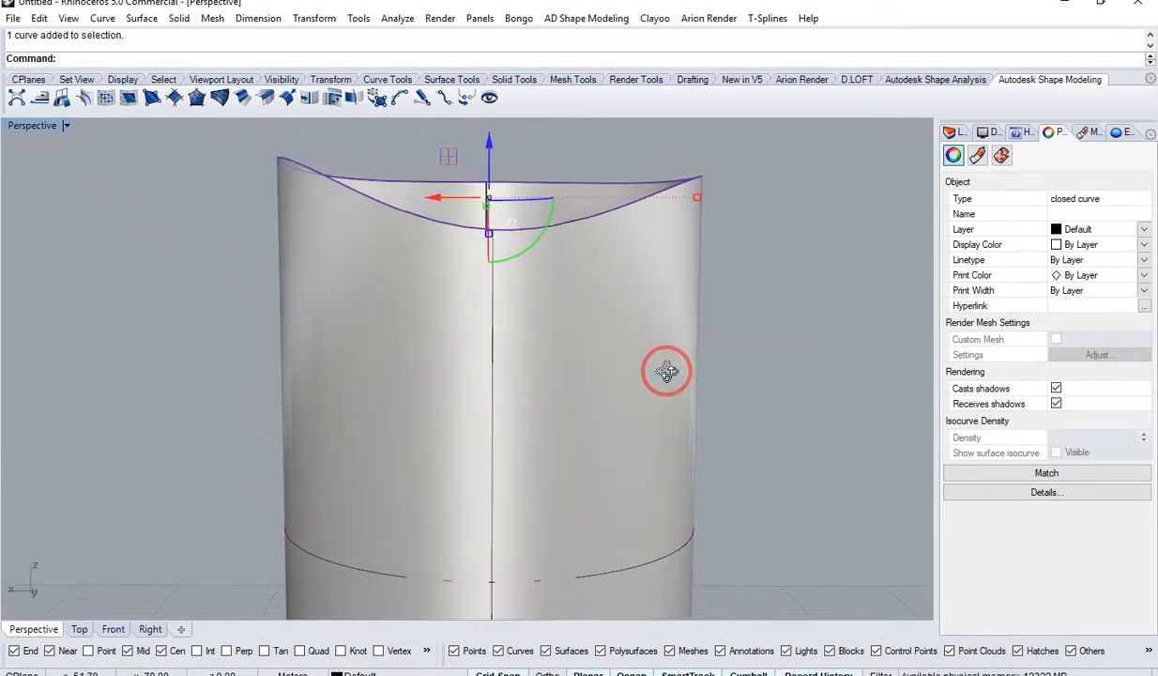
pyautogui.moveTo(667, 371); pyautogui.dragTo(487, 407)
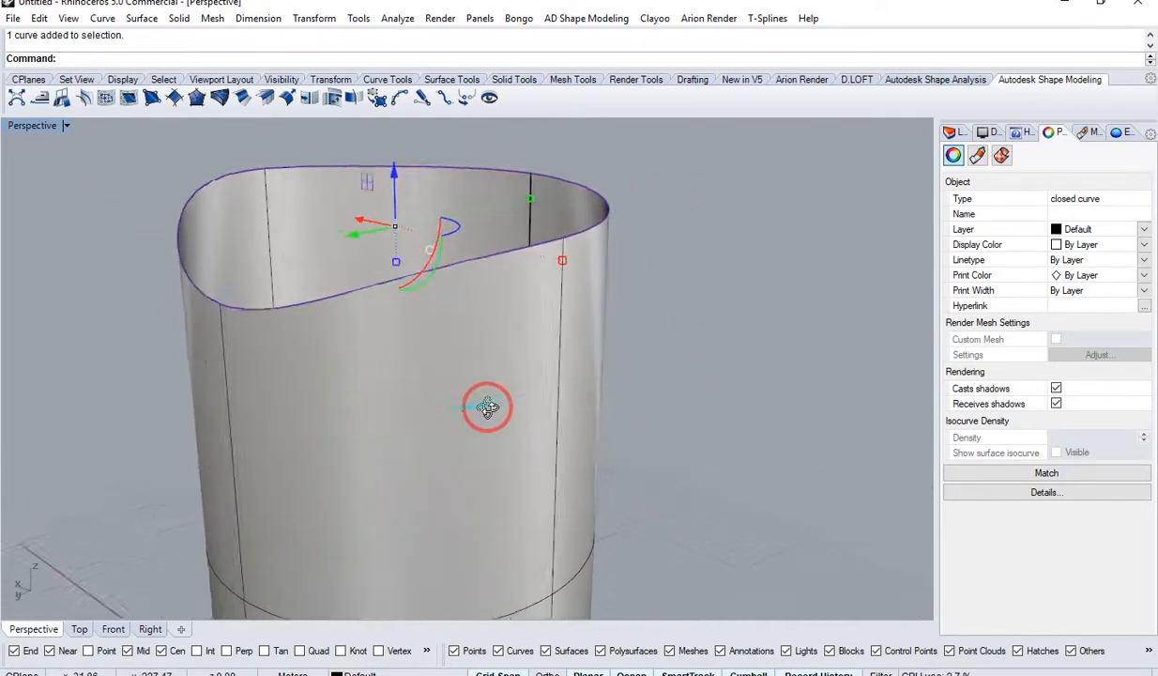
pyautogui.moveTo(486, 407); pyautogui.dragTo(422, 338)
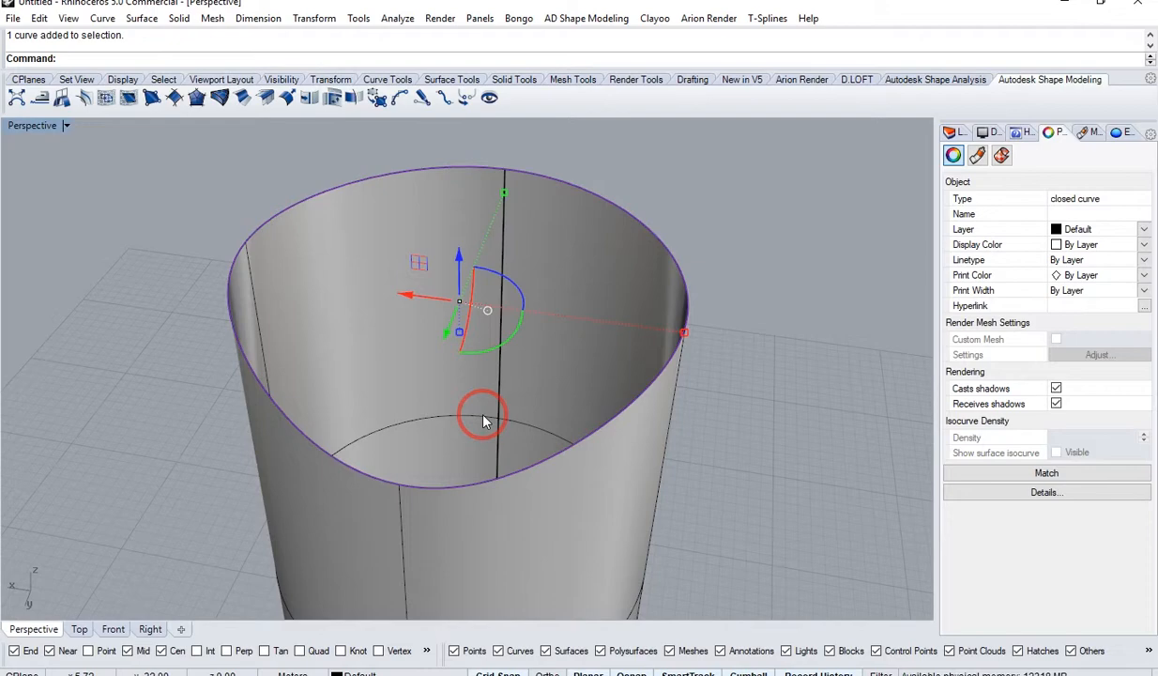
pyautogui.moveTo(682, 489)
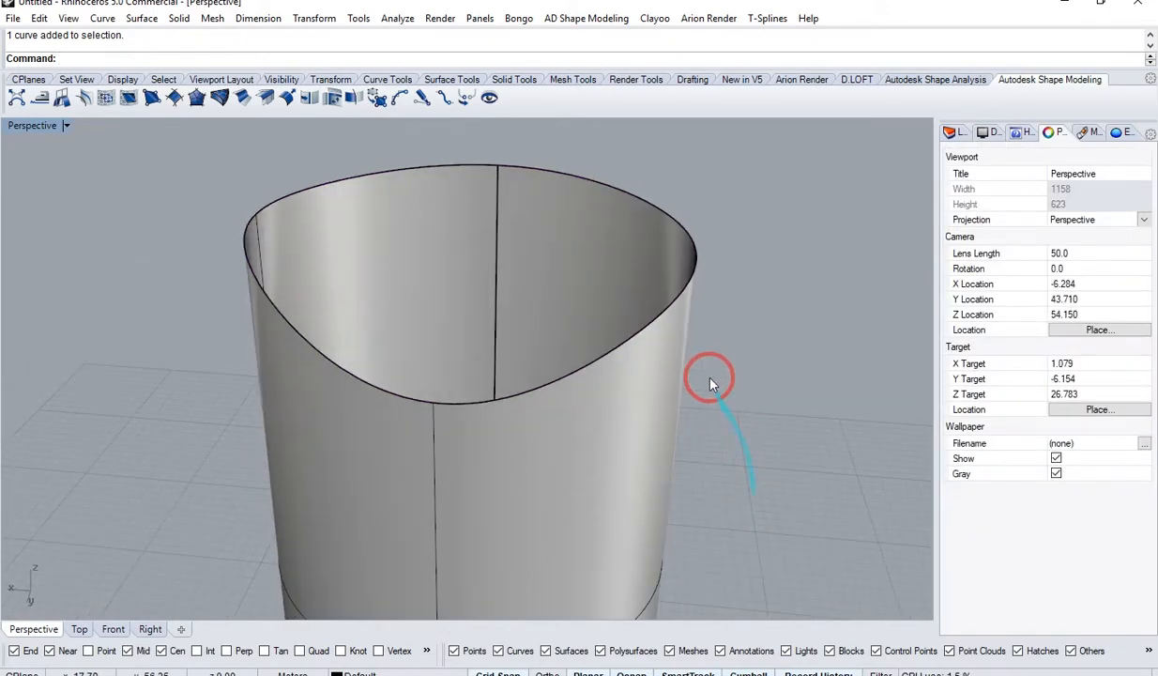
# - Place a point at the wavy top edge's center and lift it above the rim in Front view
pyautogui.moveTo(708, 380); pyautogui.dragTo(85, 52)
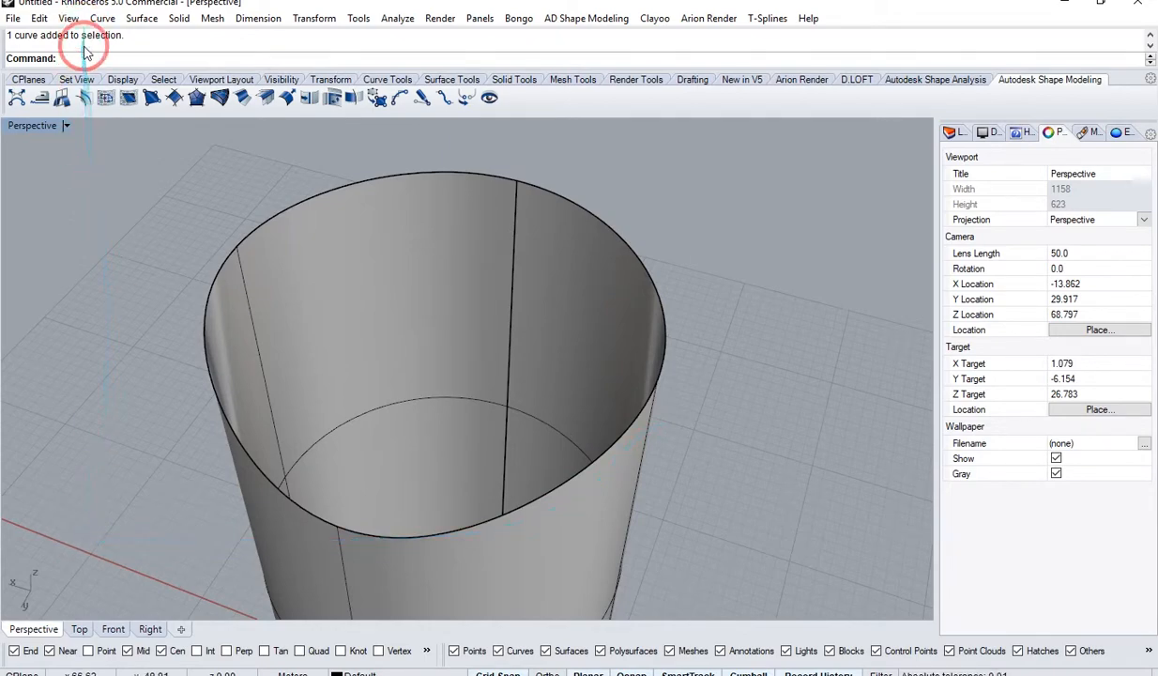
pyautogui.write('PointsOn')
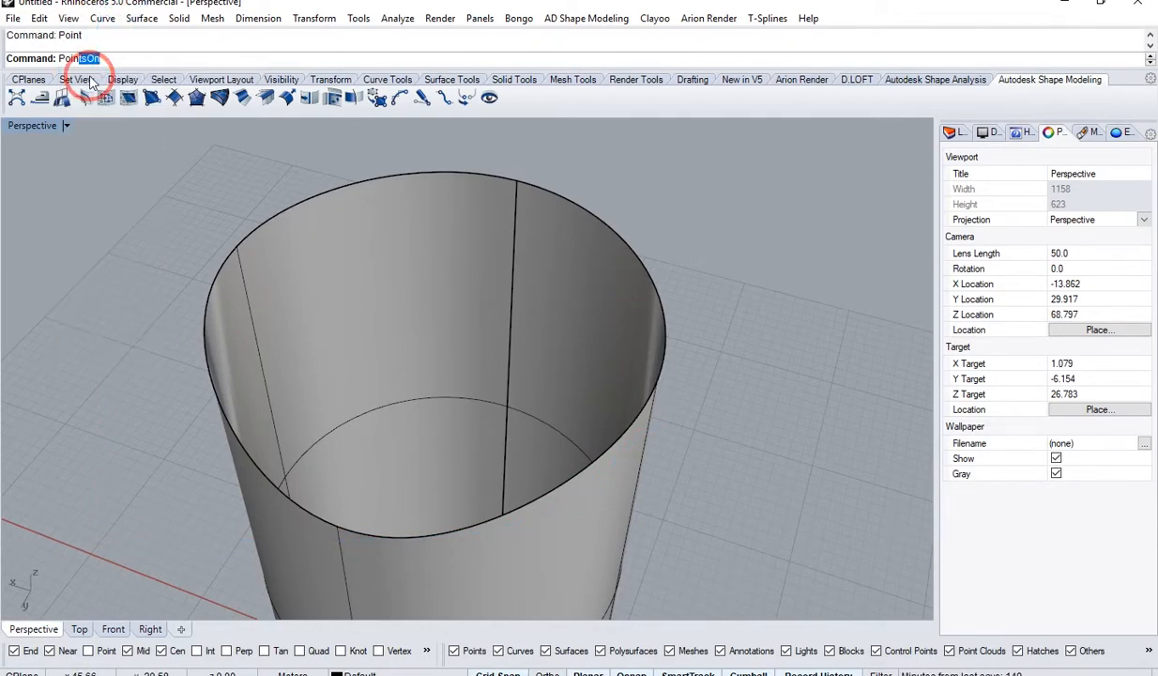
pyautogui.click(511, 178)
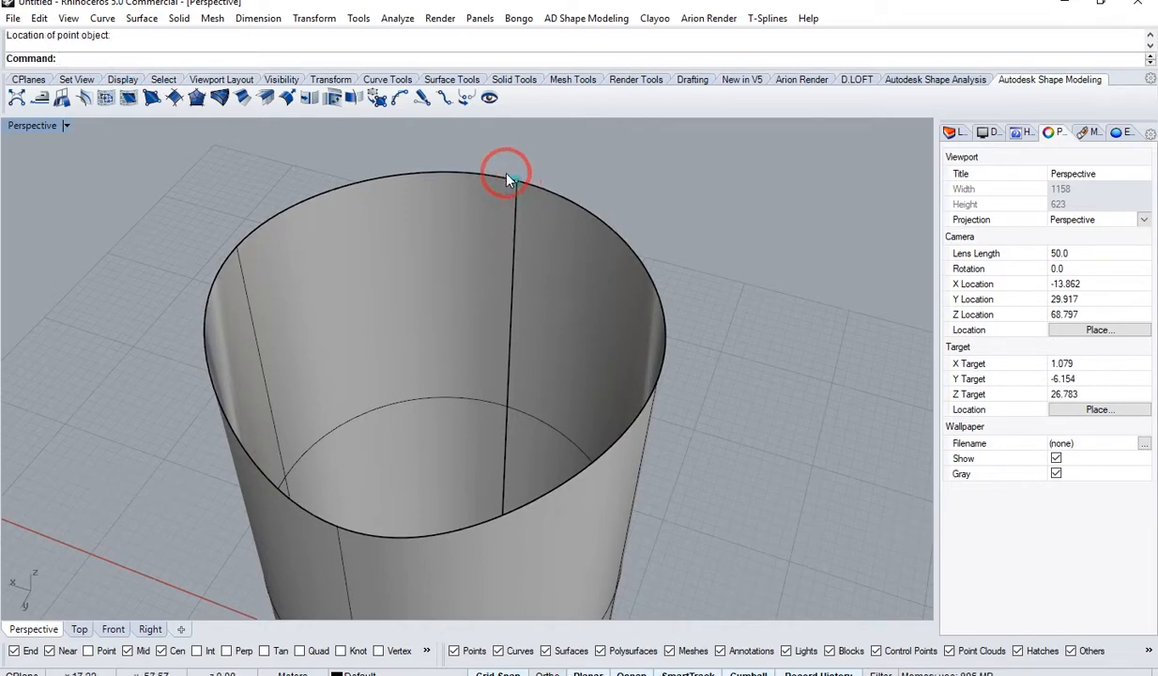
pyautogui.click(507, 175)
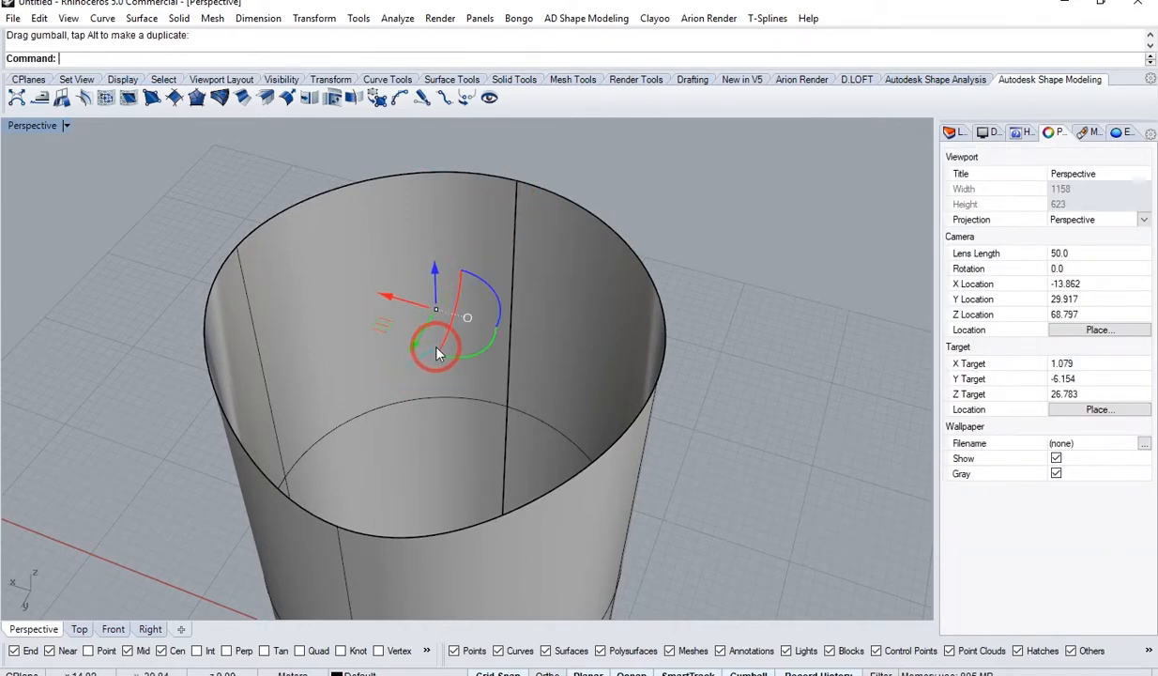
pyautogui.click(79, 629)
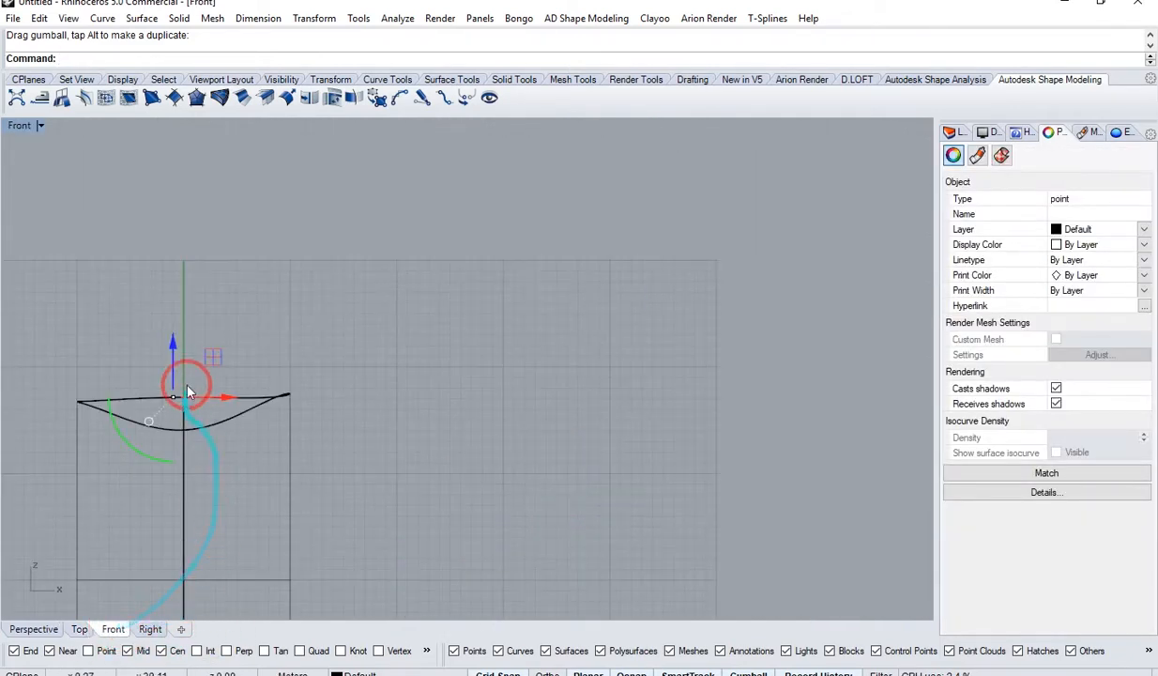
pyautogui.click(32, 629)
pyautogui.write('Line')
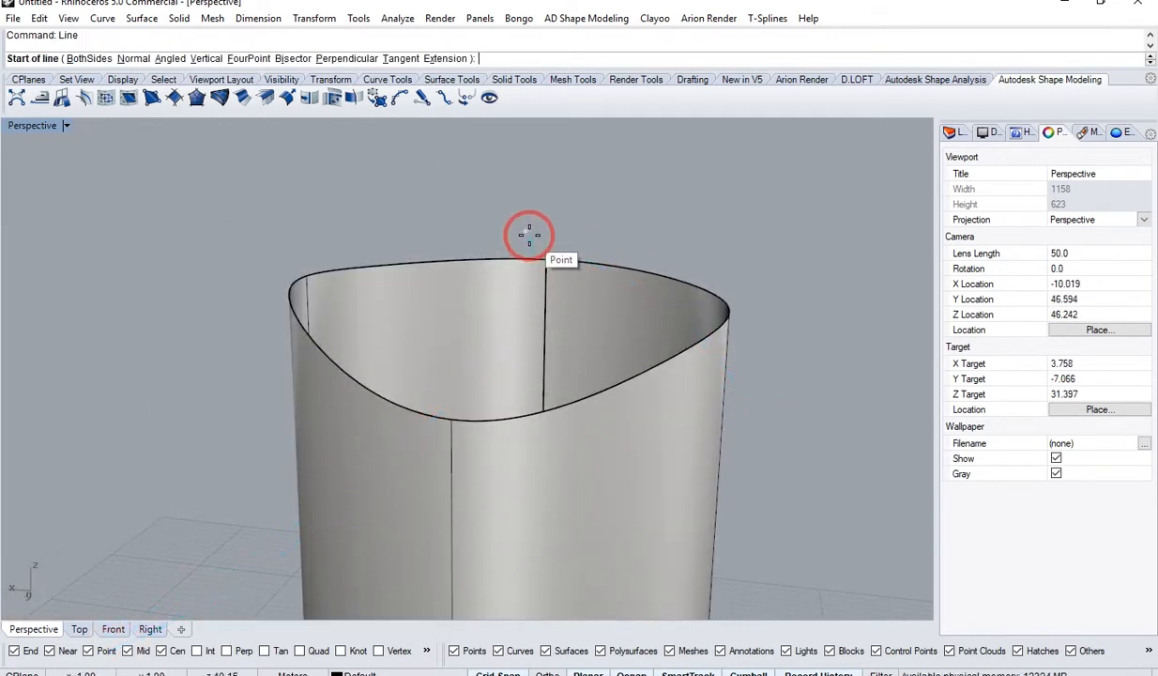
# - Start a straight line at the raised point, running down to the wavy top edge
pyautogui.click(529, 235)
pyautogui.write('RailRevolve')
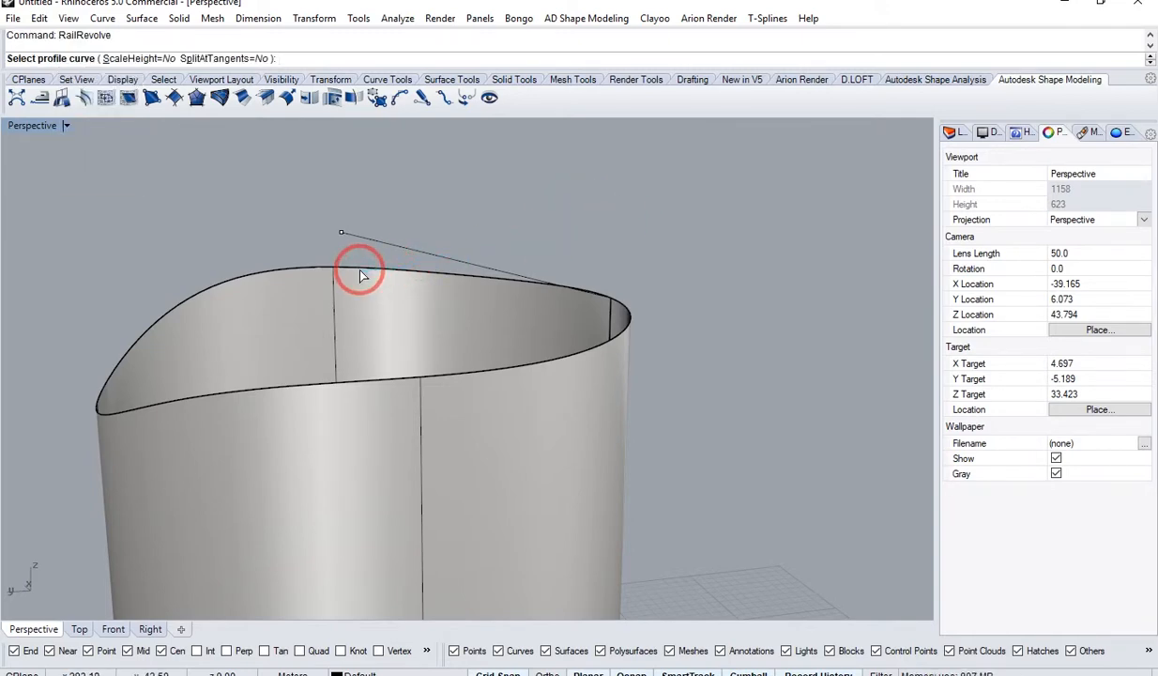
# - RailRevolve the line along the wavy top edge, axis down from the point, into a peaked cap
pyautogui.click(358, 273)
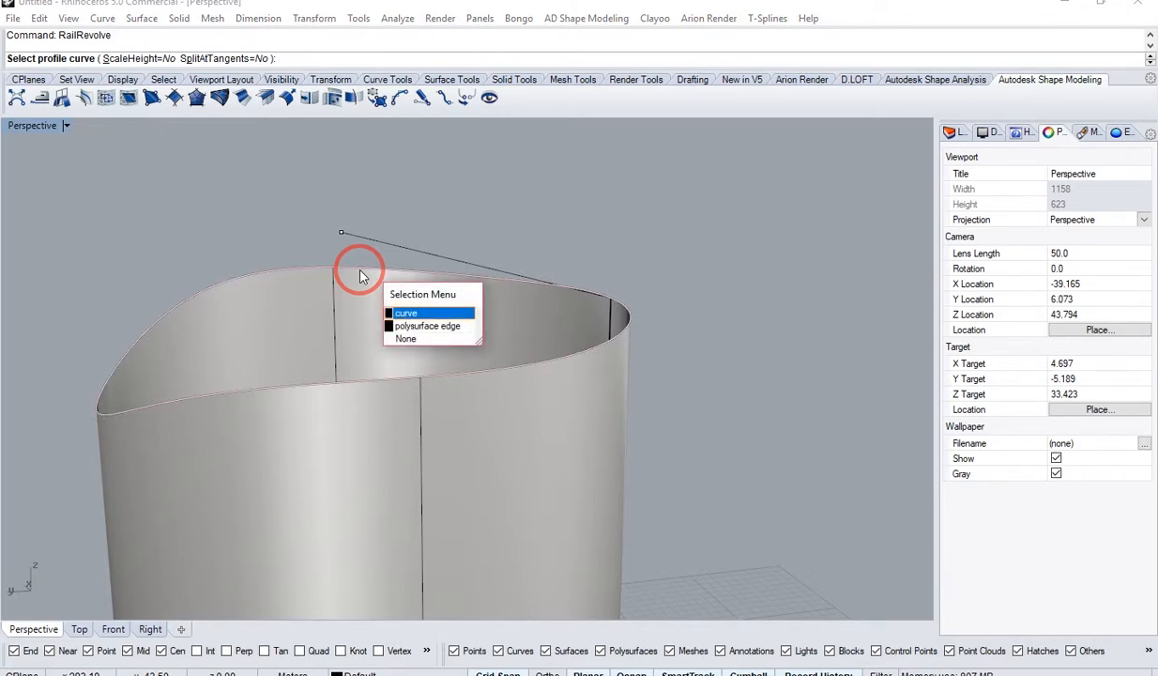
pyautogui.click(405, 313)
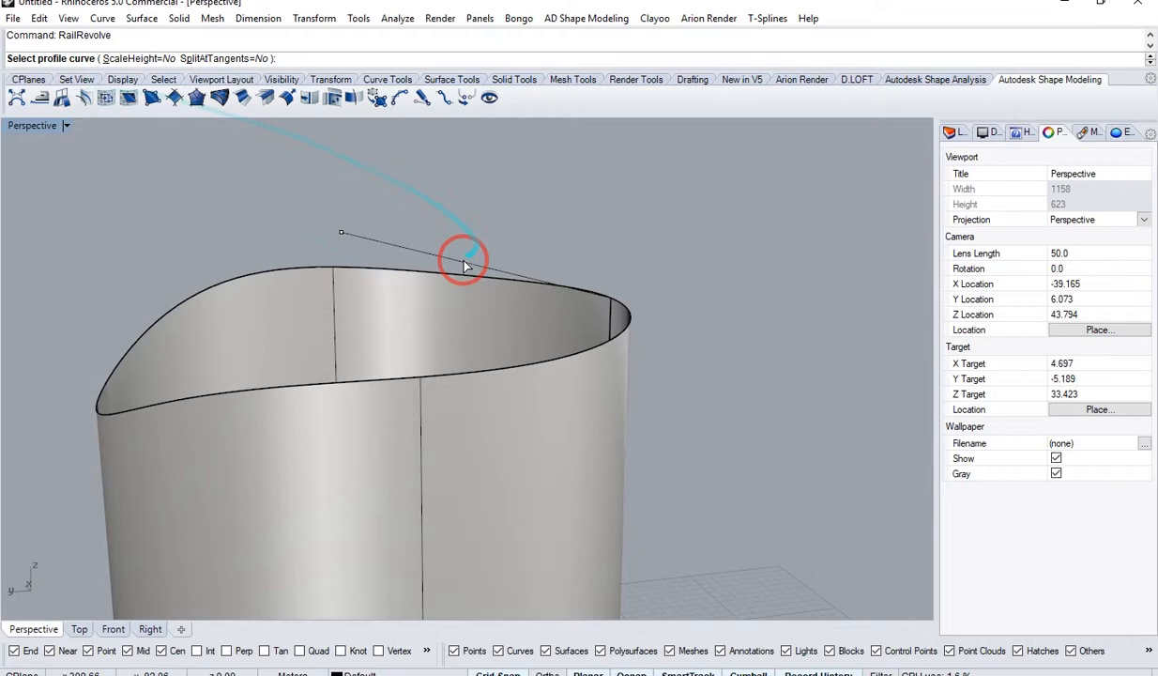
pyautogui.click(464, 258)
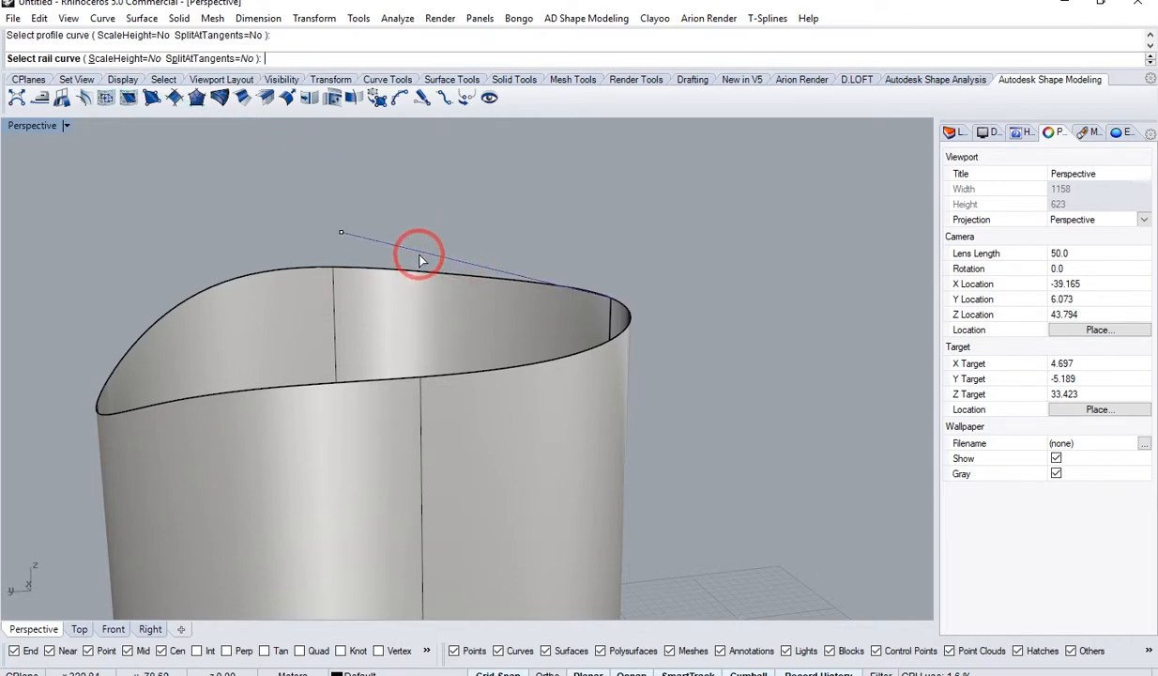
pyautogui.click(421, 260)
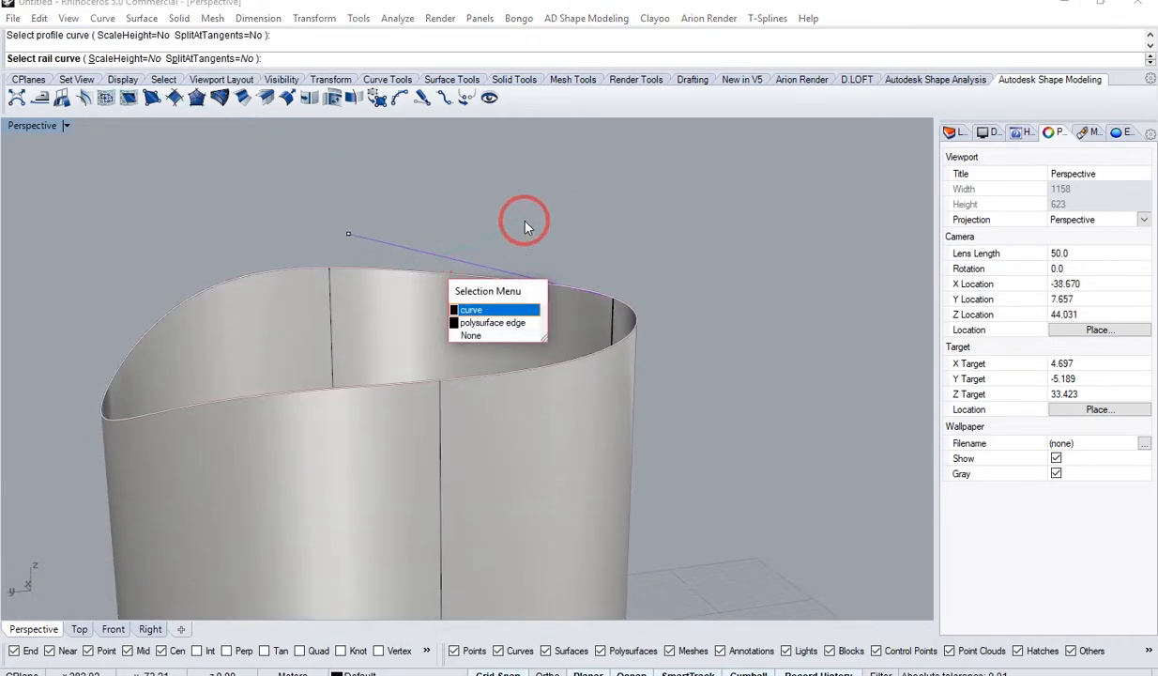
pyautogui.click(470, 309)
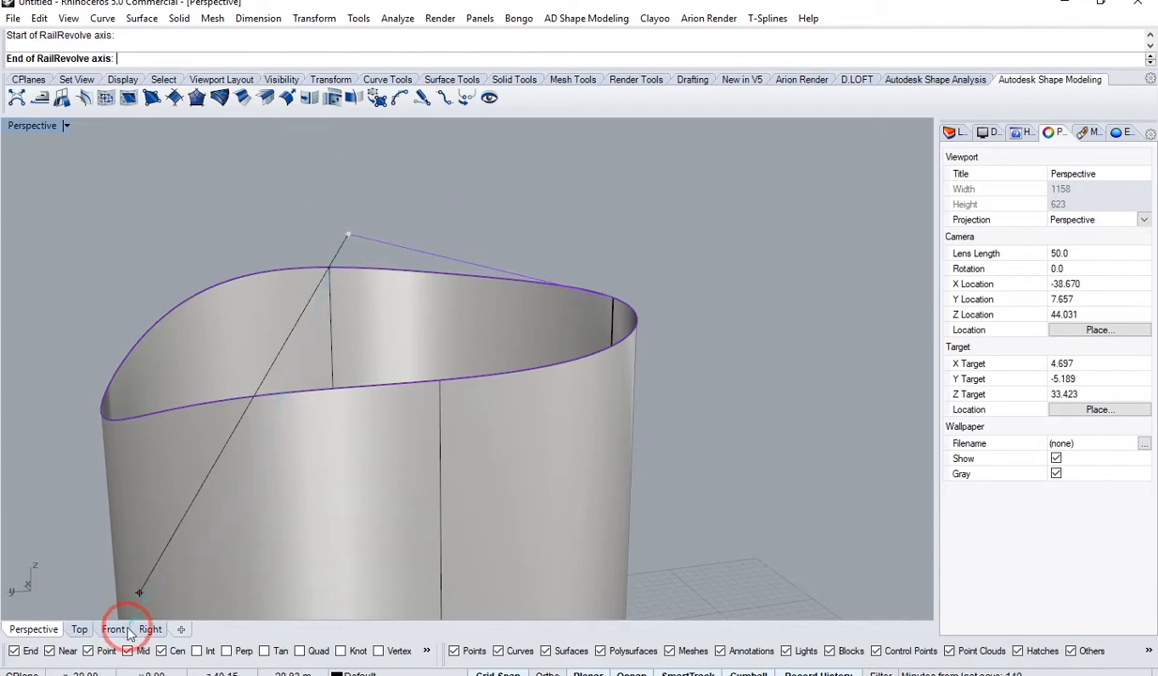
pyautogui.click(112, 629)
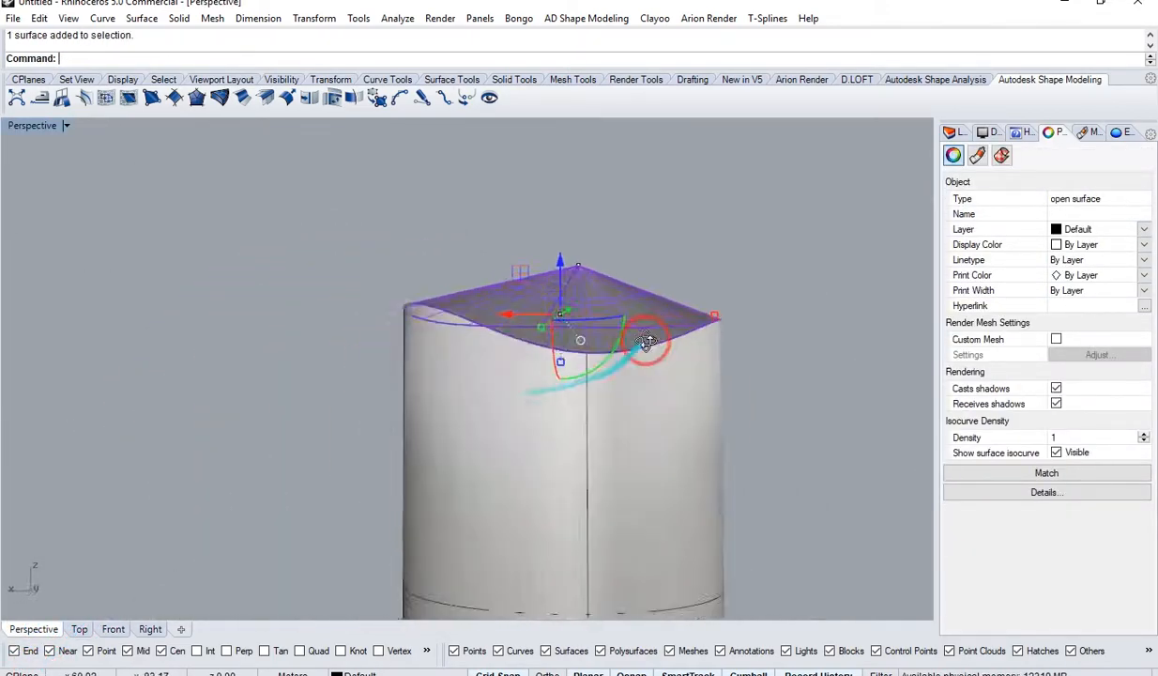
pyautogui.moveTo(646, 343); pyautogui.dragTo(633, 497)
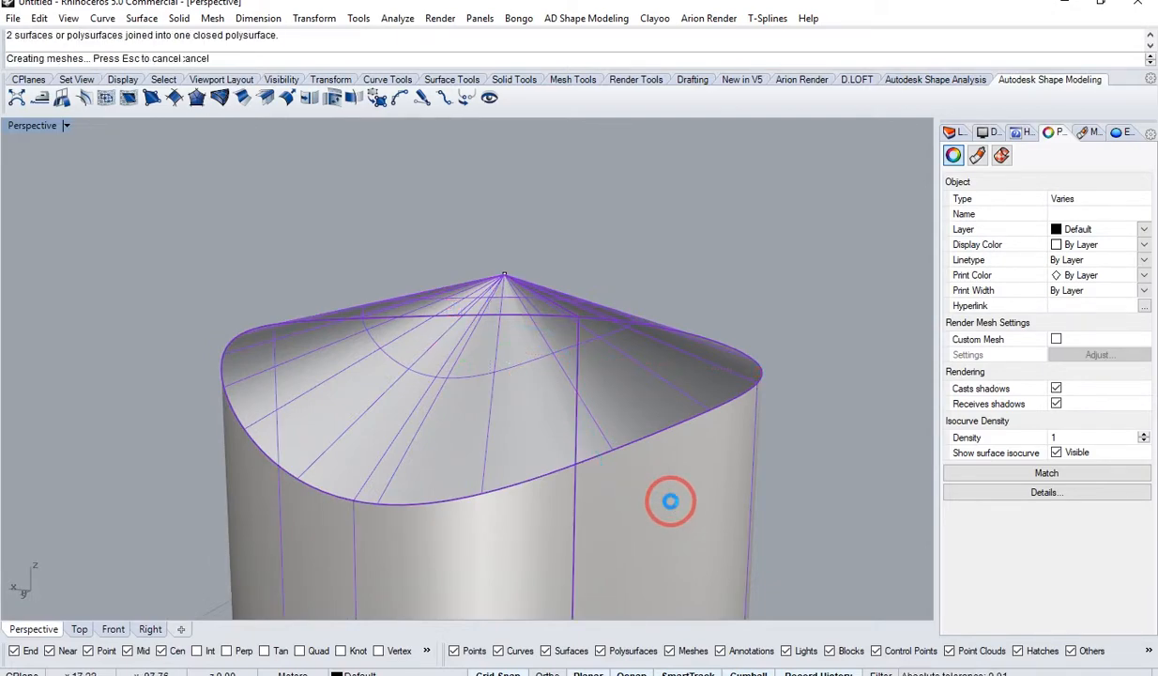
pyautogui.click(670, 500)
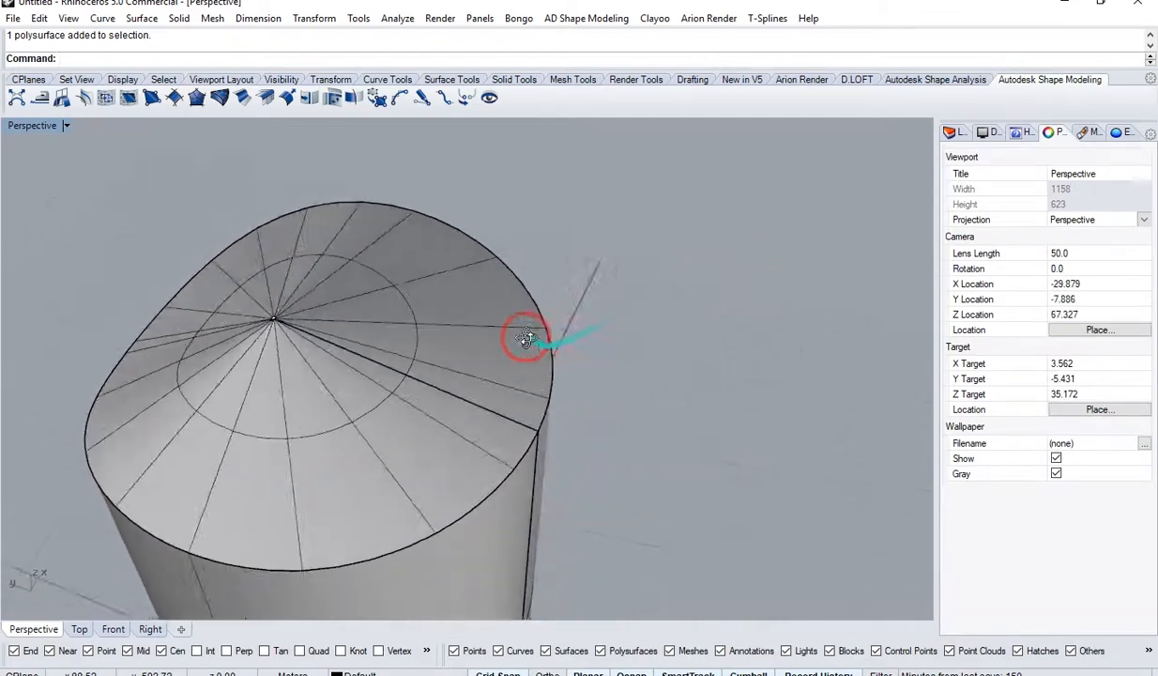
# - Inspect the peaked cap, then undo it to leave the top open
pyautogui.moveTo(526, 338); pyautogui.dragTo(746, 248)
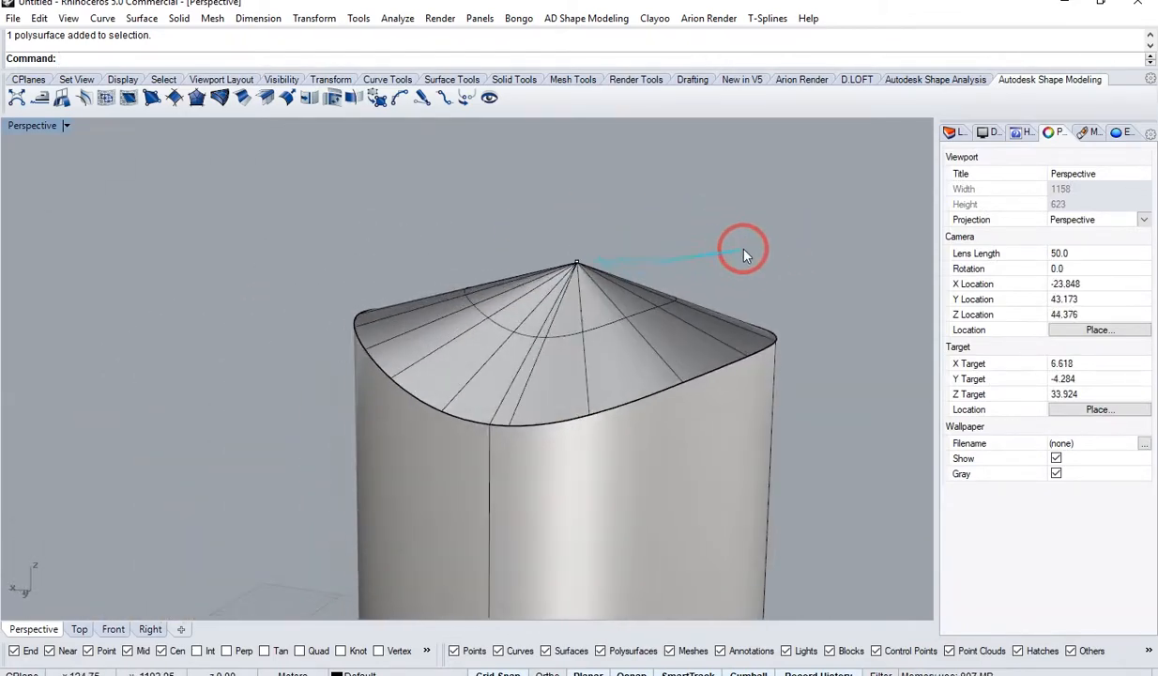
pyautogui.press('ctrl+z')
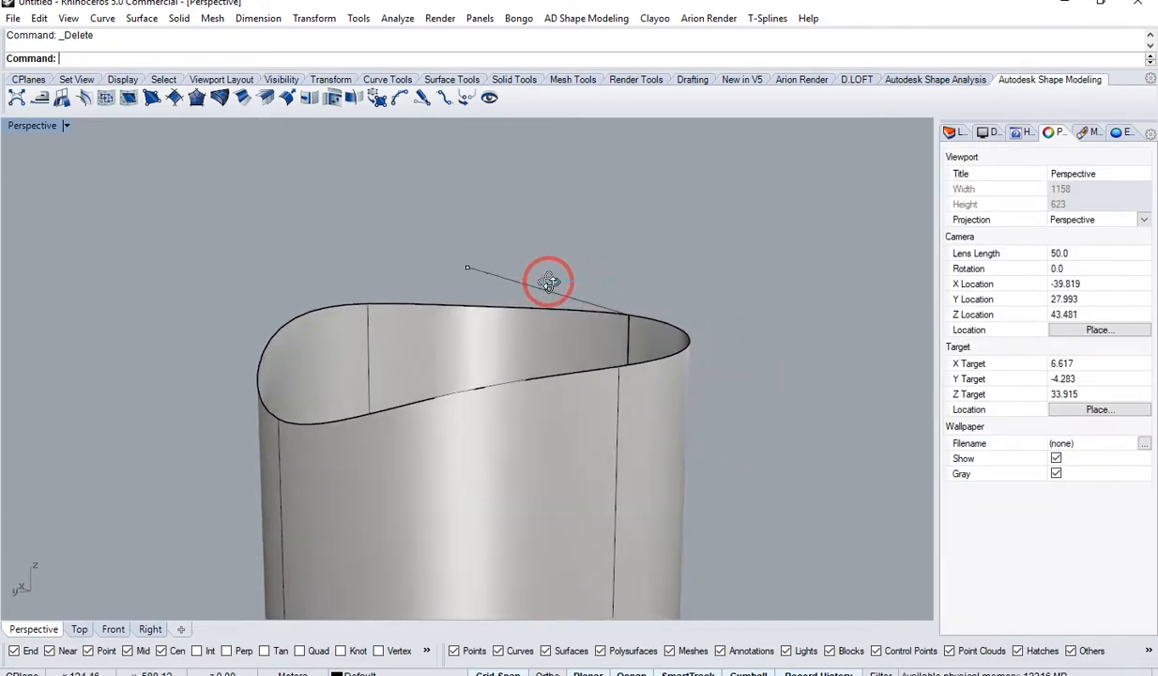
pyautogui.moveTo(549, 282); pyautogui.dragTo(533, 308)
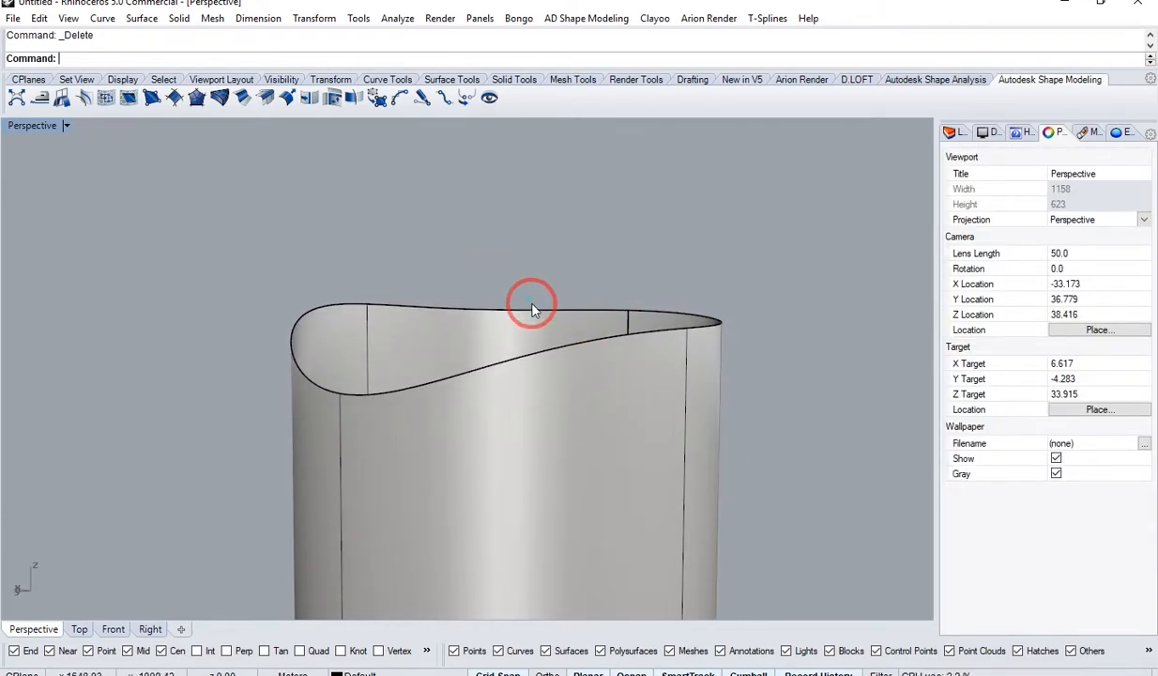
# - Flatten a circle above the rim with Set XYZ Coordinates and loft it to the top edge
pyautogui.click(531, 310)
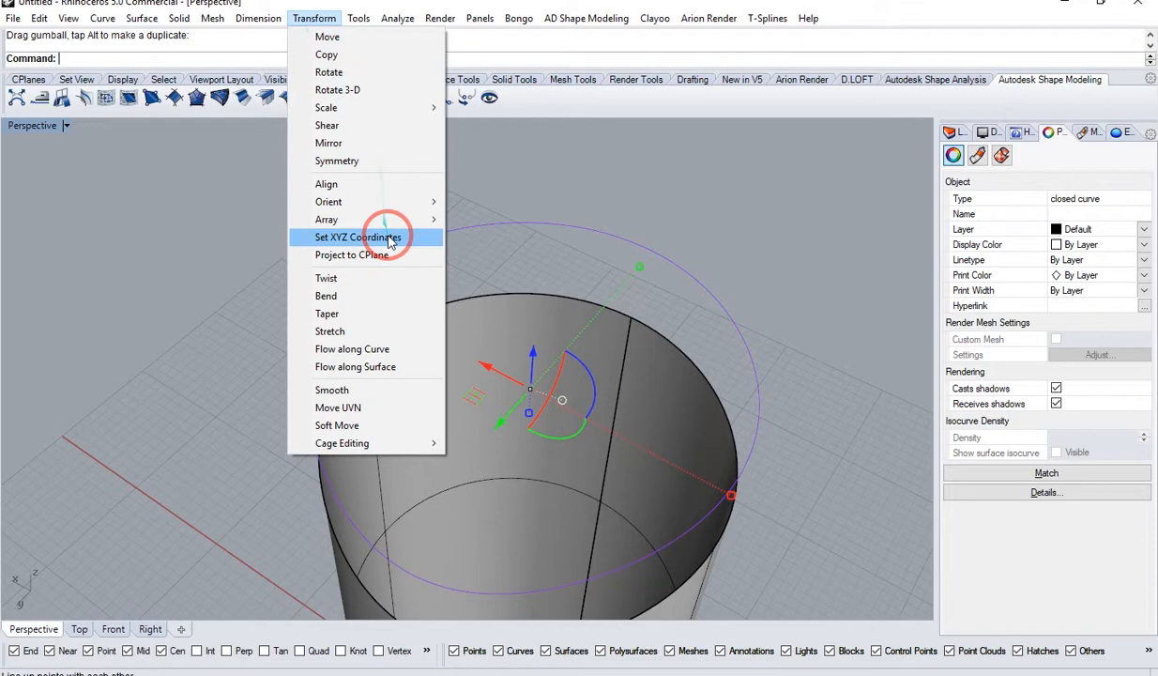
pyautogui.click(352, 255)
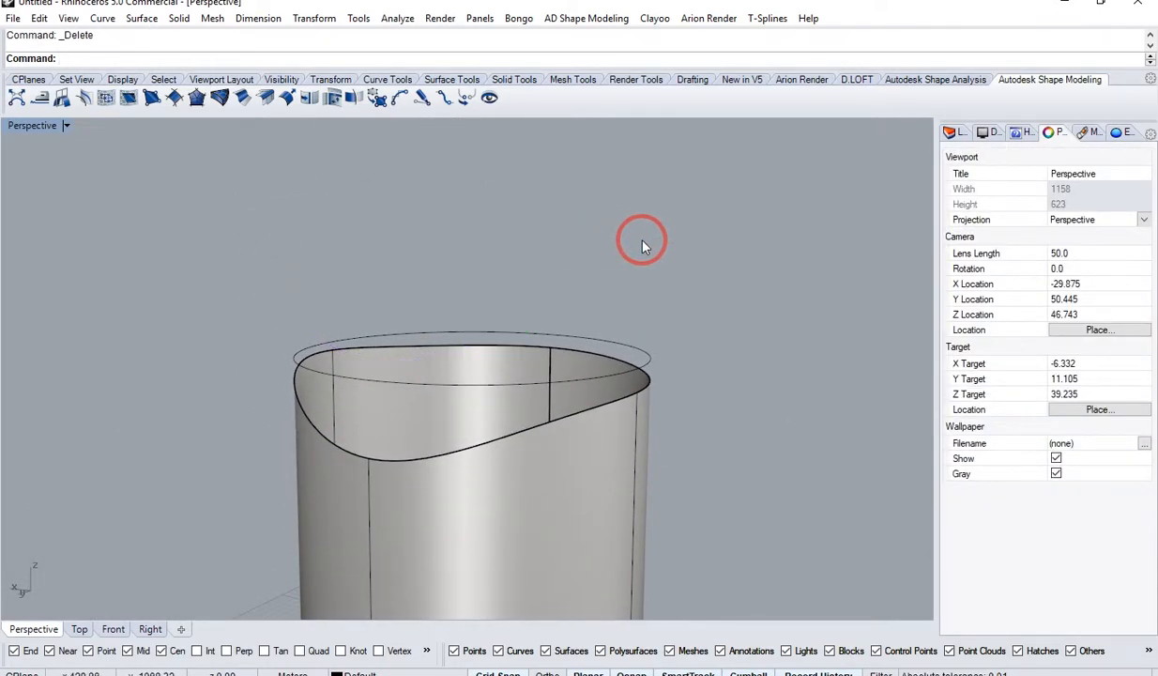
pyautogui.click(394, 385)
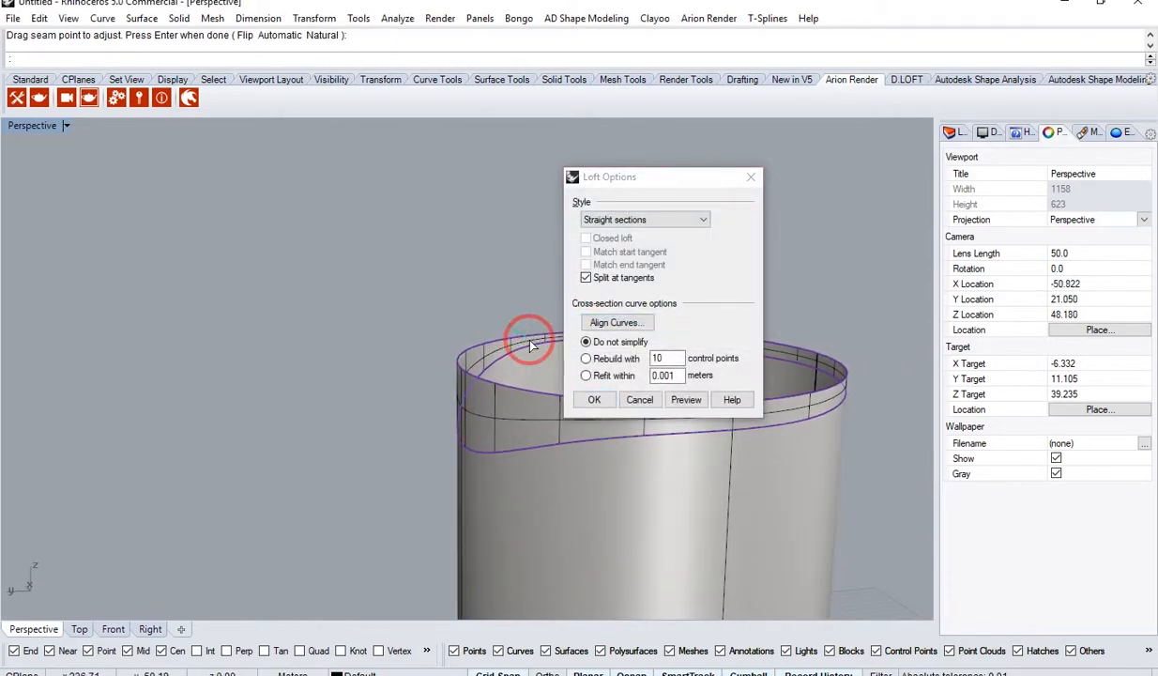
# - Accept the Straight-section loft, cap its top, and orbit to check the closed solid
pyautogui.click(594, 399)
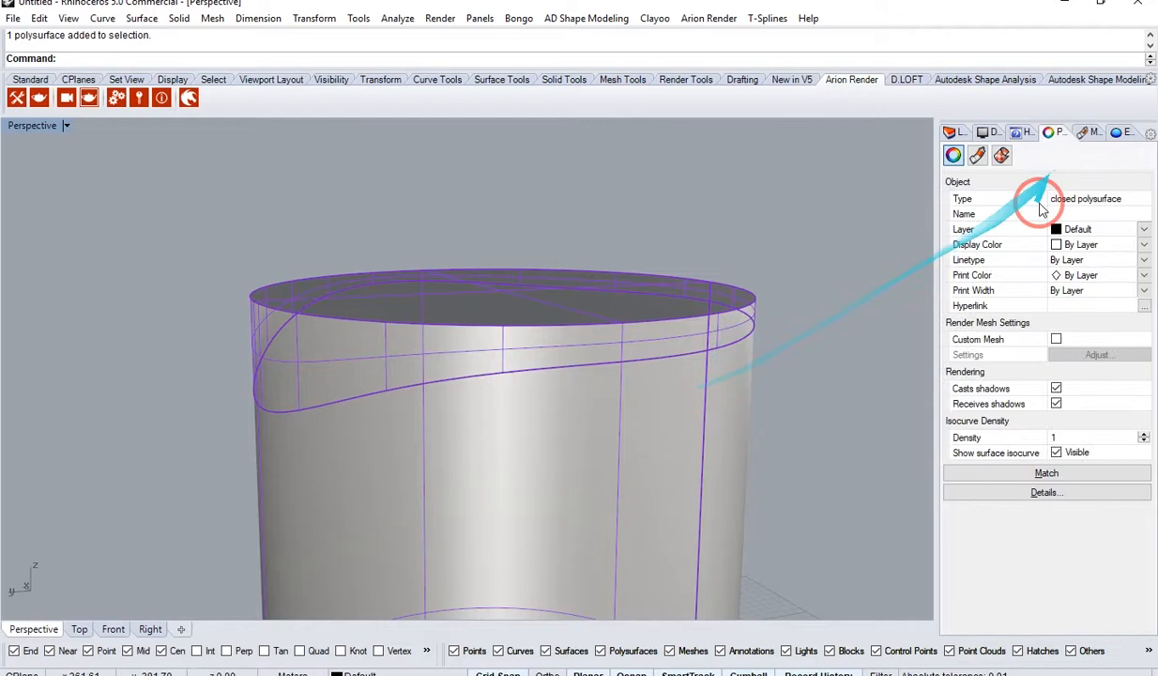
pyautogui.click(856, 281)
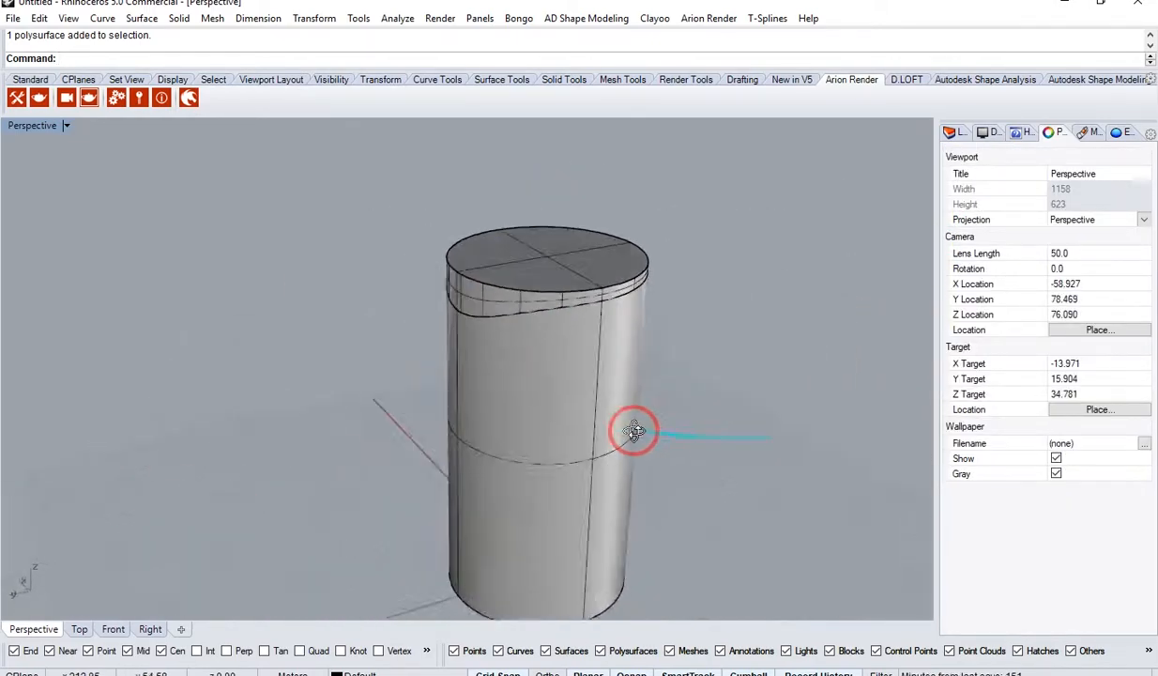
pyautogui.moveTo(634, 431); pyautogui.dragTo(426, 307)
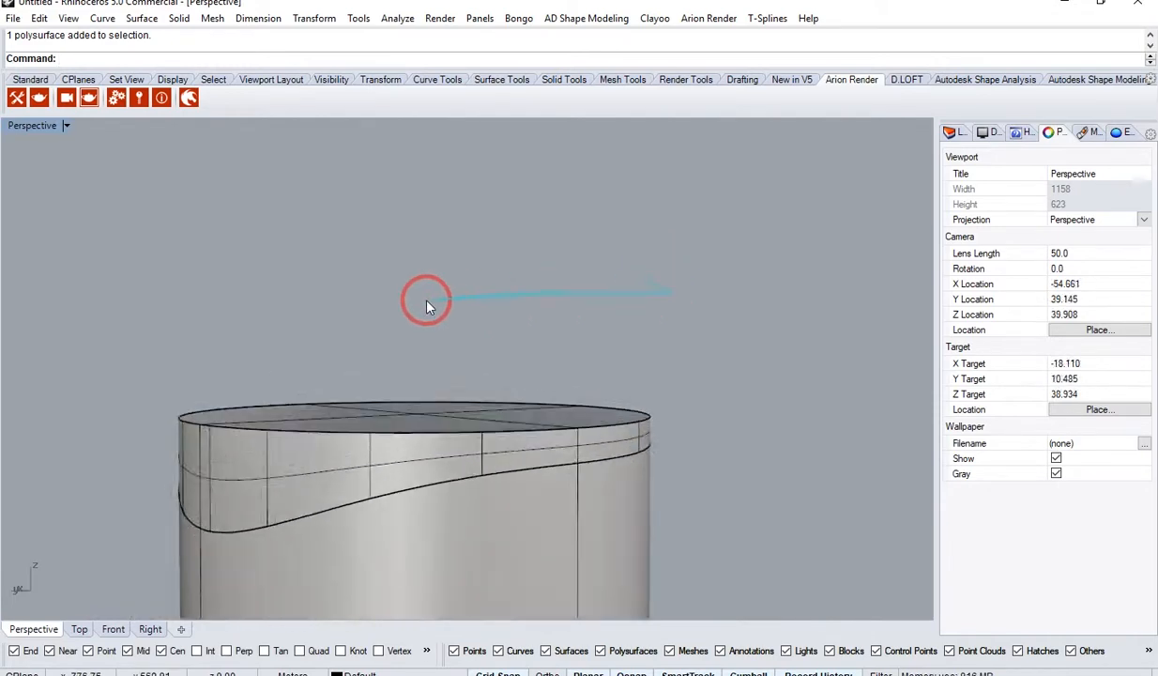
pyautogui.moveTo(427, 301); pyautogui.dragTo(355, 361)
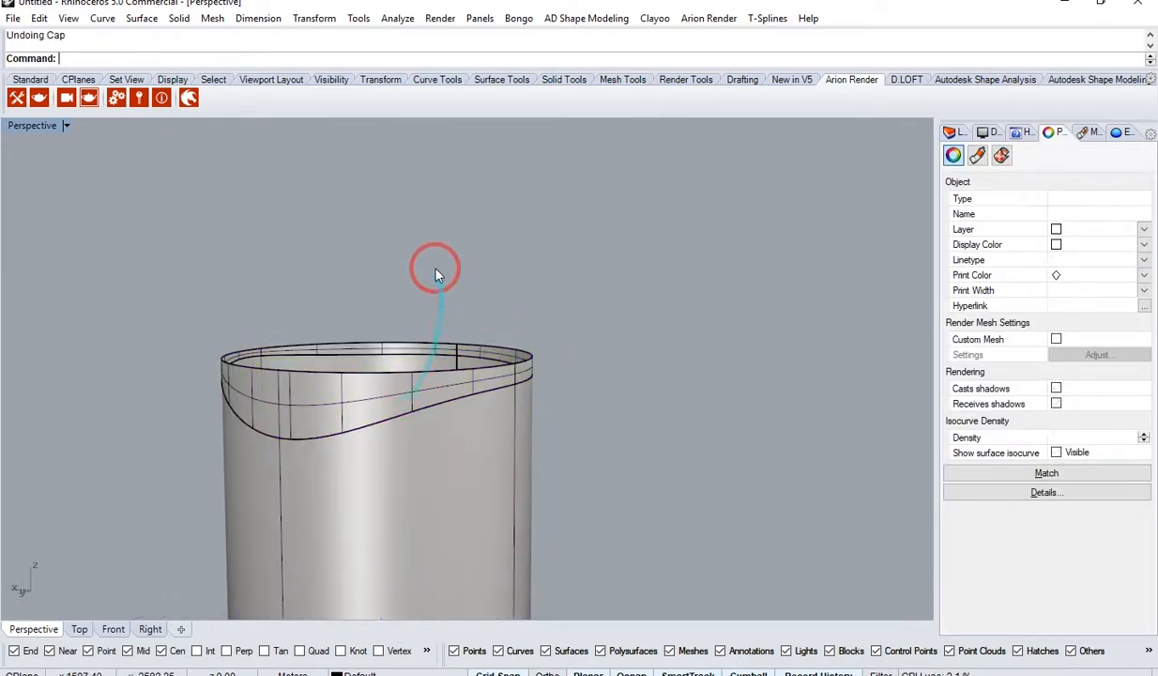
# - Delete the lofted band and flat circle, keeping a small circle above the opening
pyautogui.click(345, 394)
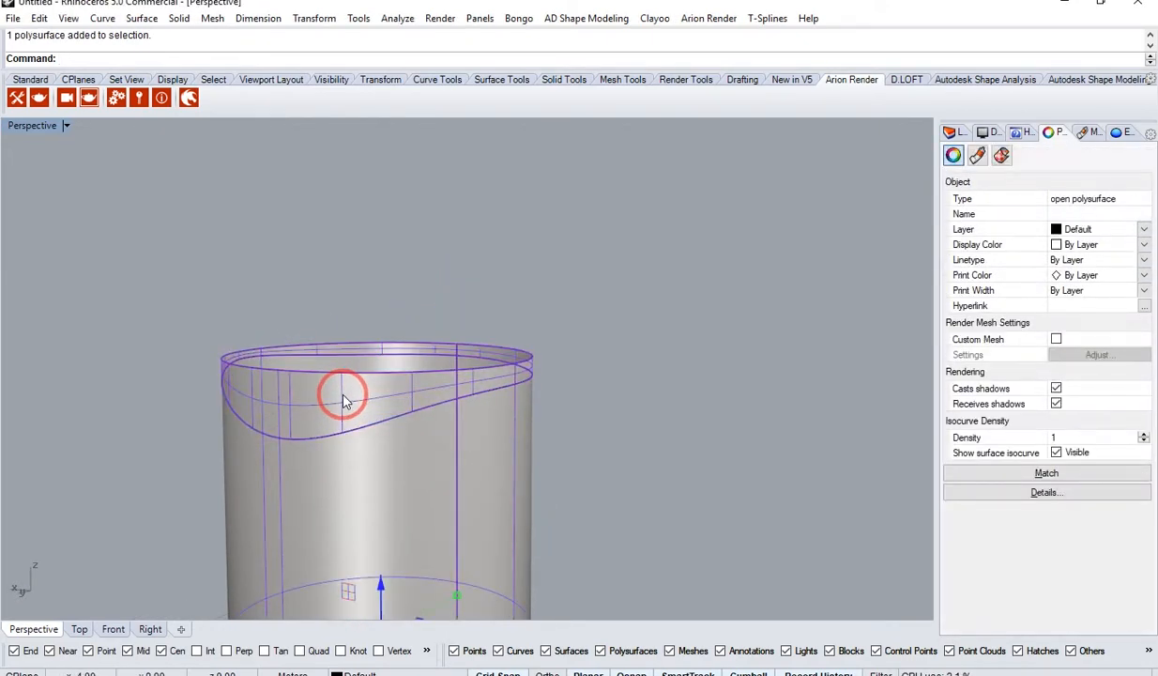
pyautogui.click(343, 394)
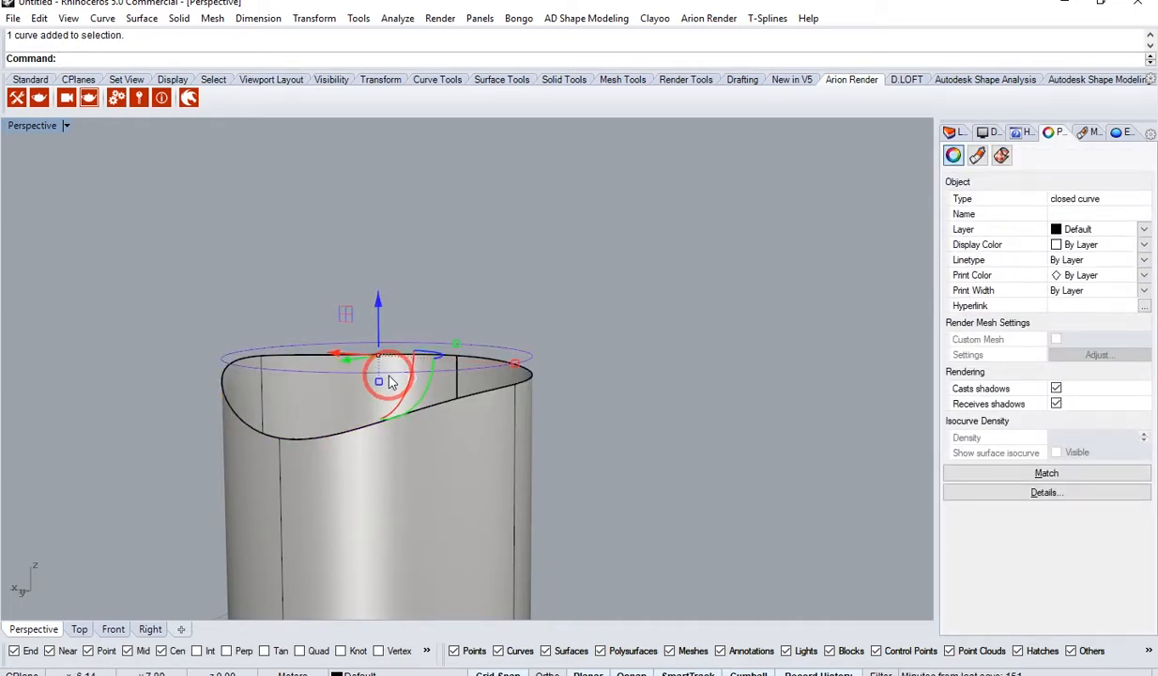
pyautogui.press('Delete')
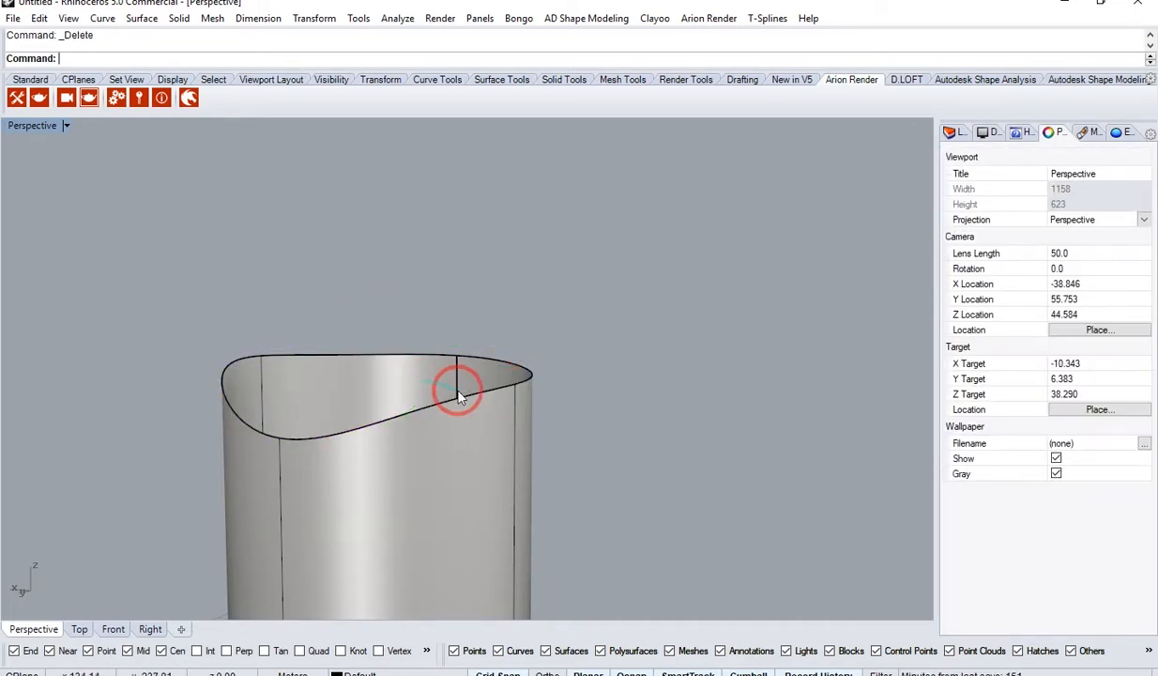
pyautogui.click(460, 389)
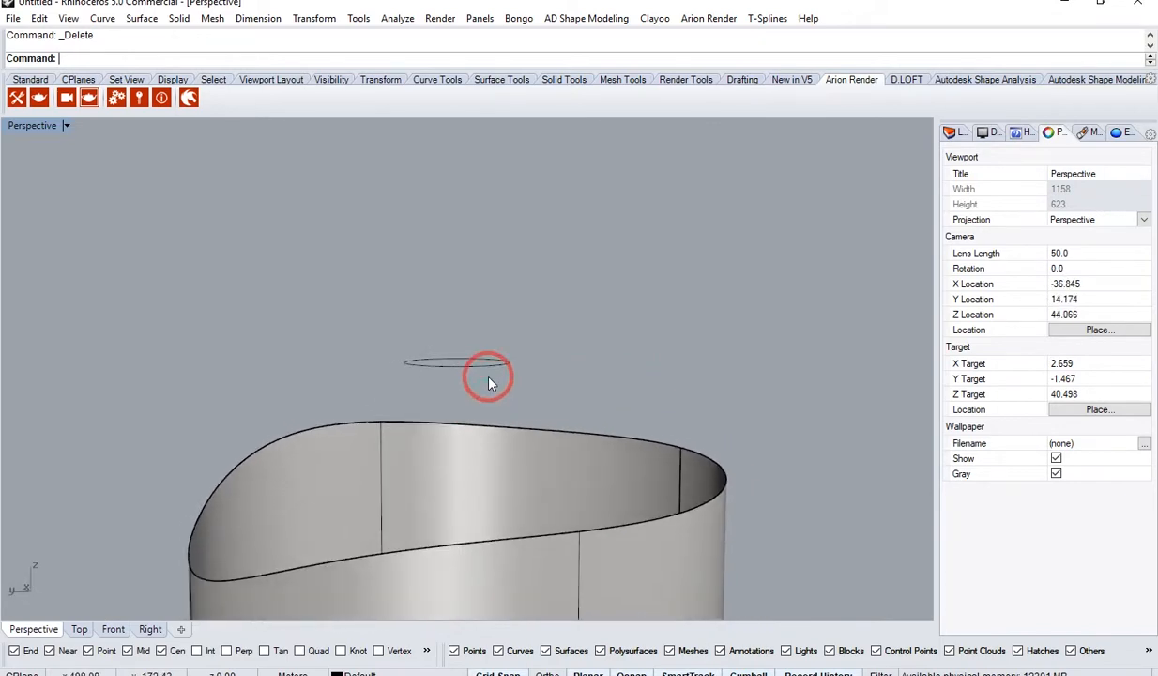
pyautogui.click(111, 629)
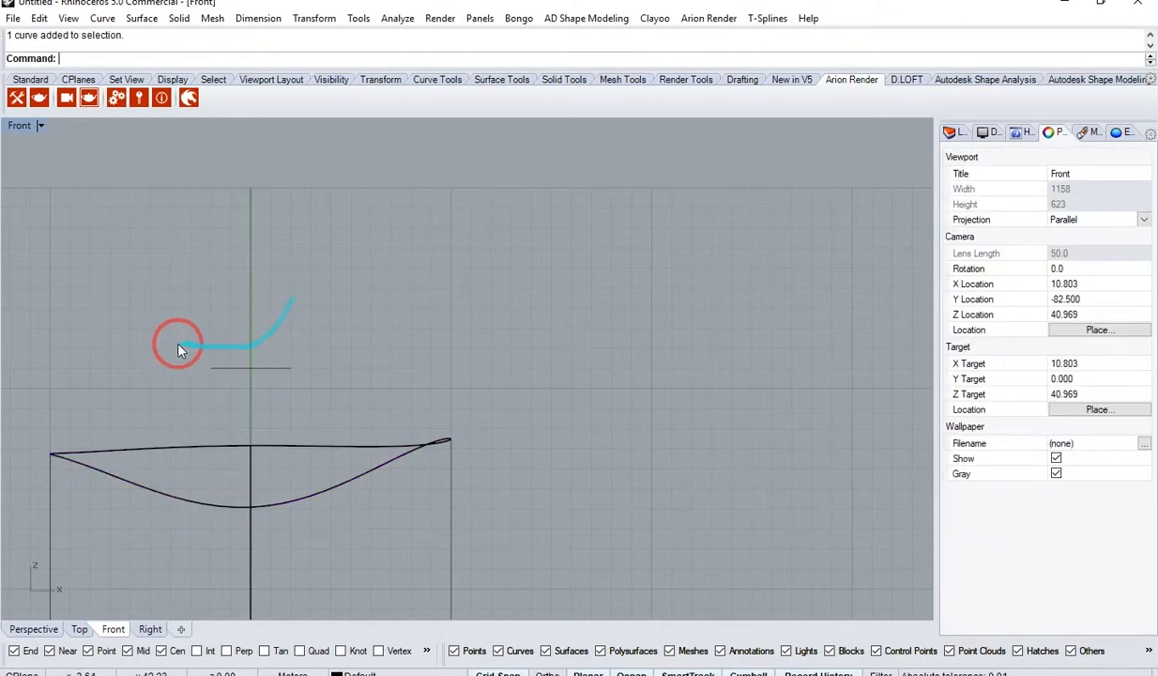
# - In Front view, draw a curve from the rim endpoint up to the small circle's level
pyautogui.click(272, 323)
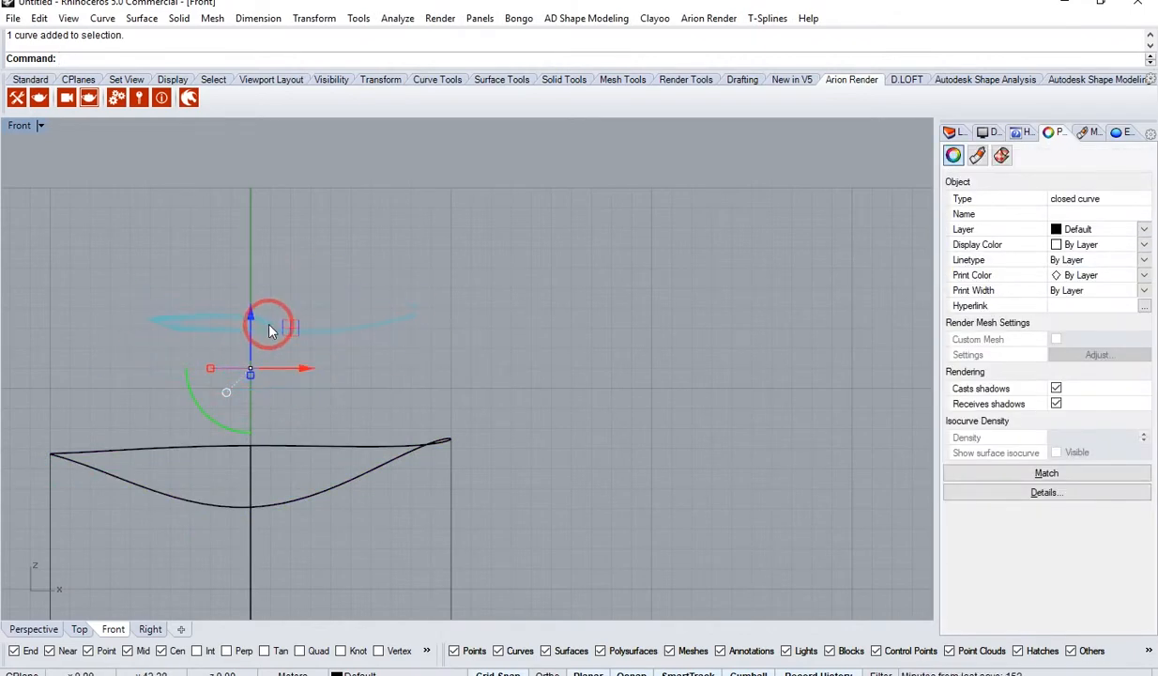
pyautogui.click(102, 18)
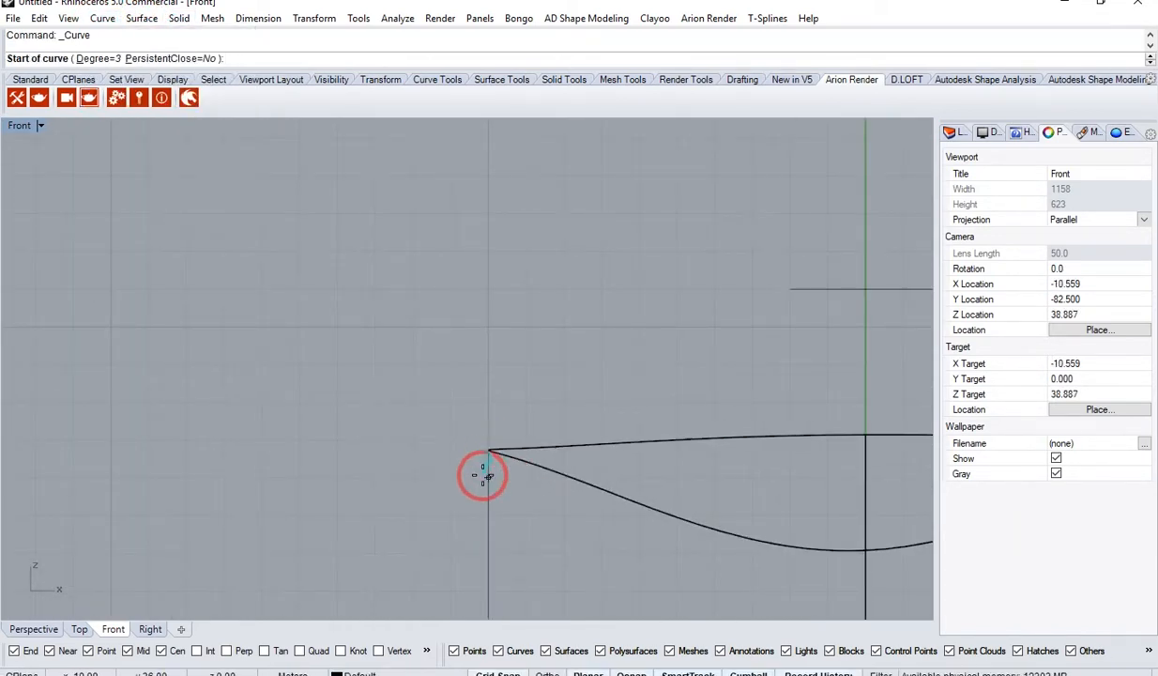
pyautogui.click(298, 651)
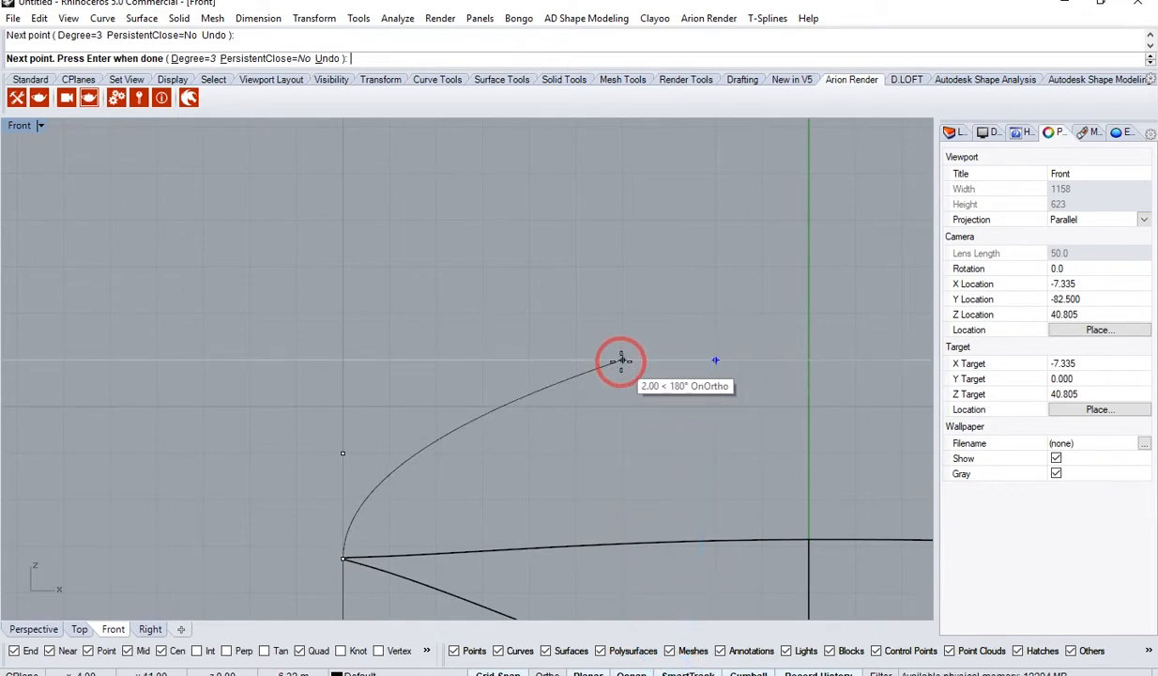
pyautogui.click(622, 360)
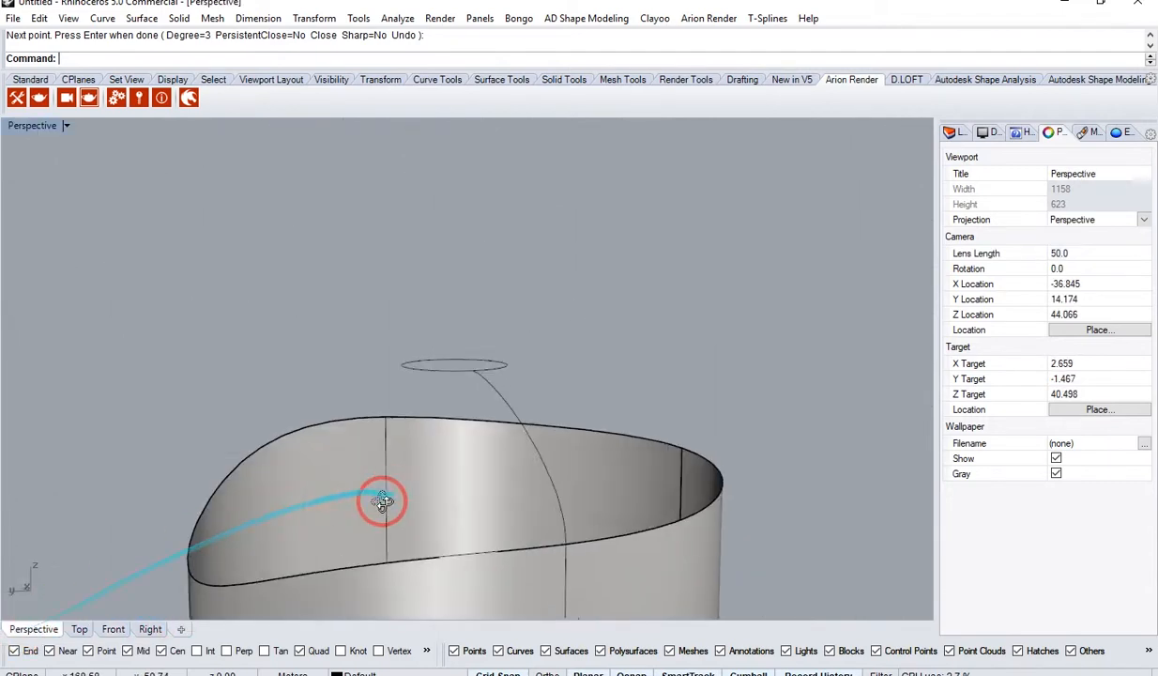
pyautogui.moveTo(382, 500); pyautogui.dragTo(452, 521)
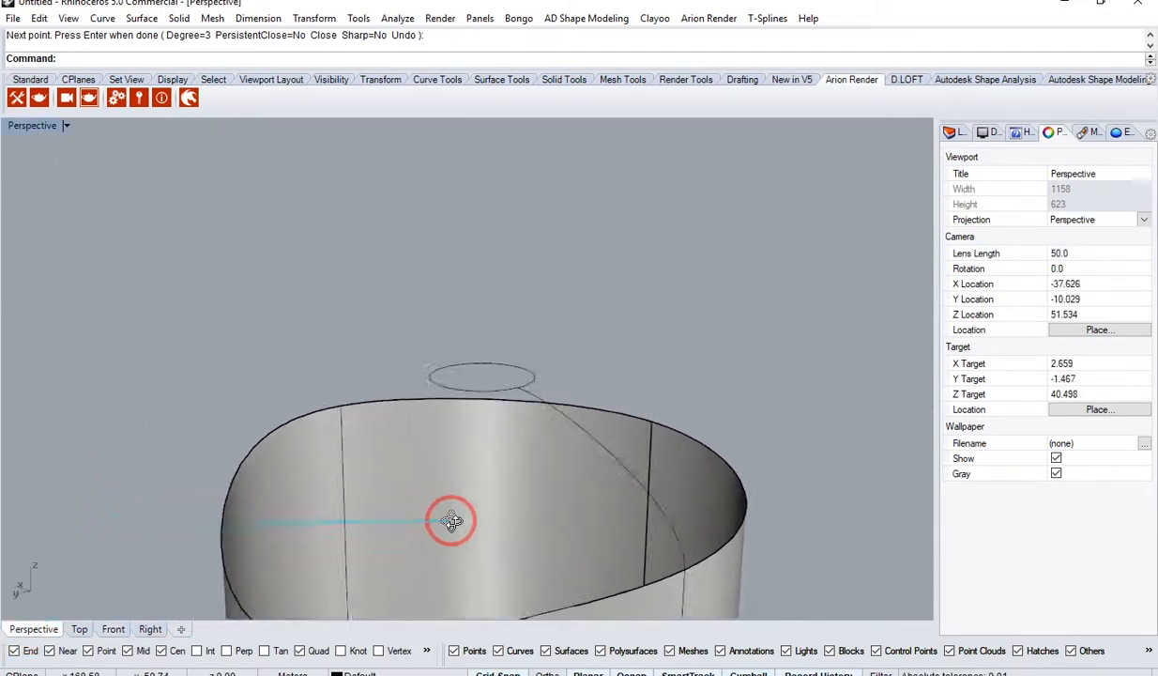
# - Sweep2 a dome cap between the rim and small circle, and fill the circle with PlanarSrf
pyautogui.moveTo(450, 522); pyautogui.dragTo(711, 434)
pyautogui.write('Swe')
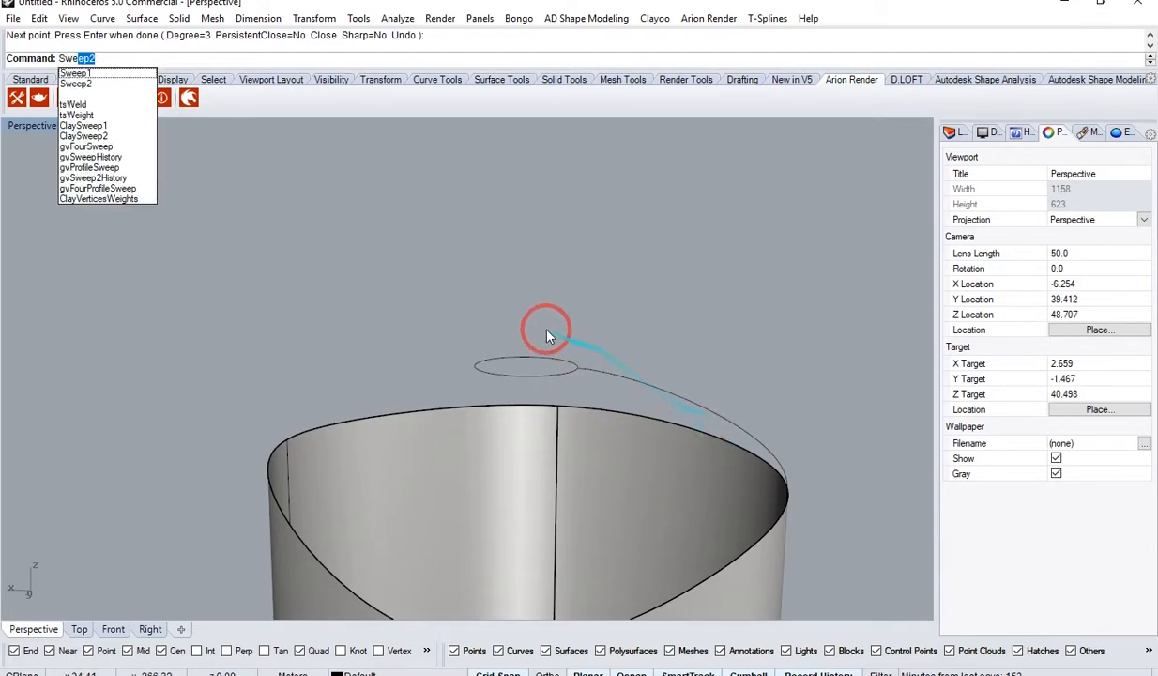
pyautogui.click(641, 413)
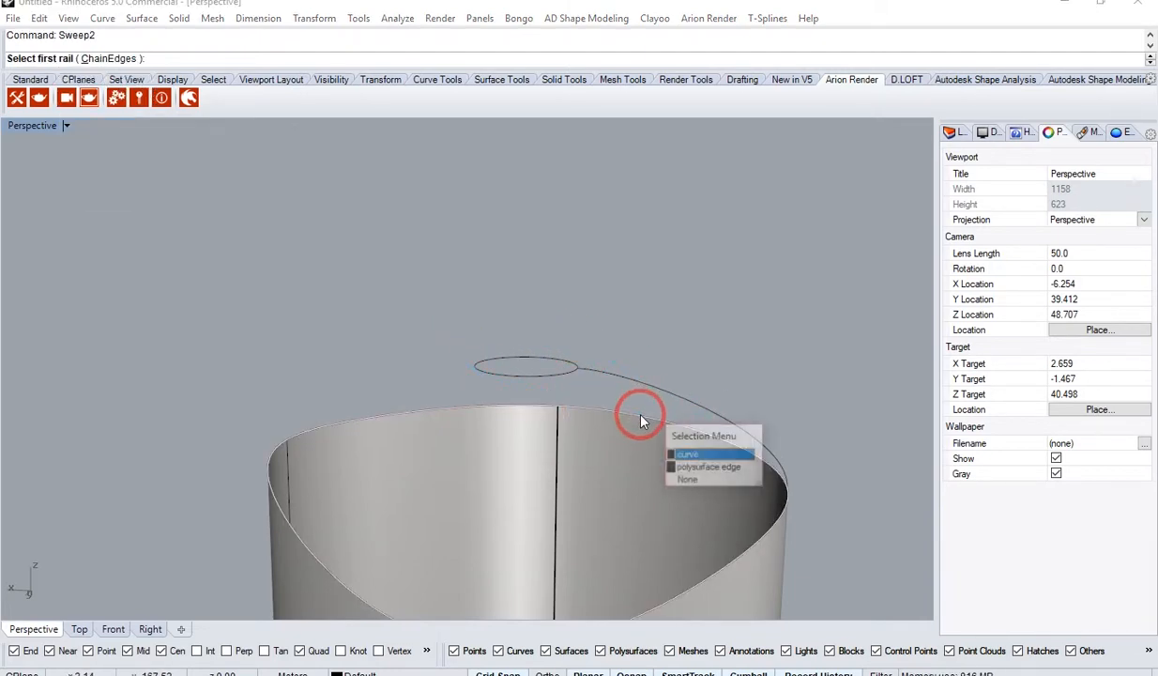
pyautogui.click(689, 453)
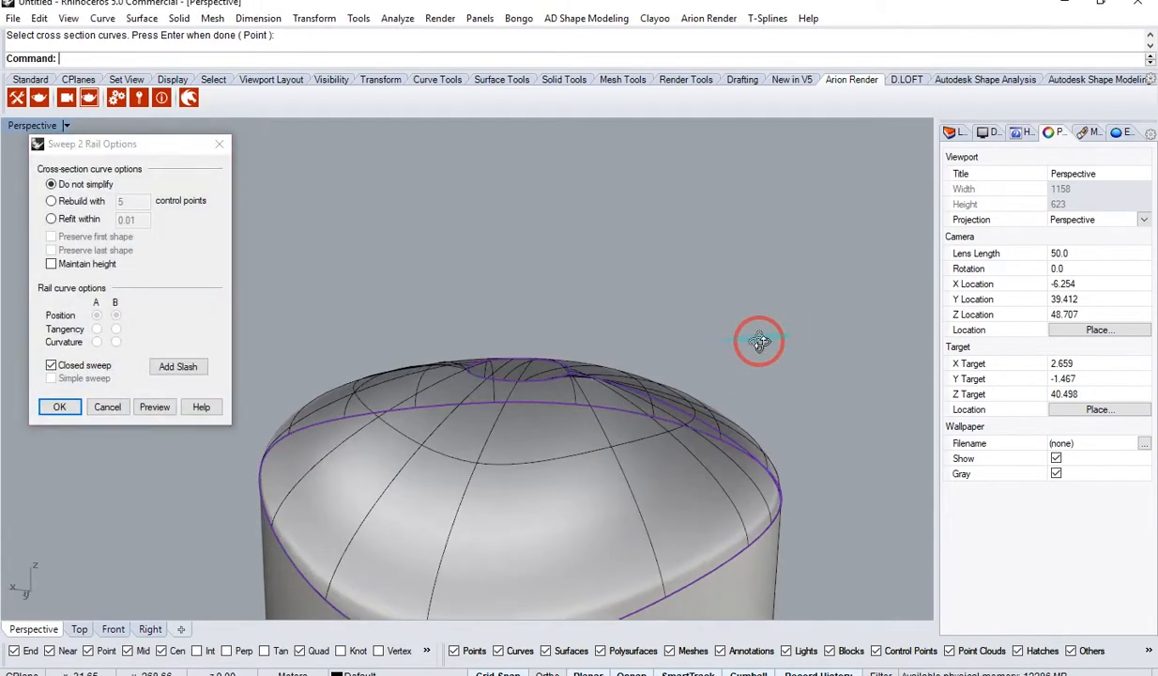
pyautogui.click(154, 407)
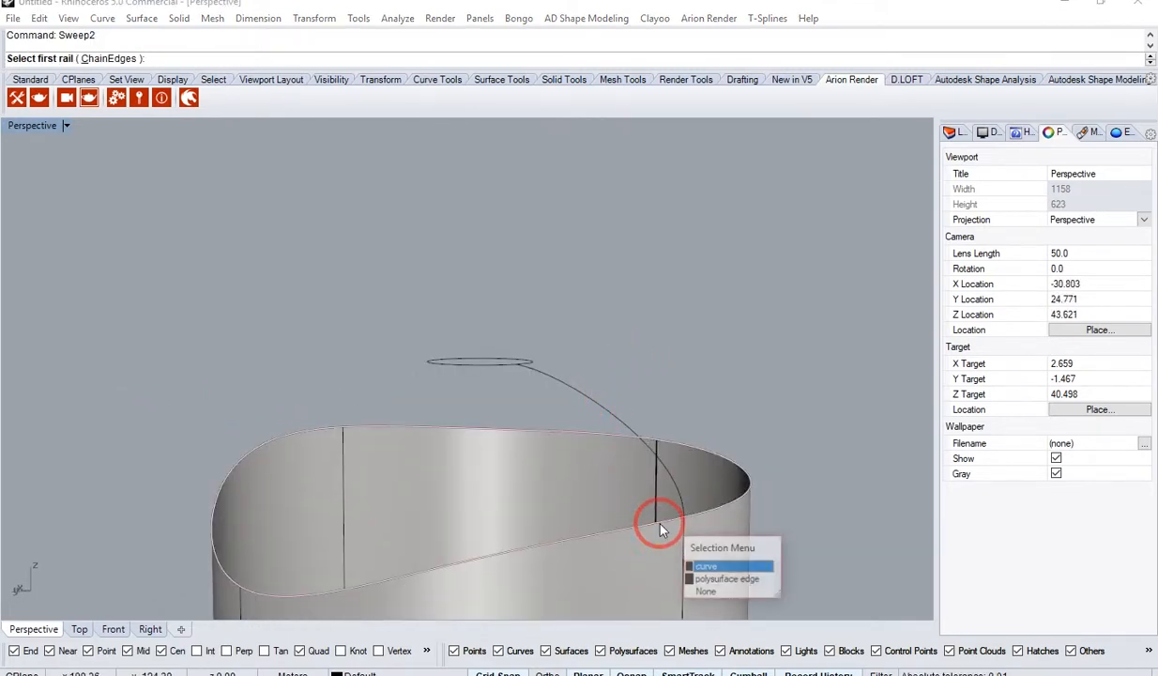
pyautogui.click(706, 566)
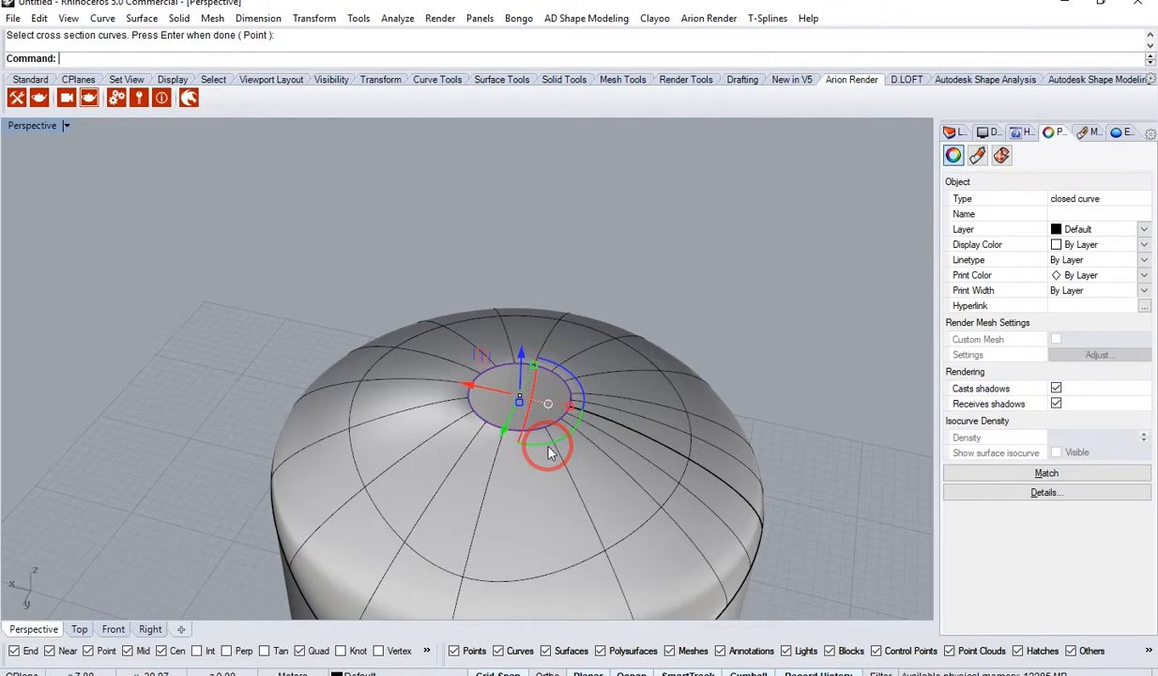
pyautogui.write('PlanarSrf')
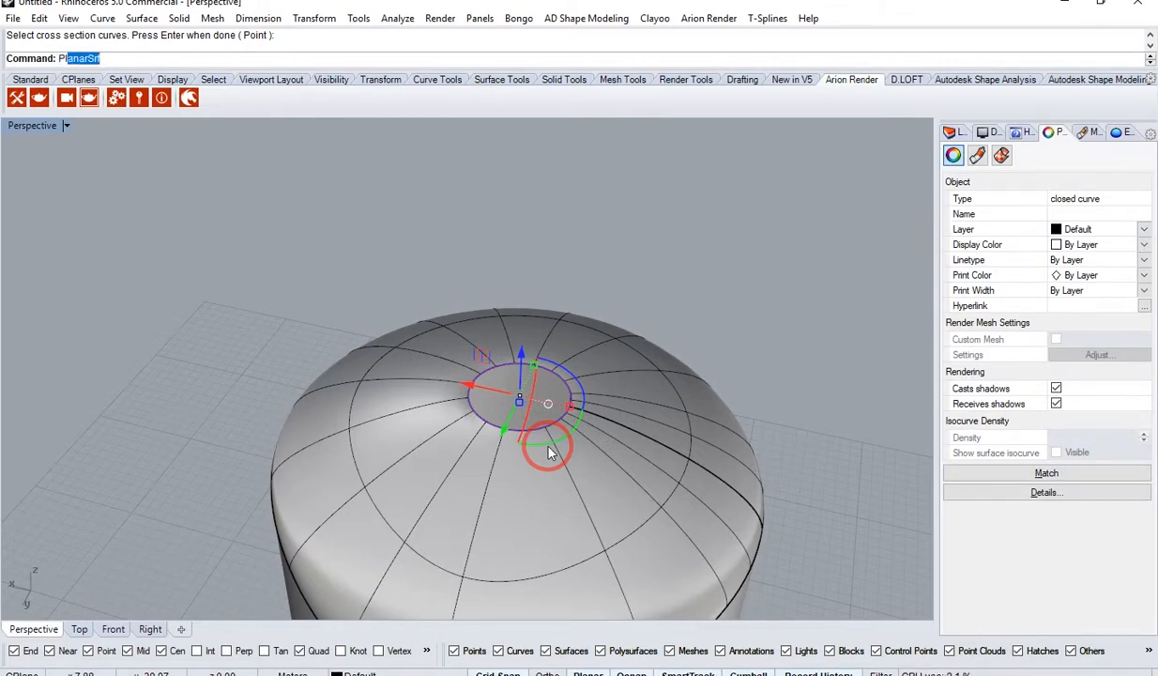
pyautogui.press('Enter')
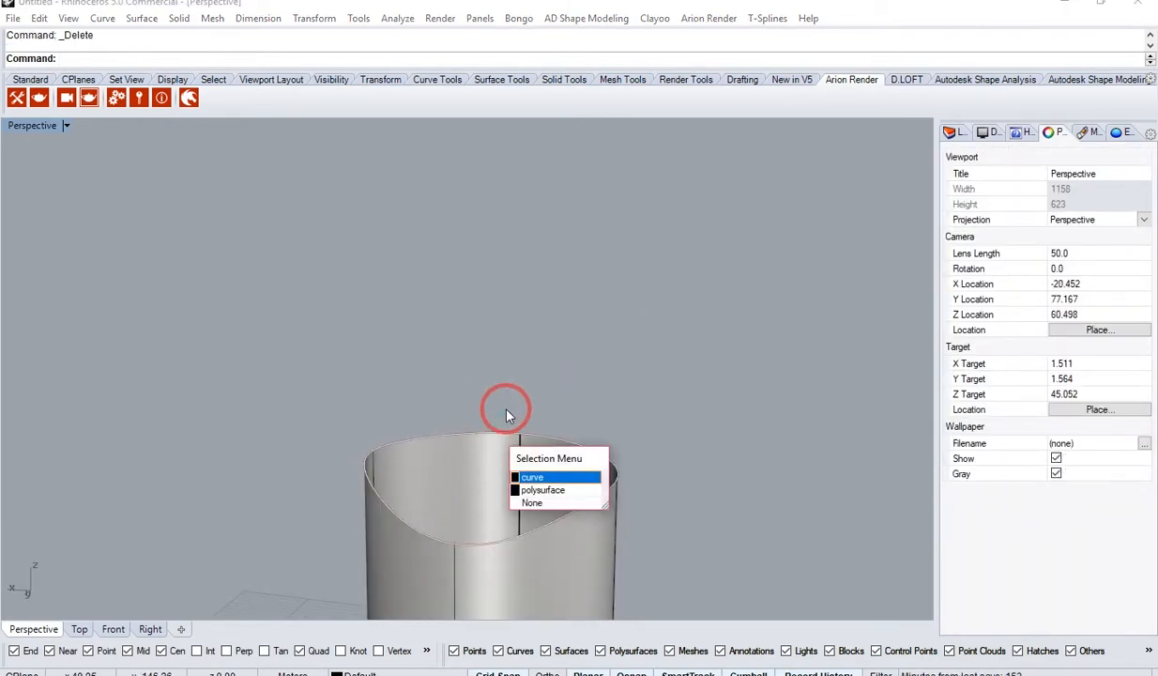
# - Split the cylinder's top rim curve at a picked point, then view the rim from several angles
pyautogui.click(533, 477)
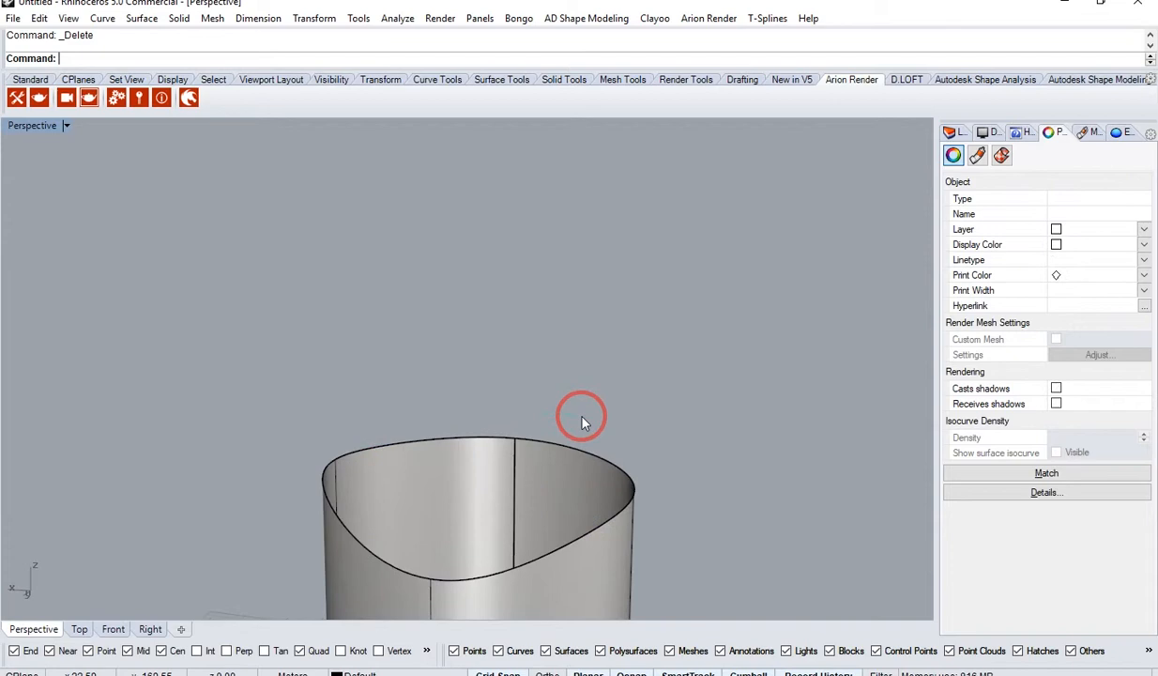
pyautogui.click(563, 469)
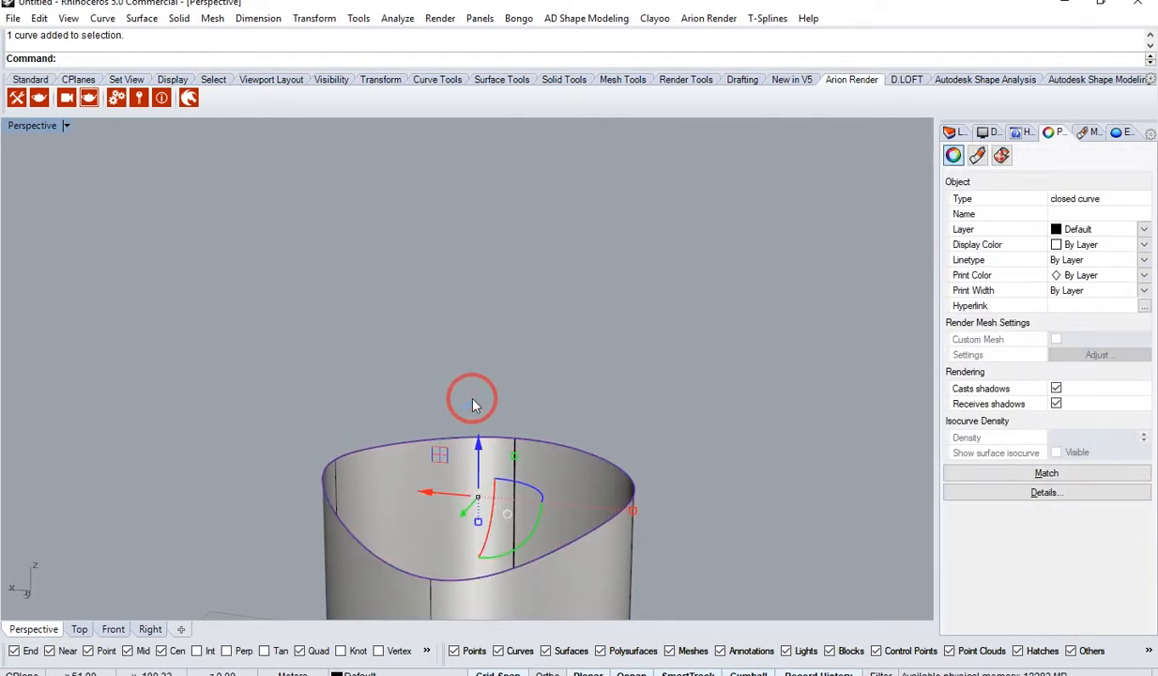
pyautogui.write('Spl')
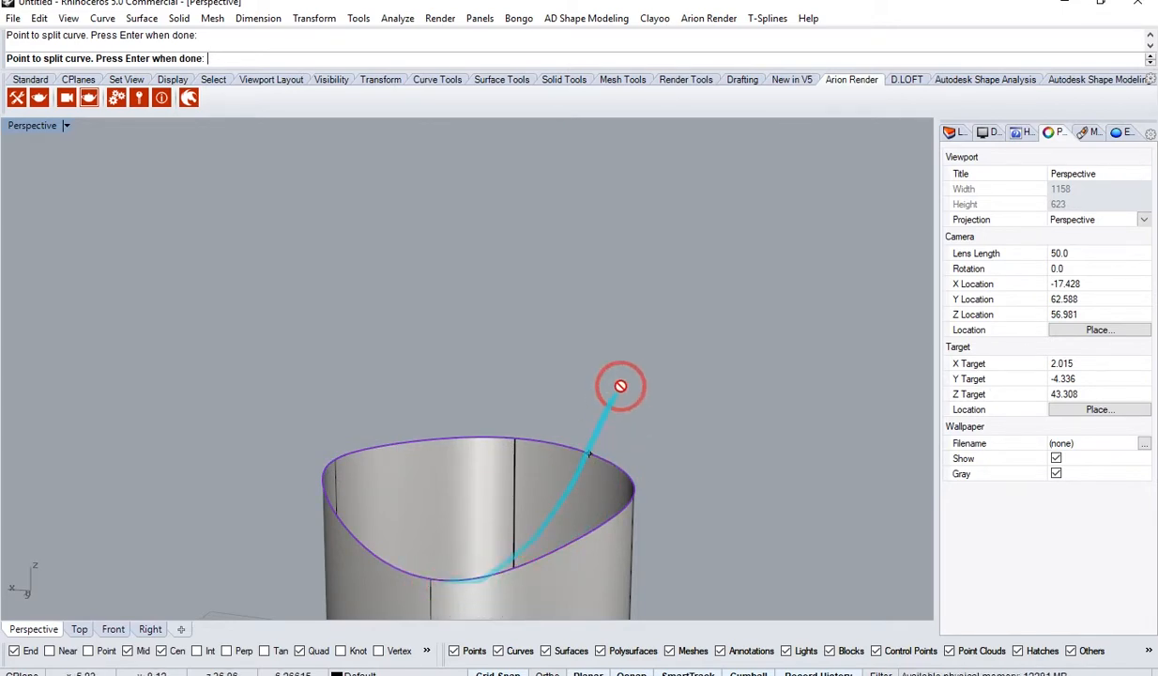
pyautogui.click(620, 402)
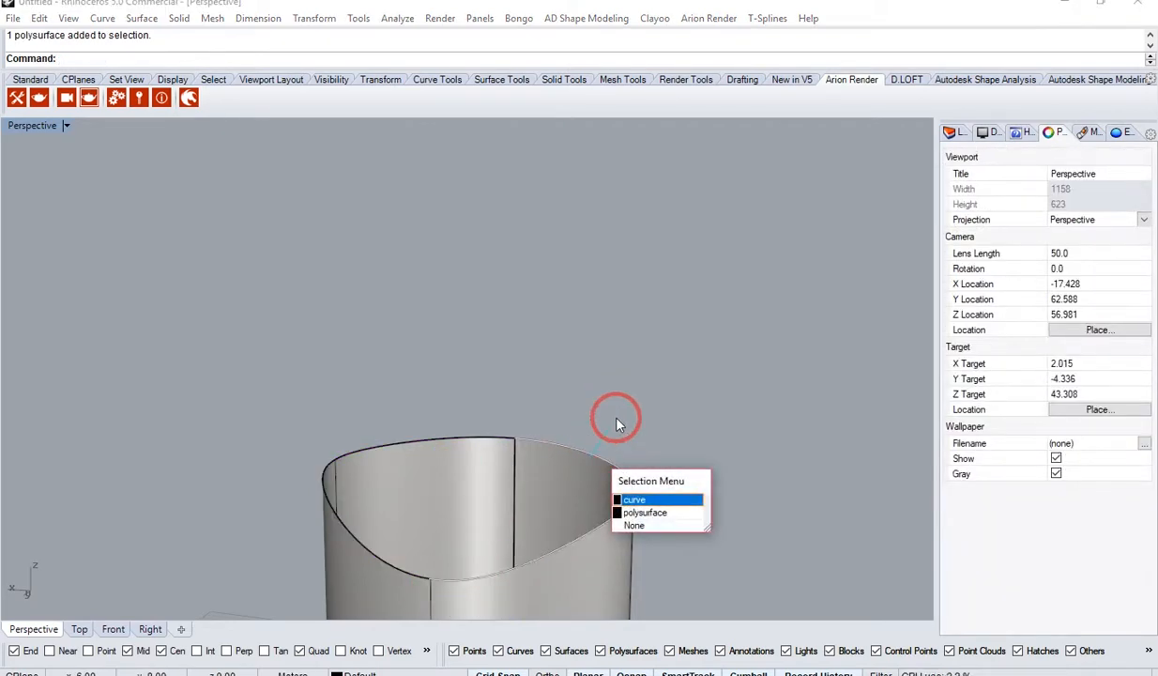
pyautogui.click(635, 499)
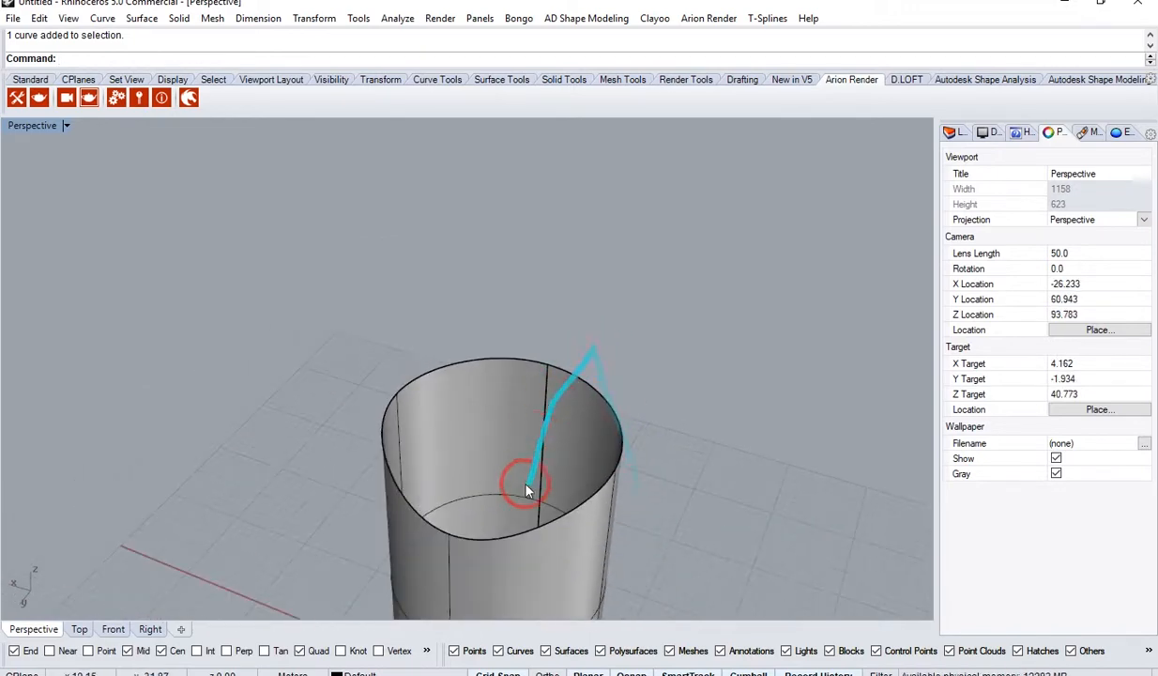
pyautogui.moveTo(525, 488); pyautogui.dragTo(601, 382)
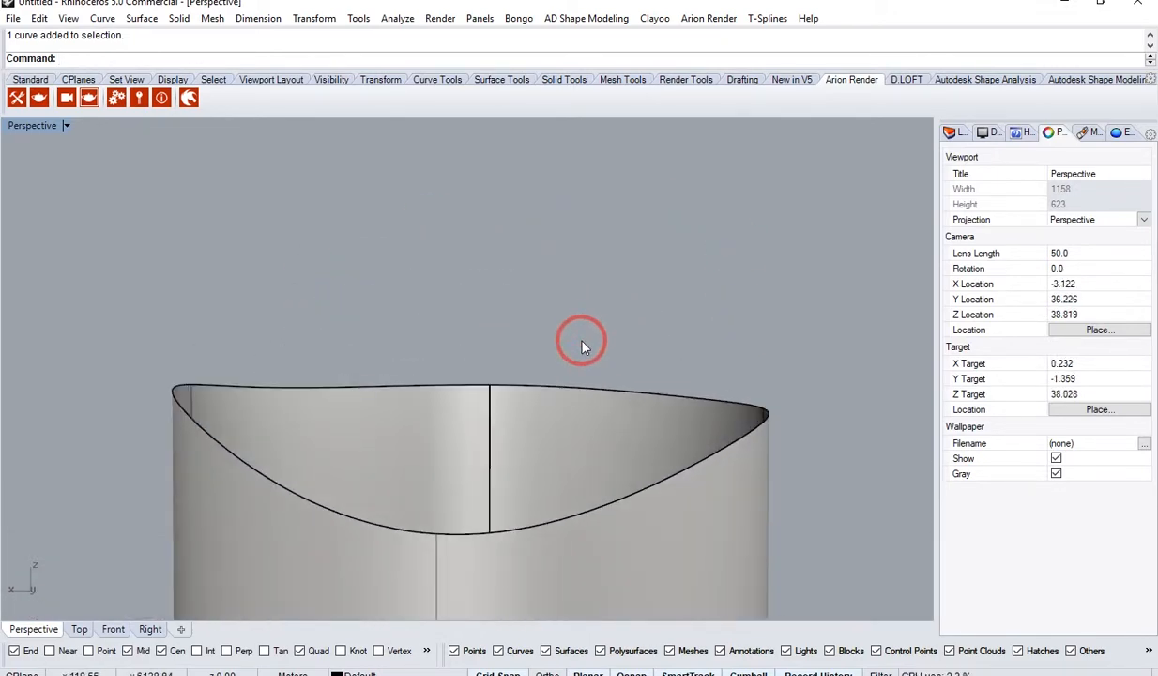
pyautogui.moveTo(582, 340); pyautogui.dragTo(586, 439)
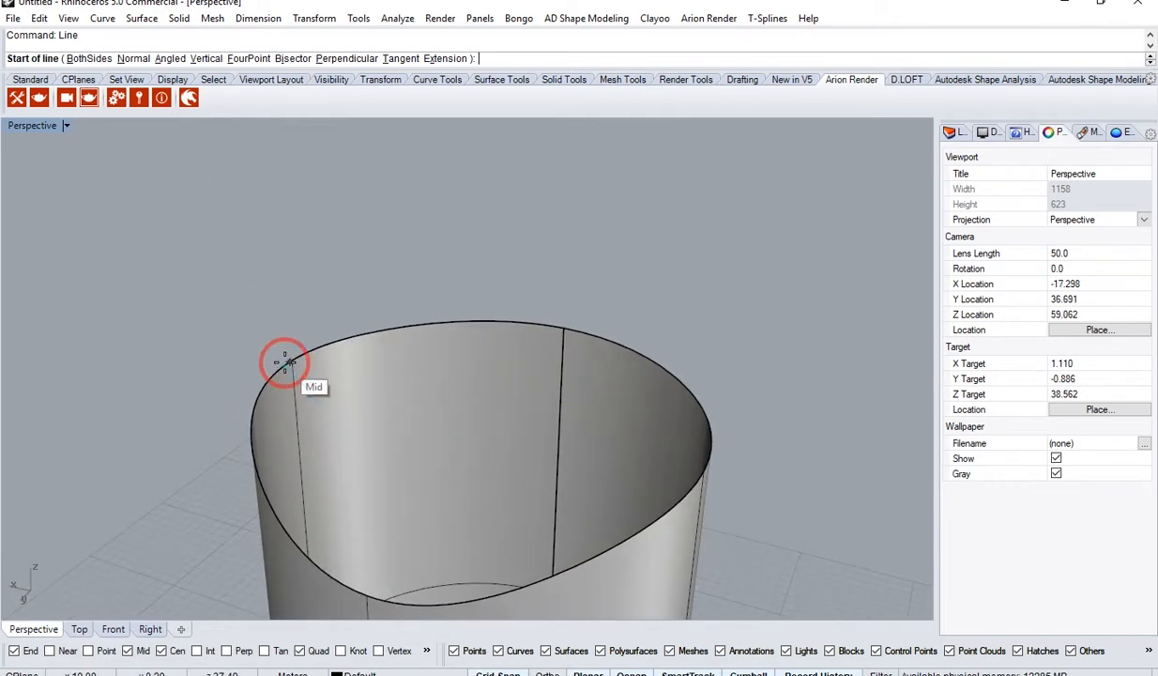
# - Draw a rim-to-rim line, rebuild it to 4 points degree 3, and lift its middle into an arch
pyautogui.click(284, 364)
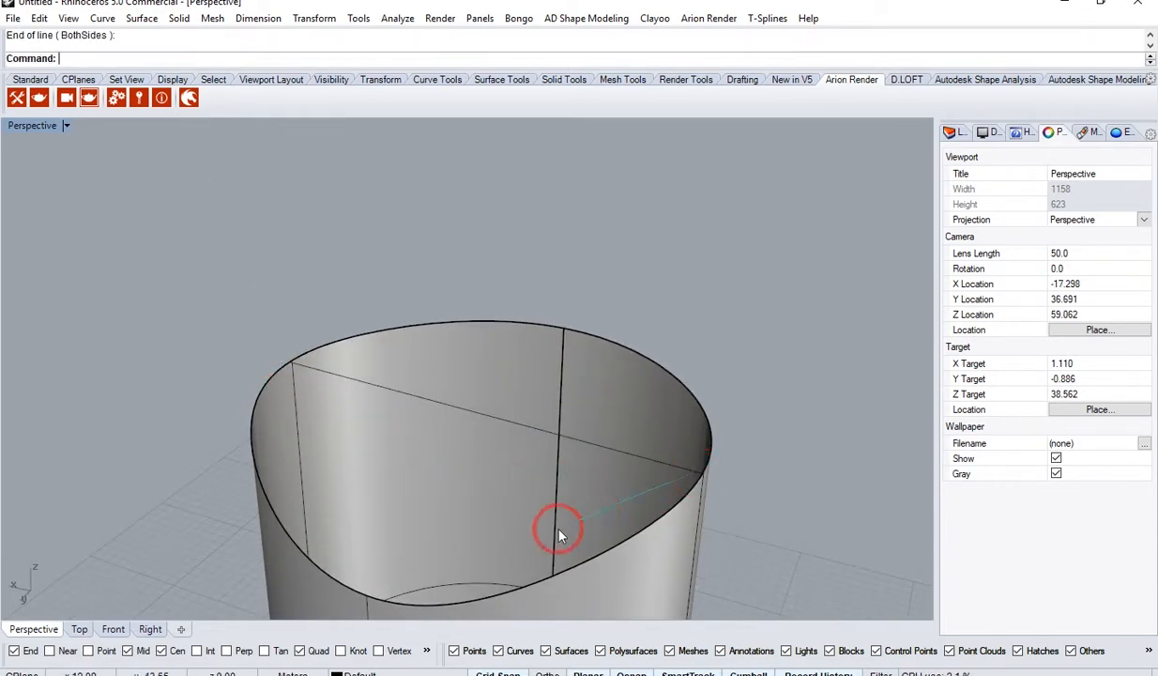
pyautogui.moveTo(558, 530); pyautogui.dragTo(441, 479)
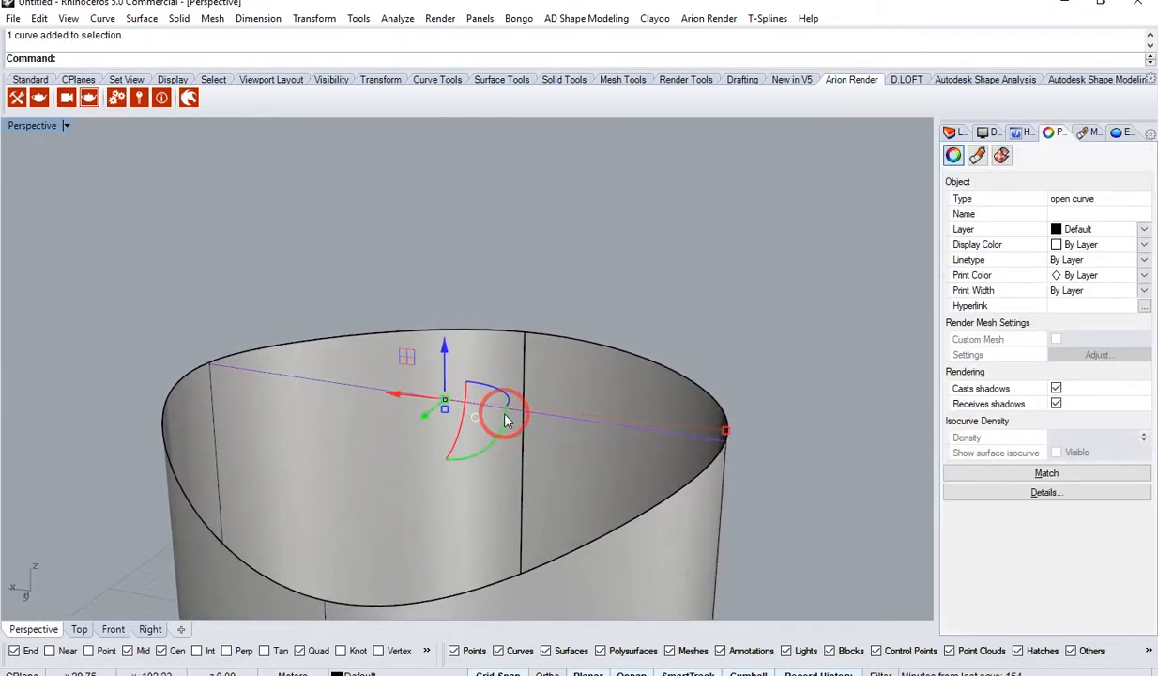
pyautogui.write('Rebuild')
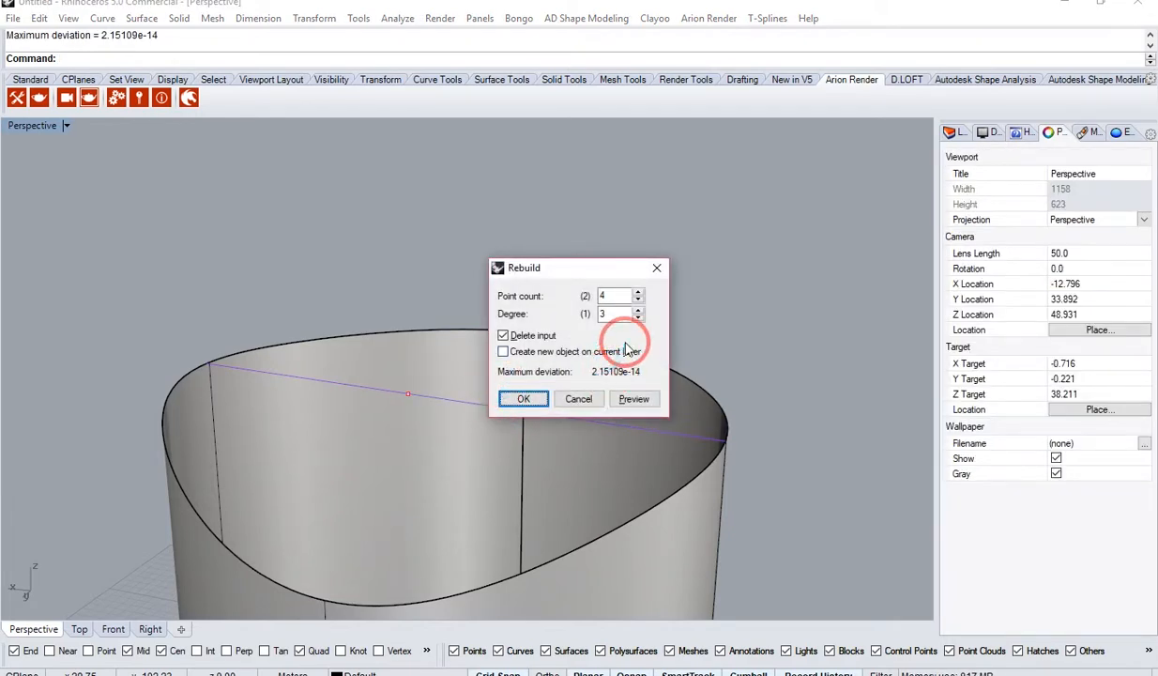
pyautogui.click(522, 398)
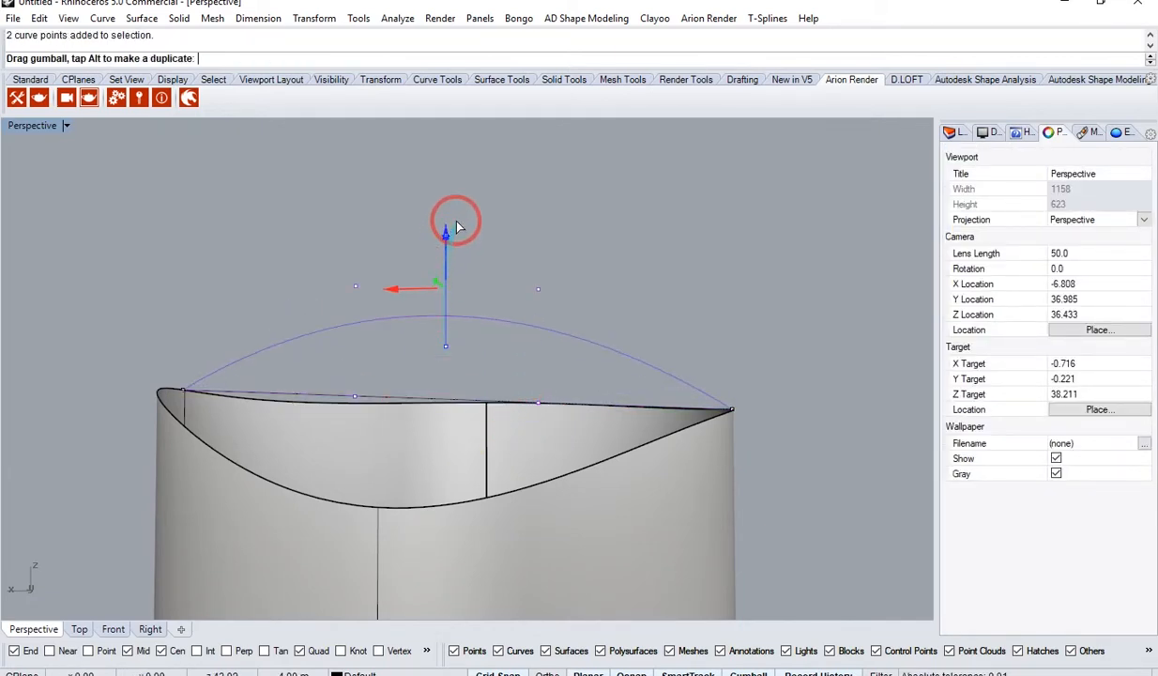
pyautogui.moveTo(455, 225); pyautogui.dragTo(366, 366)
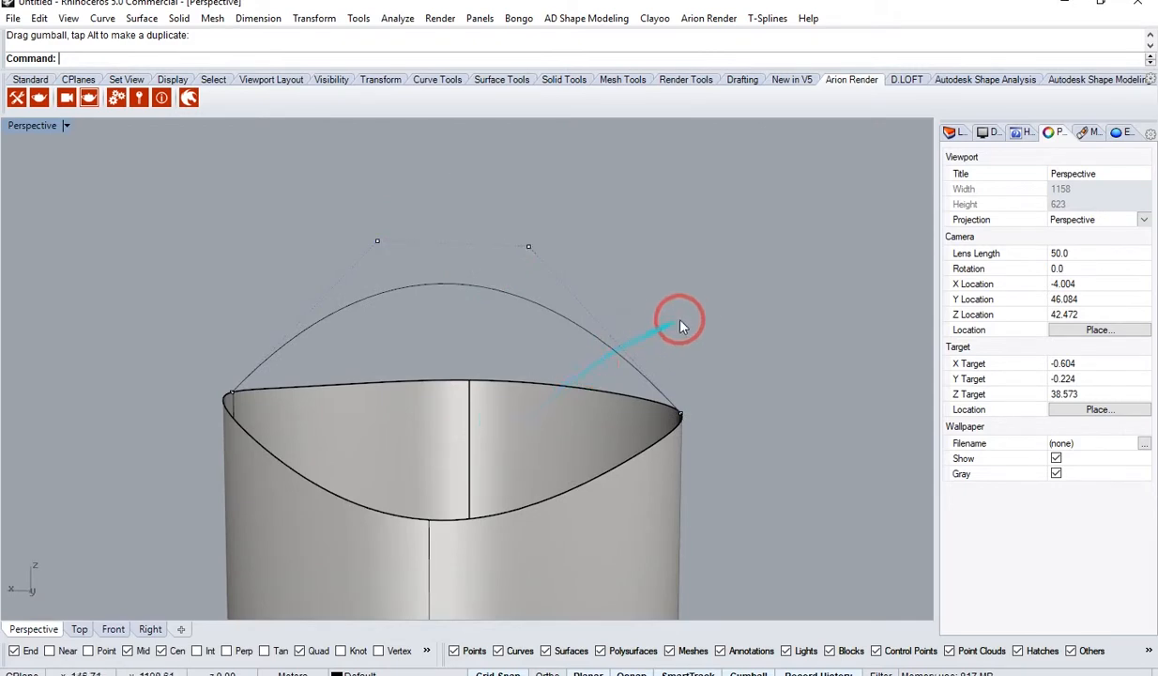
pyautogui.moveTo(680, 324); pyautogui.dragTo(511, 376)
pyautogui.write('Sweep2')
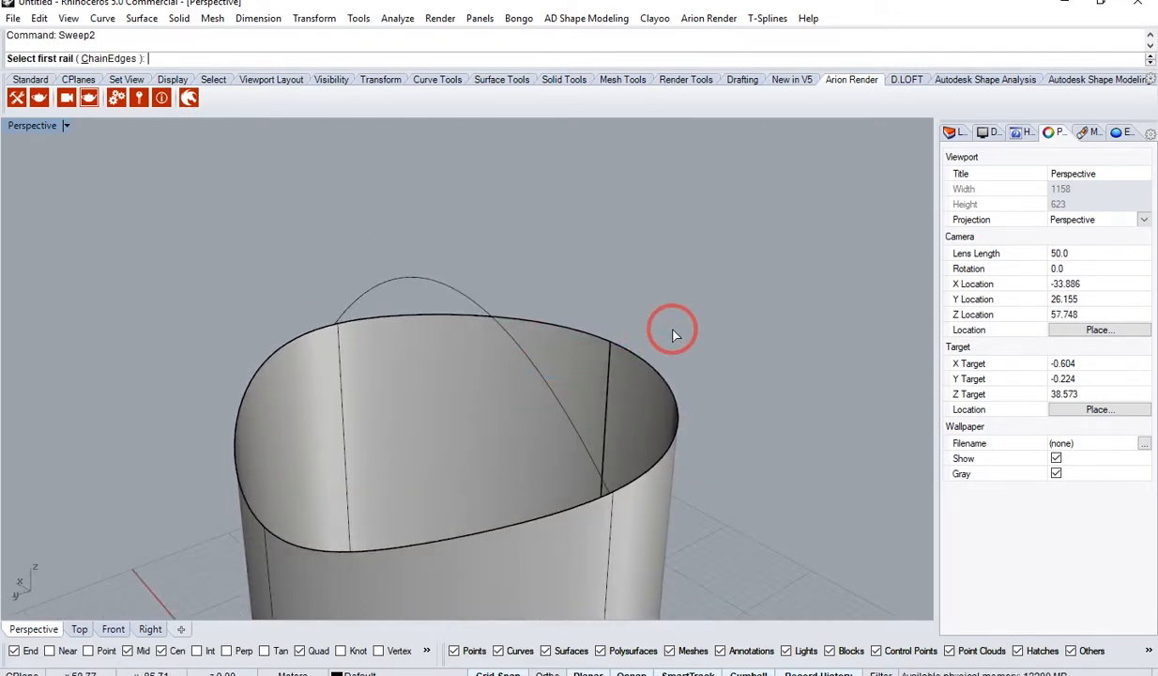
pyautogui.moveTo(283, 544)
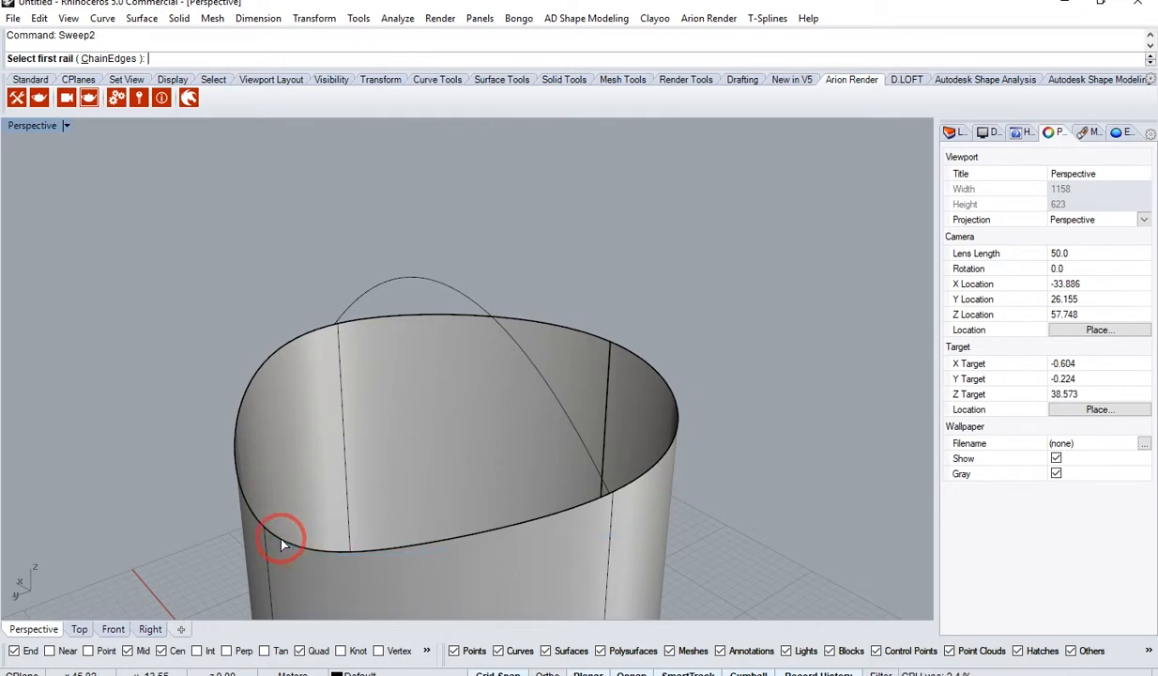
# - Sweep a domed cap over the top using the rim curves and arch as rails
pyautogui.click(284, 547)
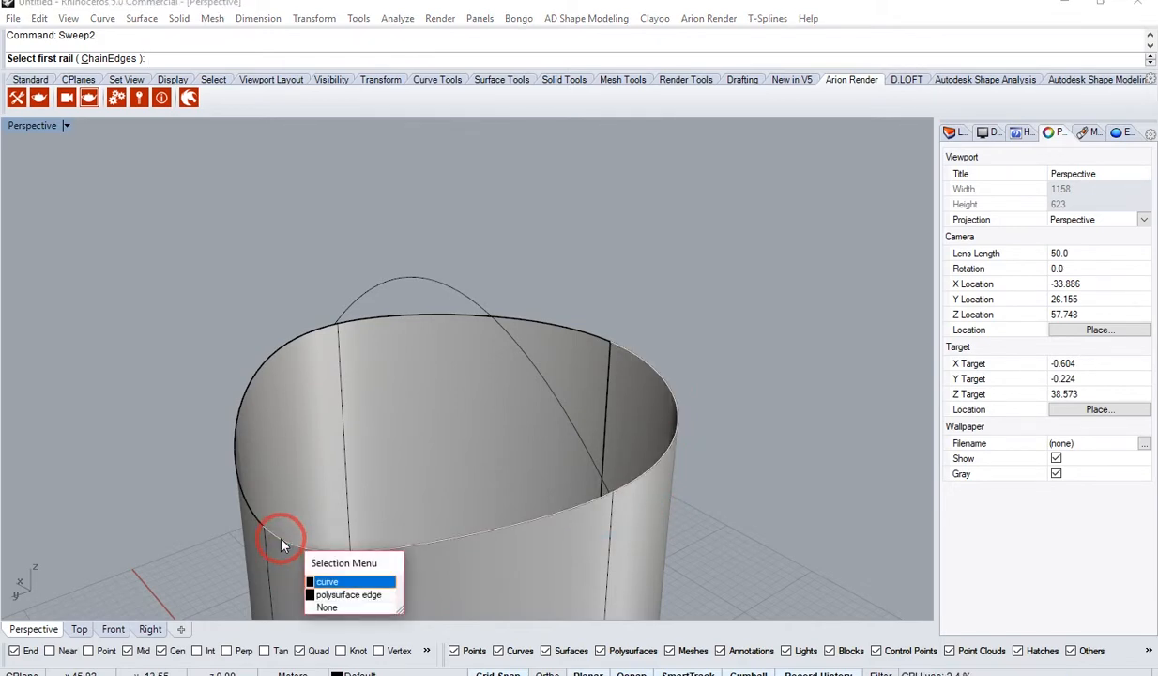
pyautogui.click(326, 582)
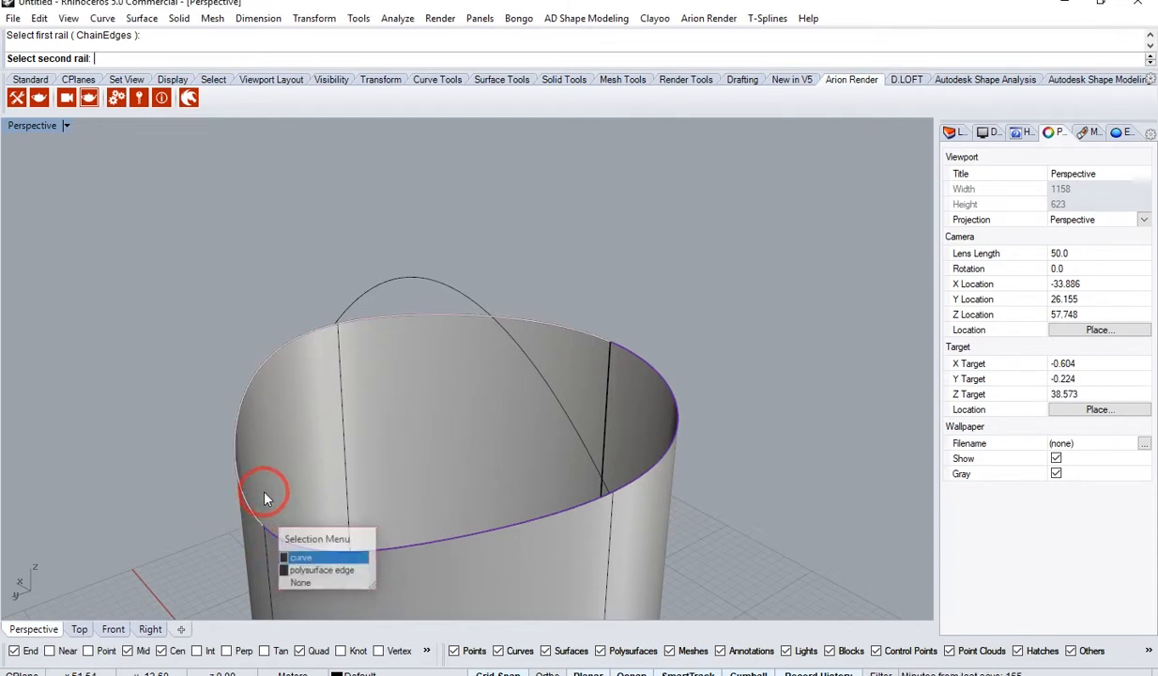
pyautogui.click(300, 556)
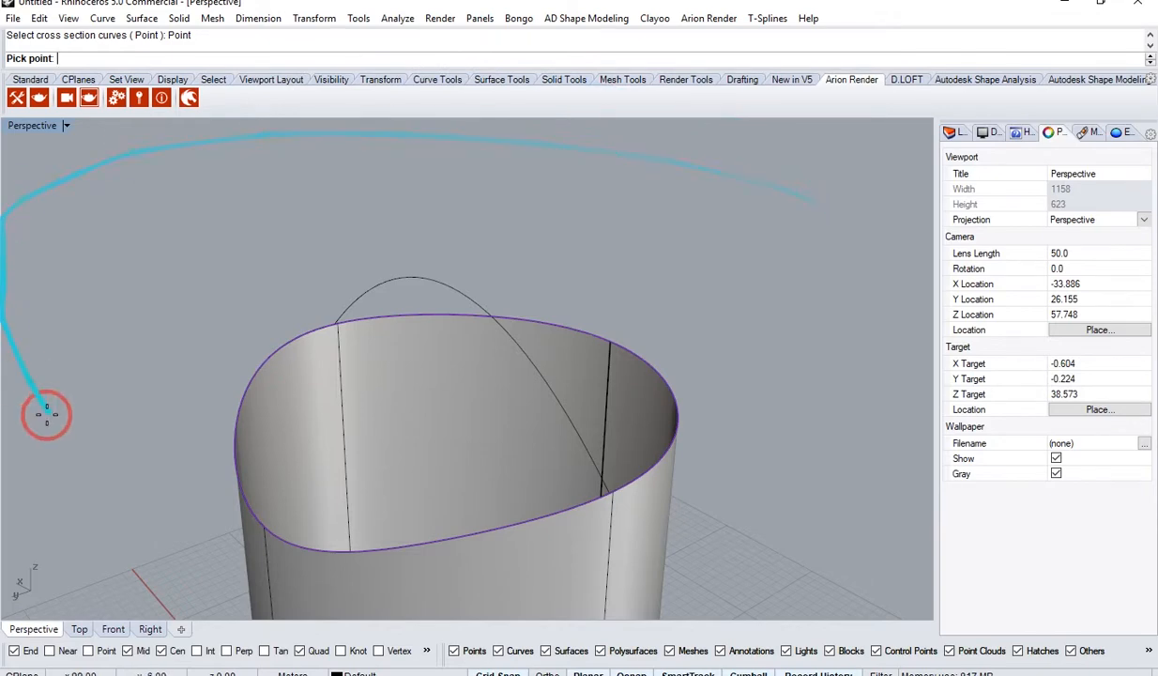
pyautogui.moveTo(264, 522)
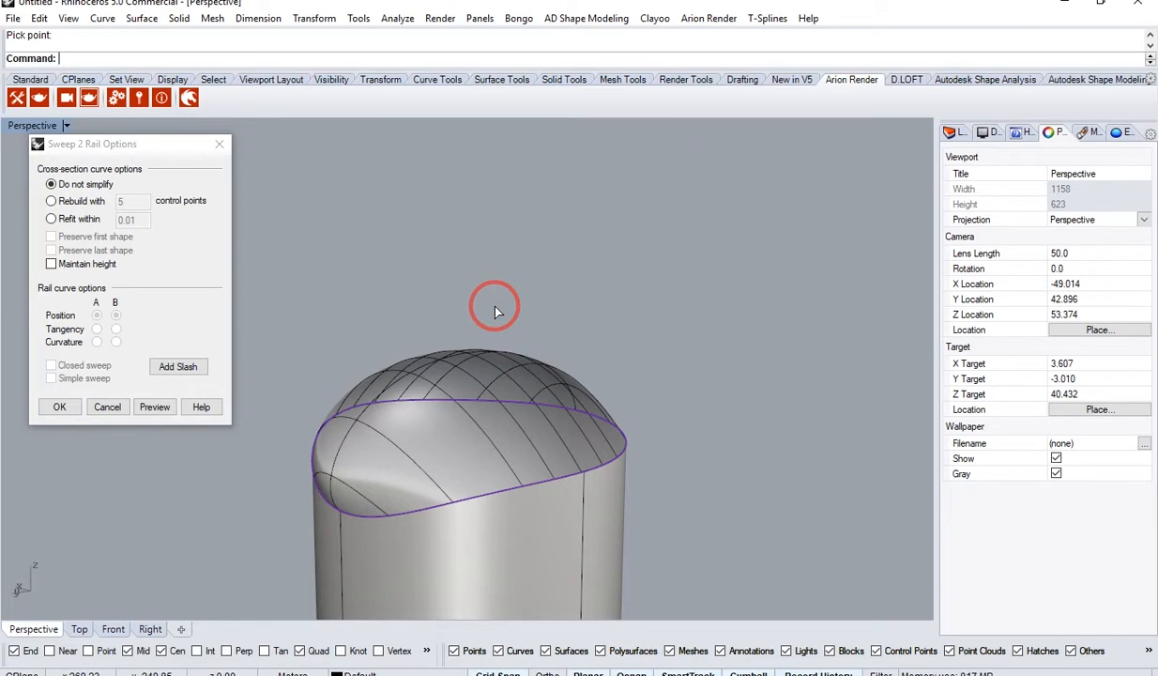
pyautogui.click(59, 407)
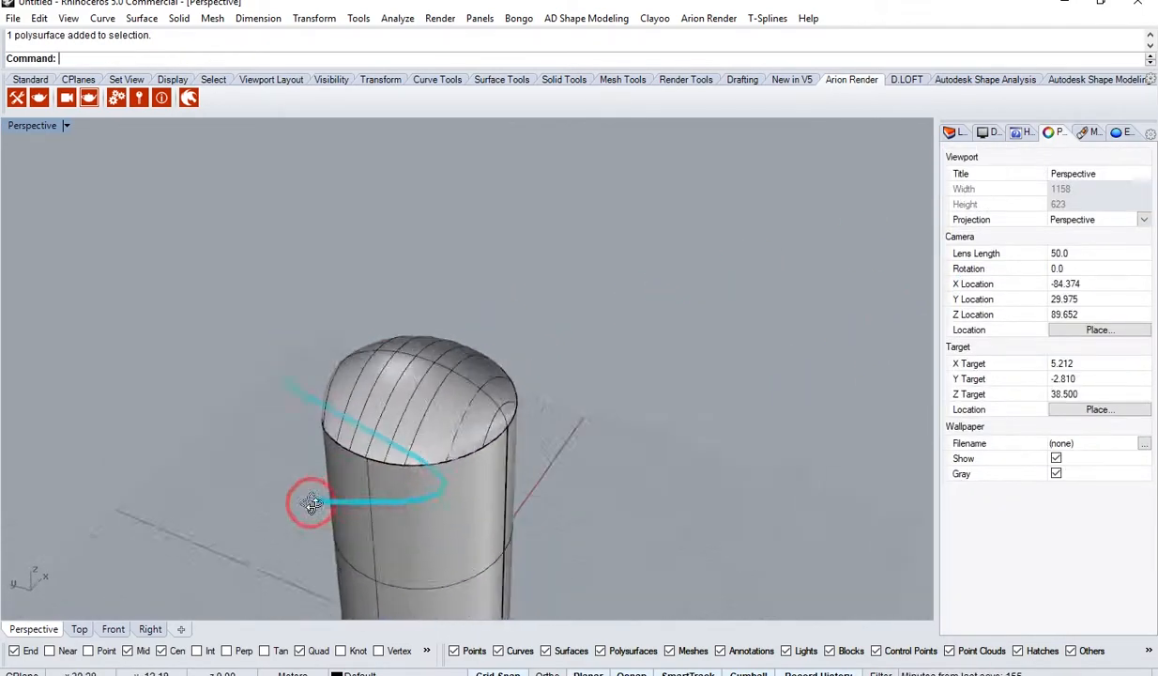
# - Loft a straight-section cap from the top edge curve, then remove that cap
pyautogui.moveTo(312, 504); pyautogui.dragTo(641, 469)
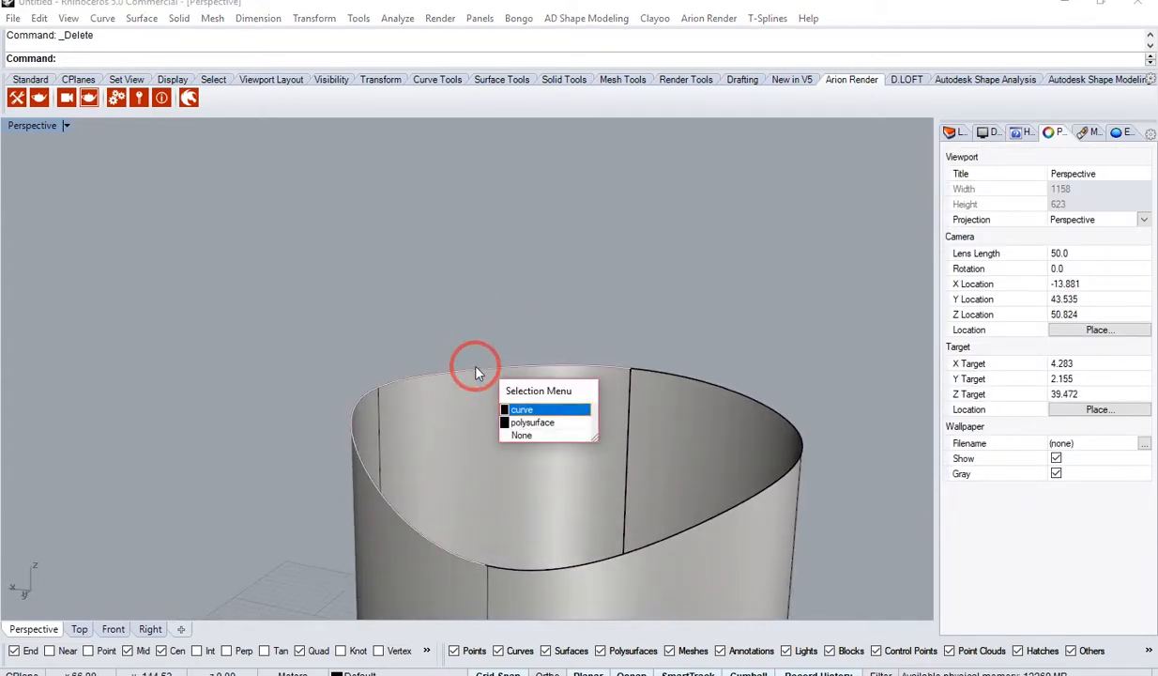
pyautogui.click(521, 409)
pyautogui.write('Loft')
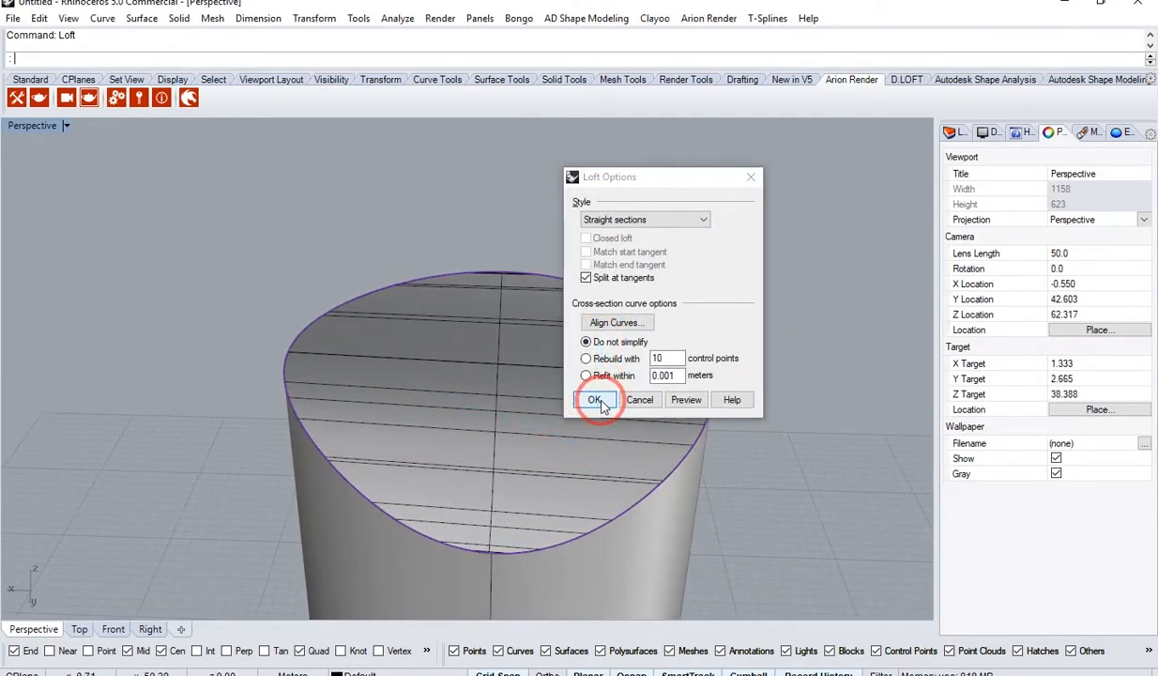
pyautogui.click(595, 399)
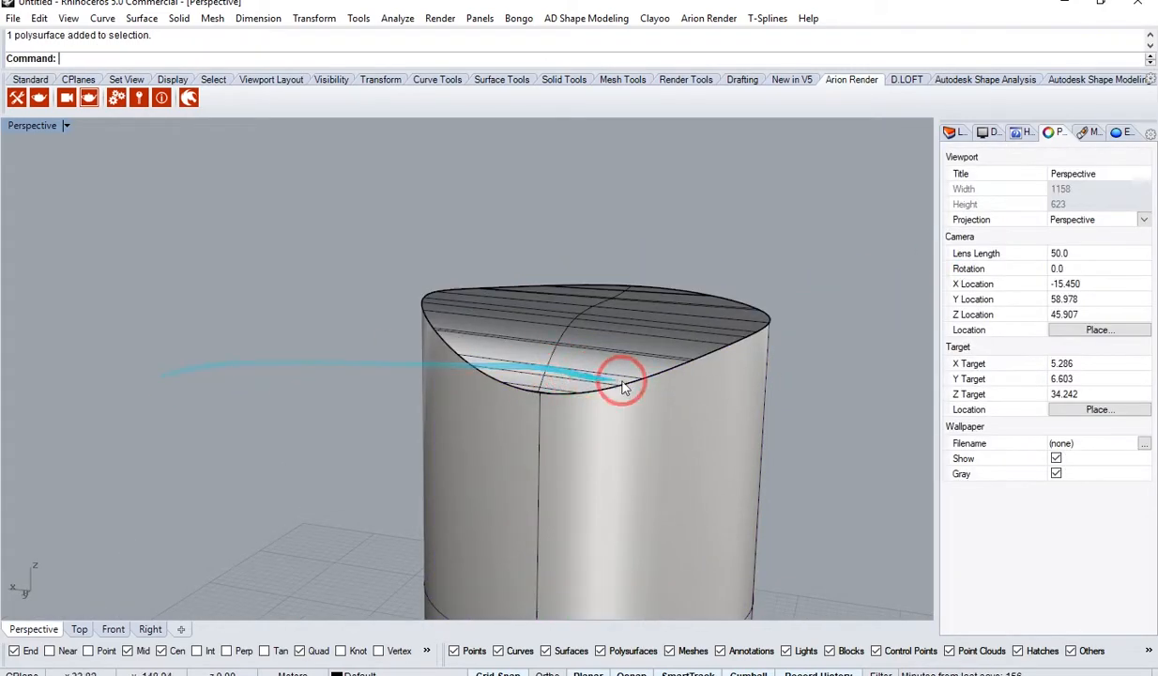
pyautogui.press('ctrl+z')
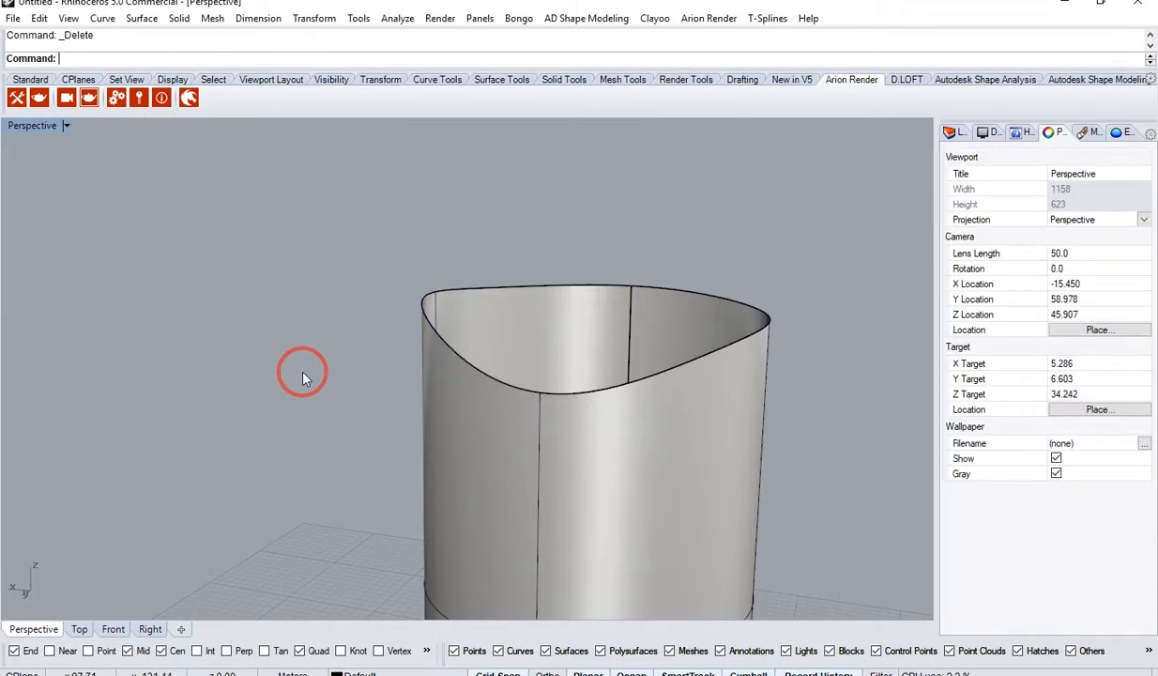
# - Cap the top with a 10-span flat patch without tangency, check closure, then undo it
pyautogui.moveTo(300, 380); pyautogui.dragTo(850, 422)
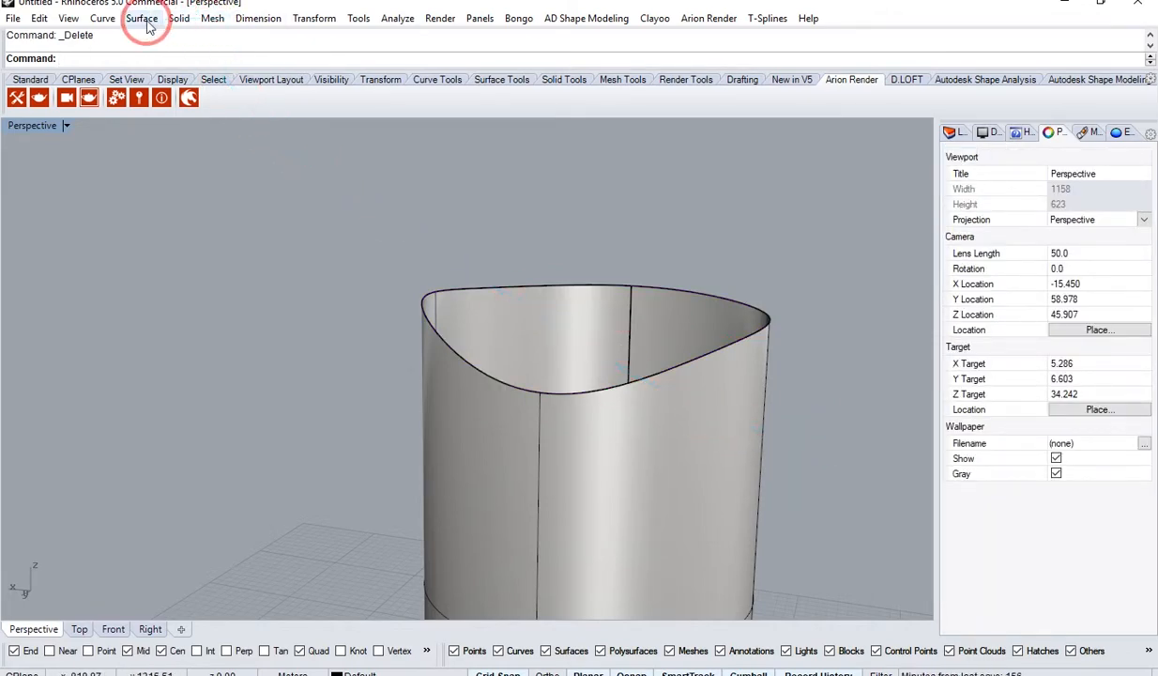
pyautogui.click(141, 18)
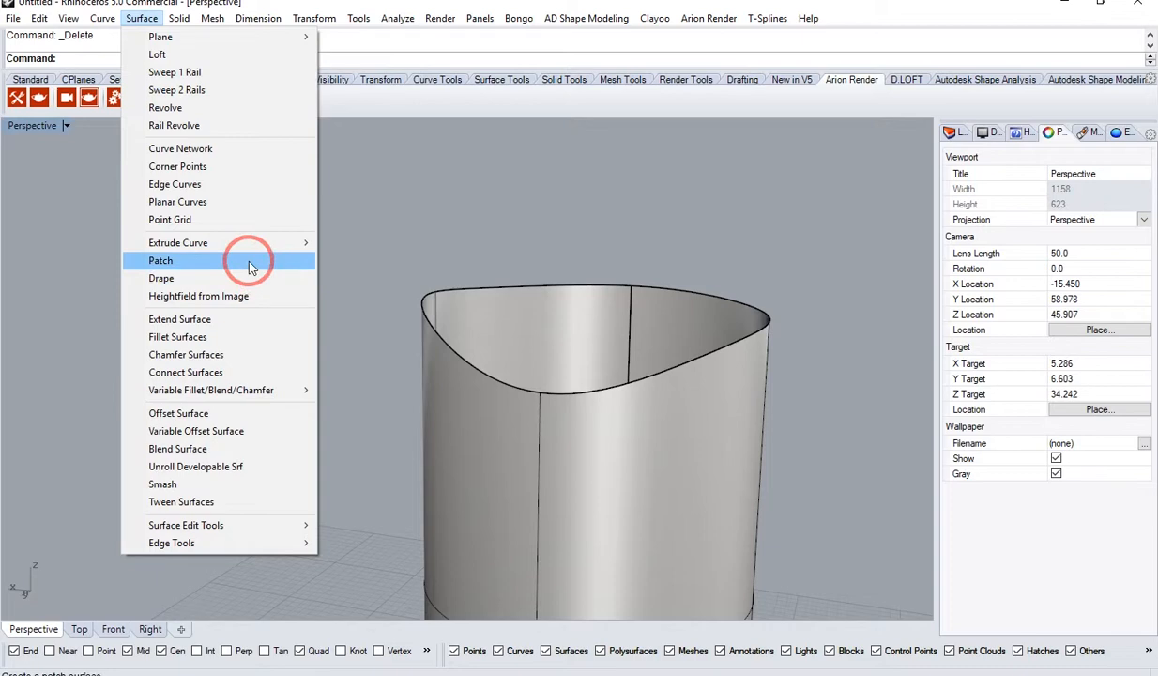
pyautogui.click(159, 260)
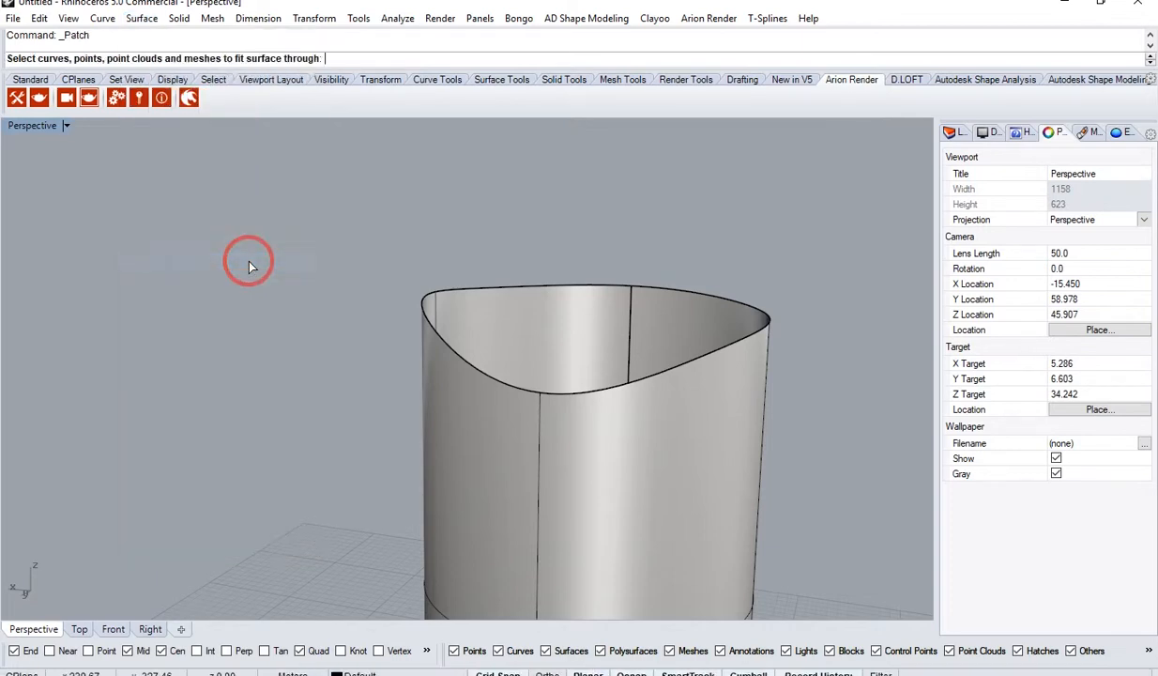
pyautogui.moveTo(481, 378)
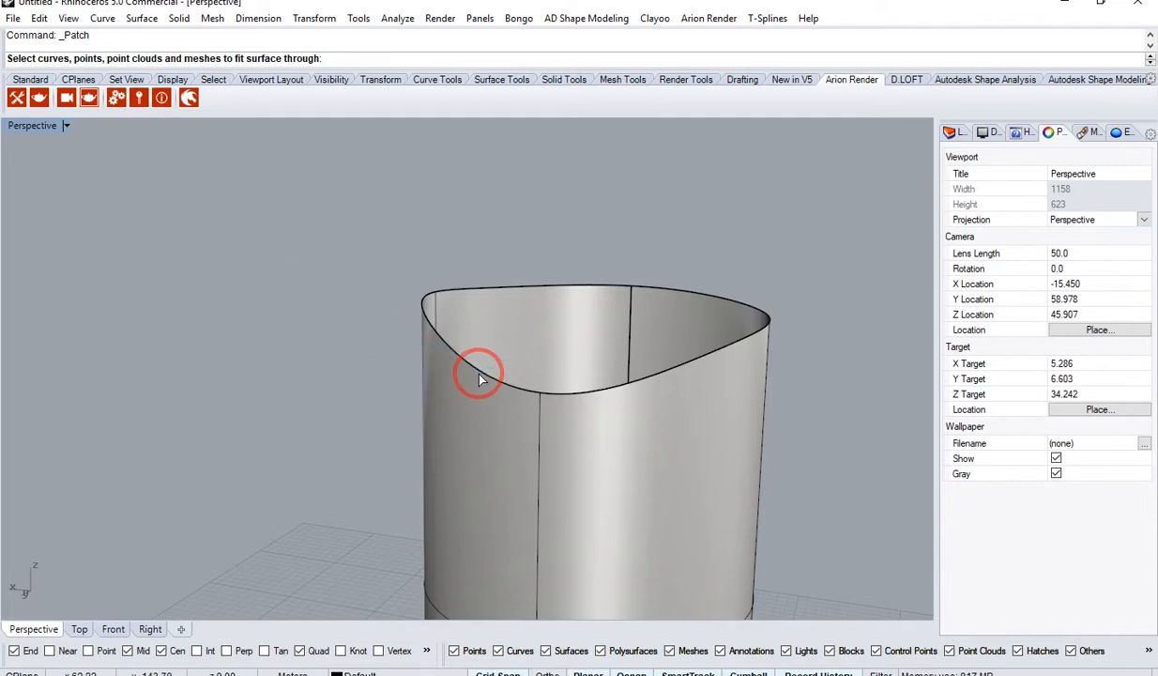
pyautogui.click(480, 373)
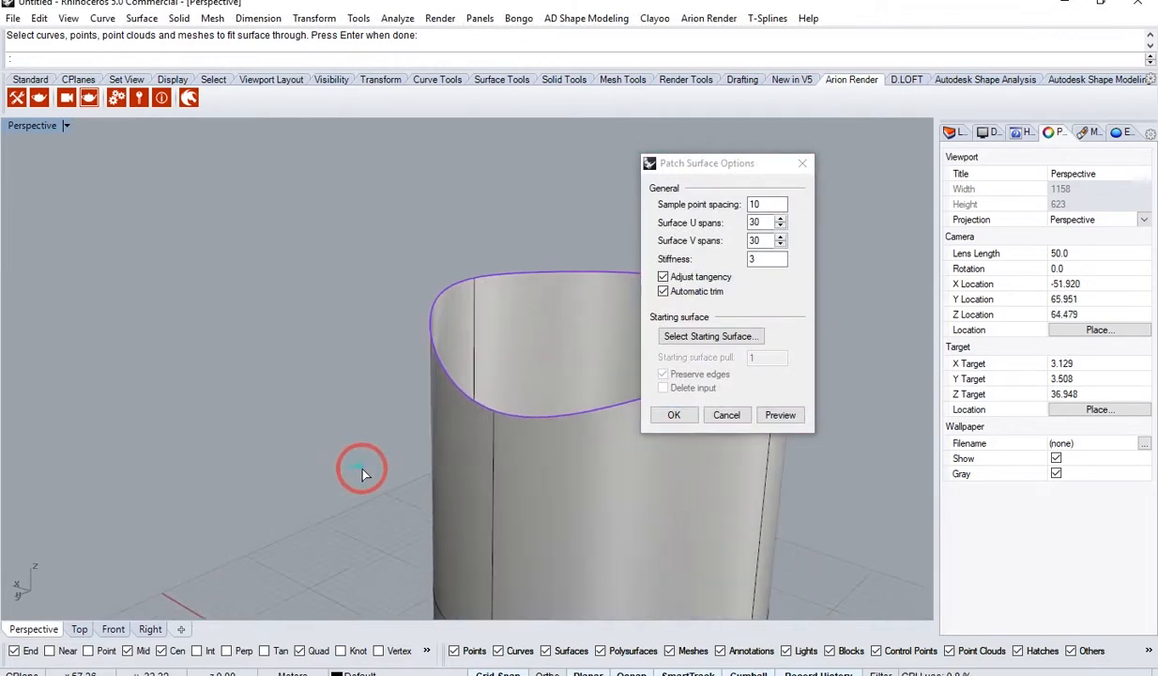
pyautogui.click(760, 221)
pyautogui.write('10')
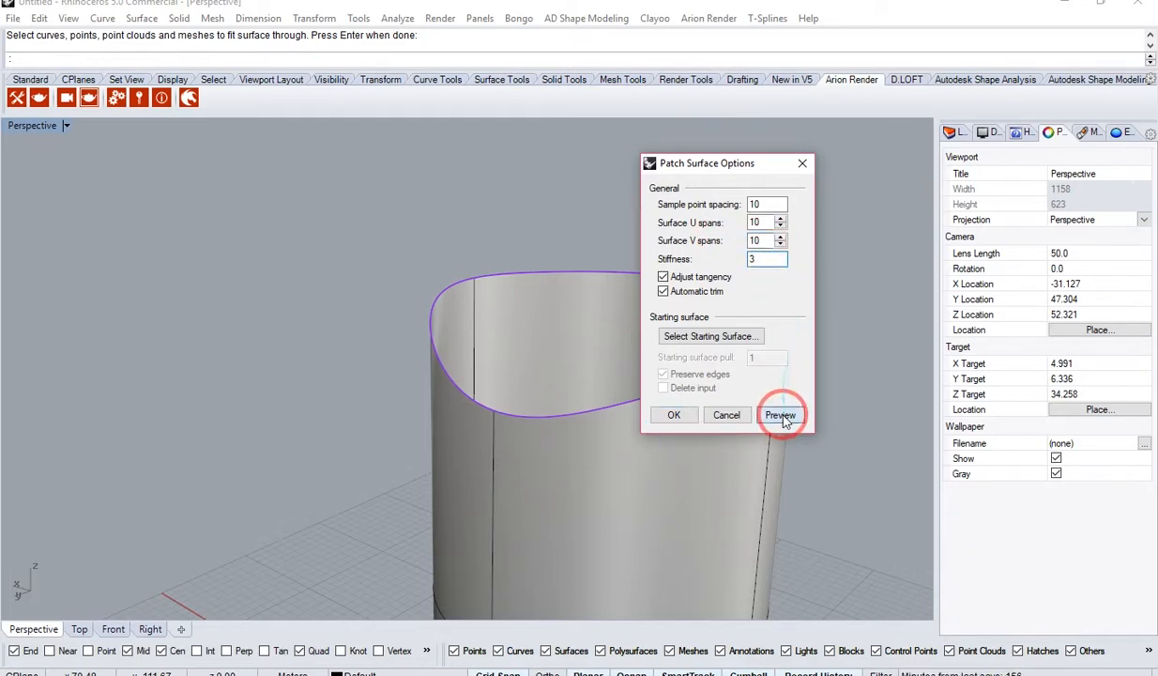
pyautogui.click(780, 415)
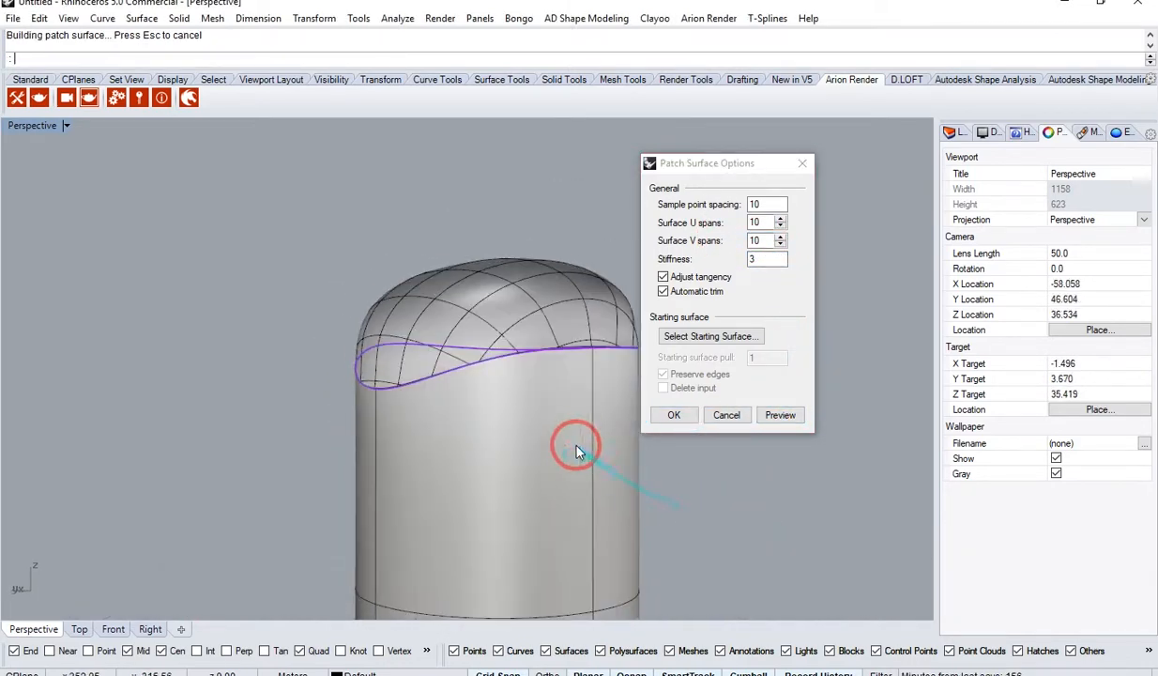
pyautogui.click(664, 276)
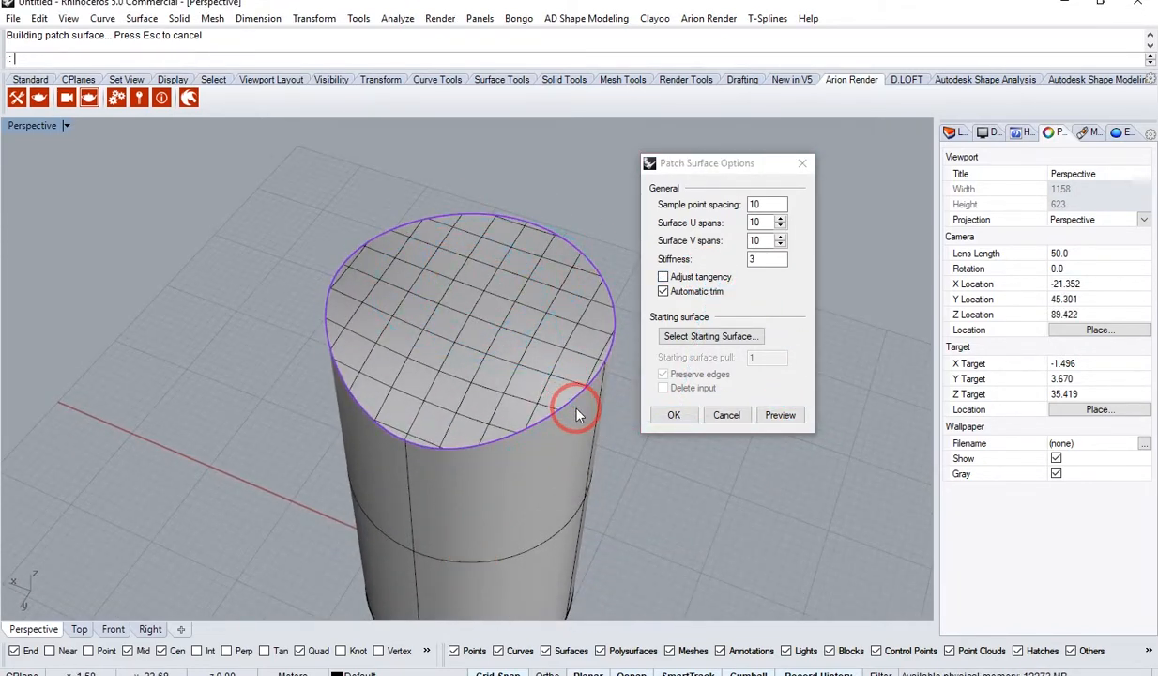
pyautogui.click(673, 415)
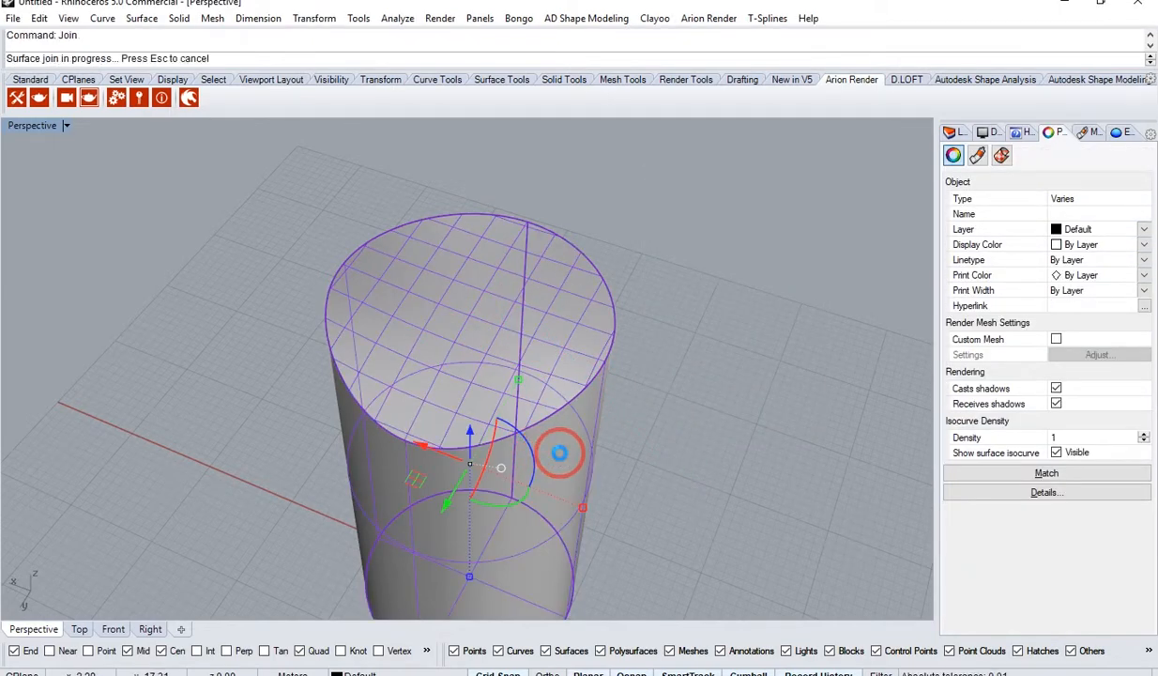
pyautogui.click(560, 454)
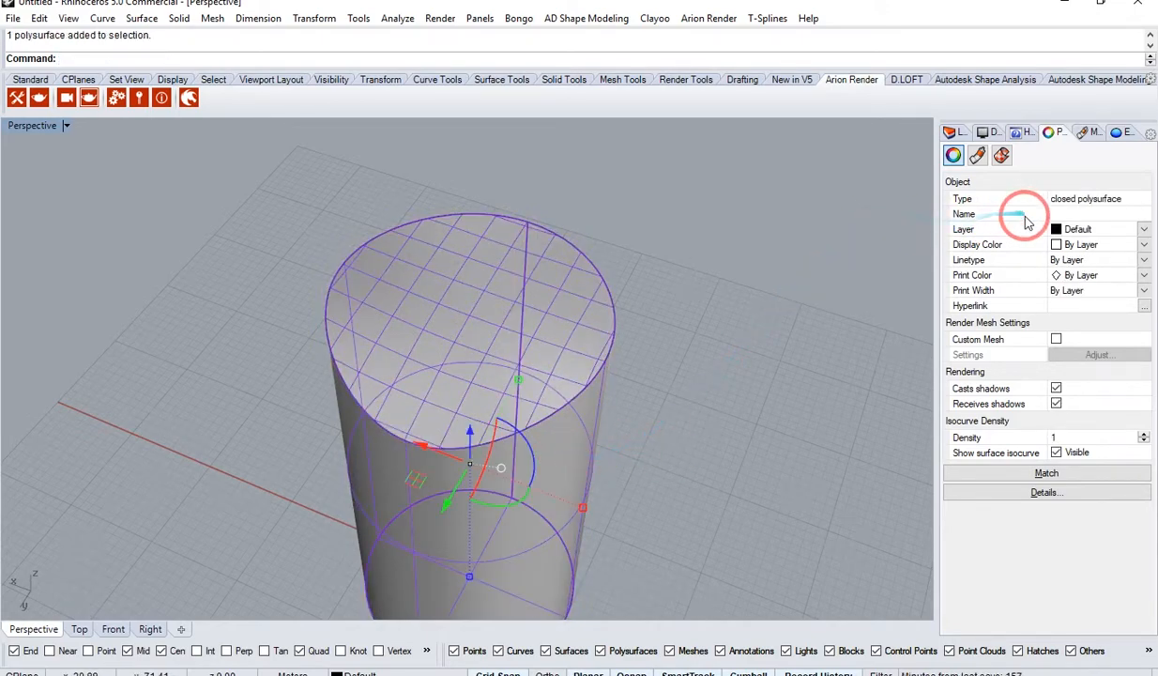
pyautogui.moveTo(1108, 216)
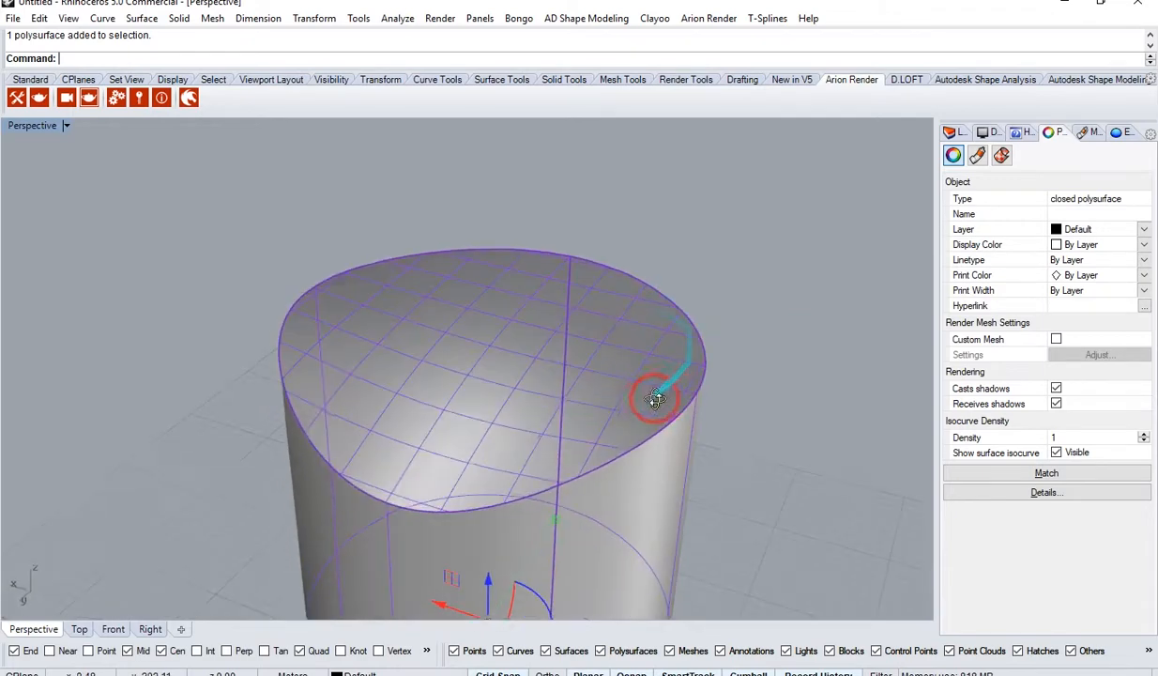
pyautogui.press('ctrl+z')
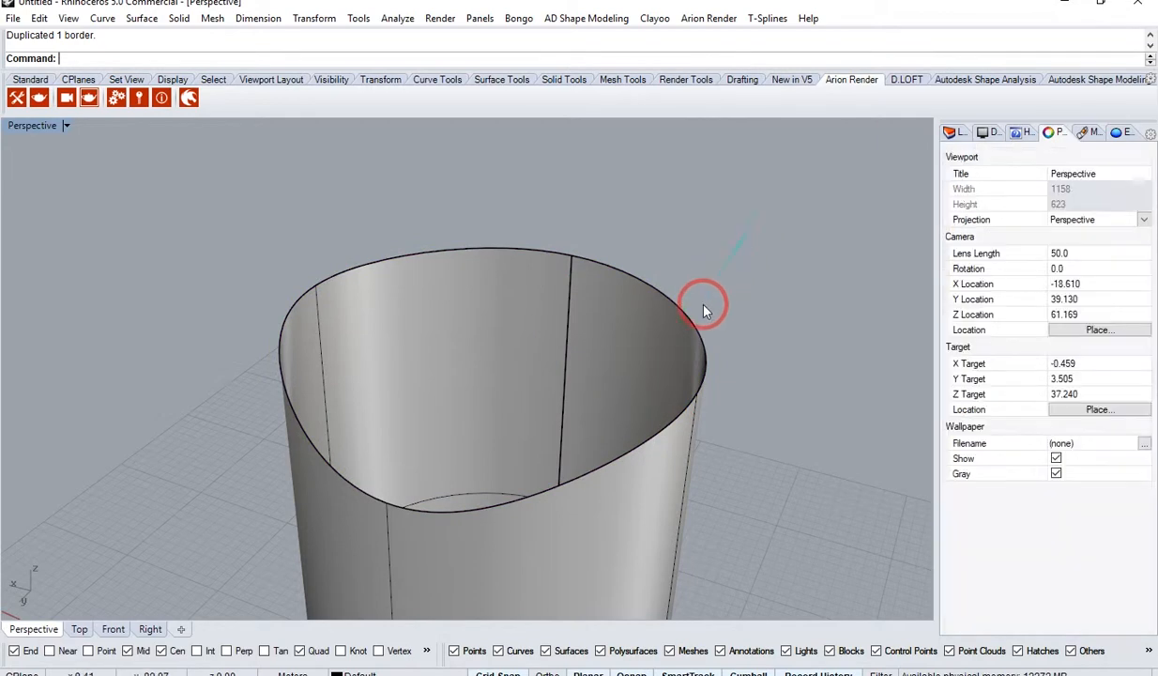
pyautogui.moveTo(1080, 90)
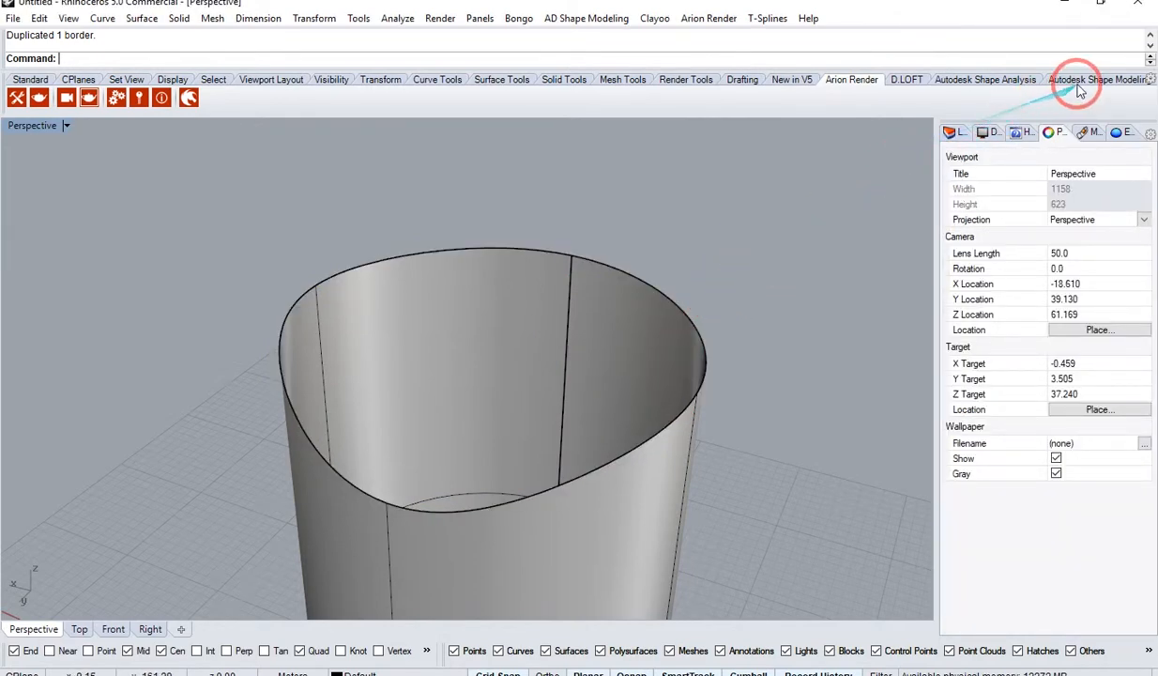
# - Multi Blend a cap across the duplicated top border and select the closed model
pyautogui.click(1099, 79)
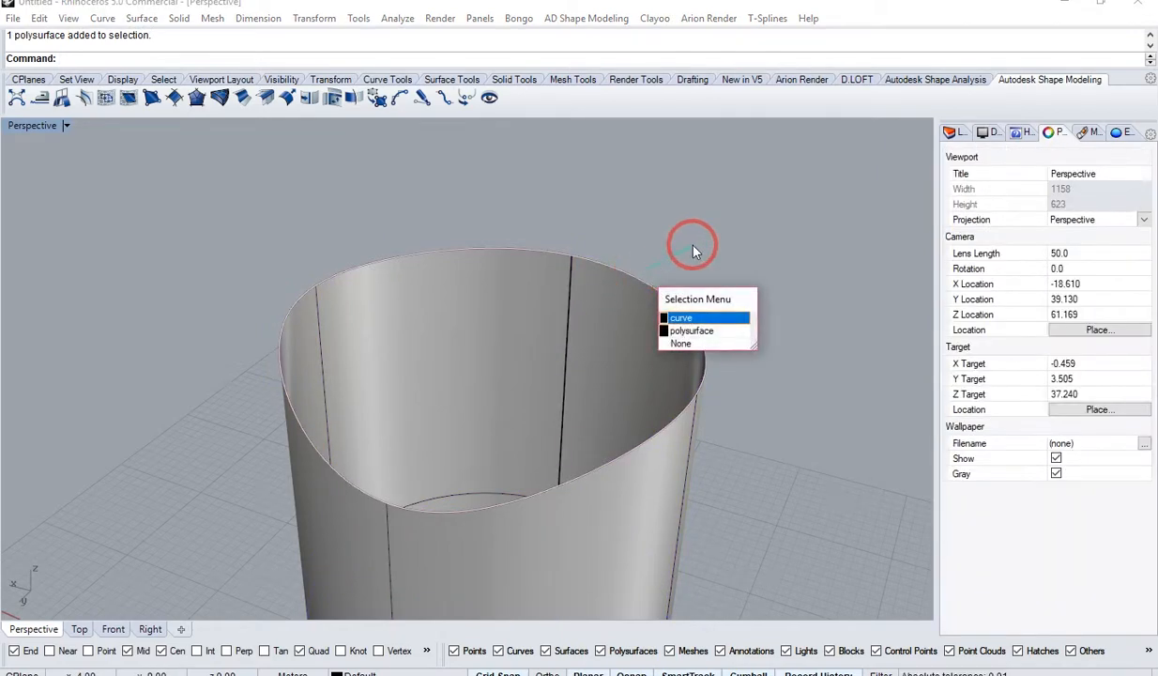
pyautogui.click(681, 317)
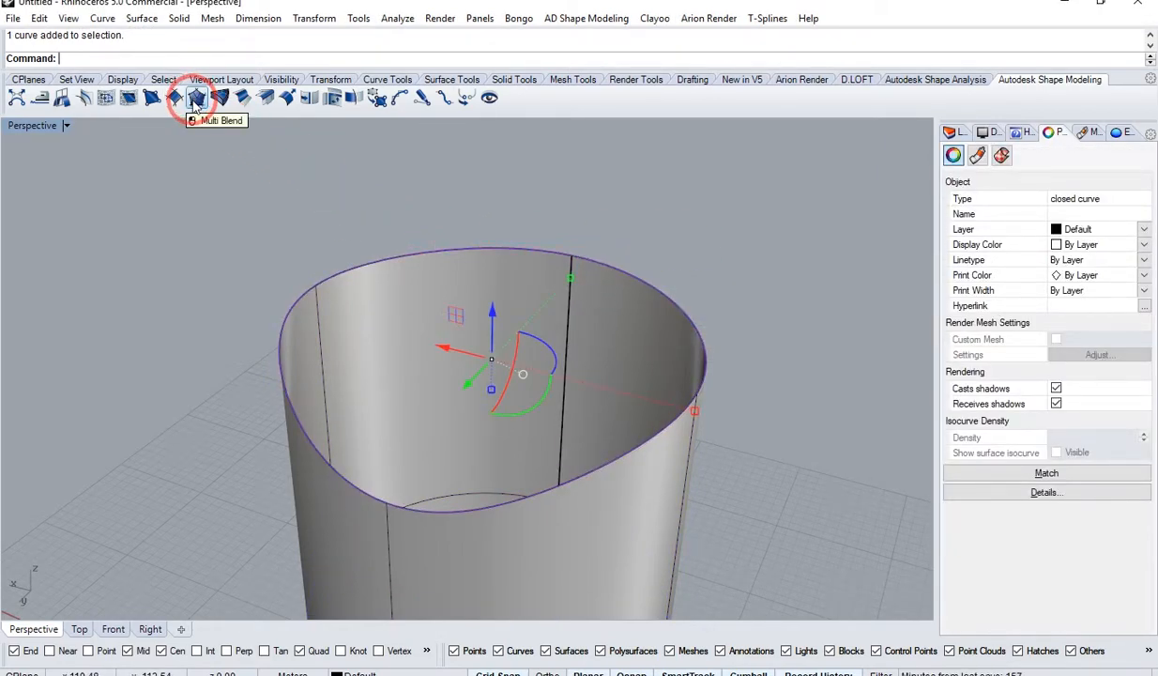
pyautogui.click(194, 97)
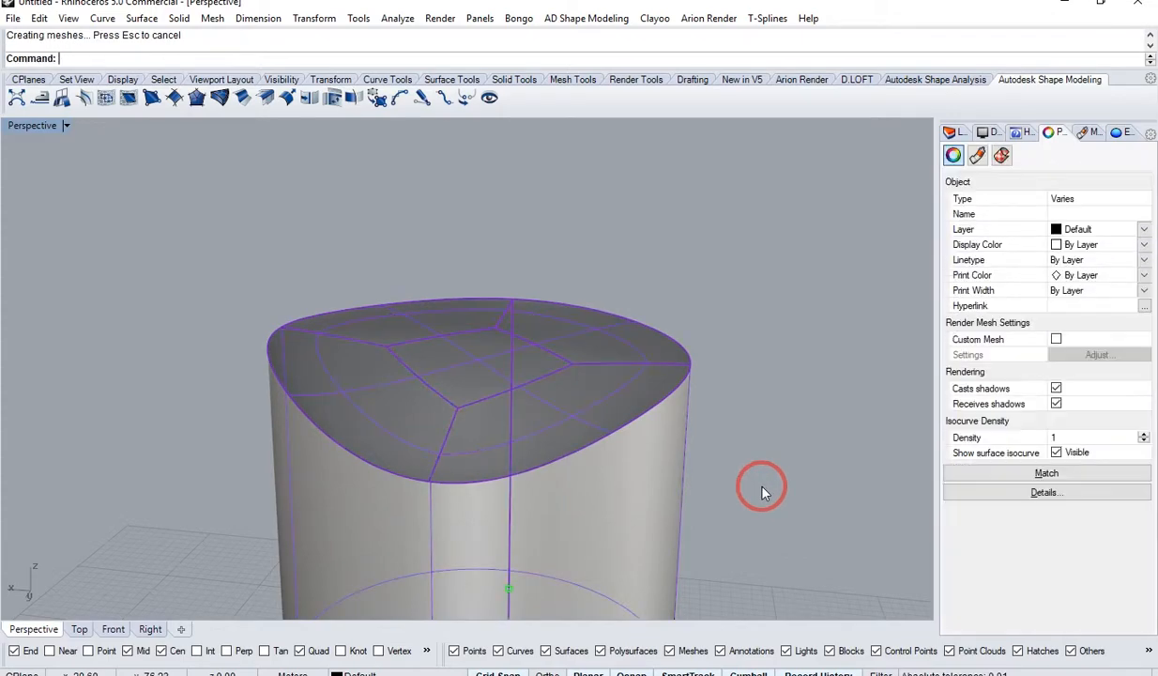
pyautogui.click(469, 423)
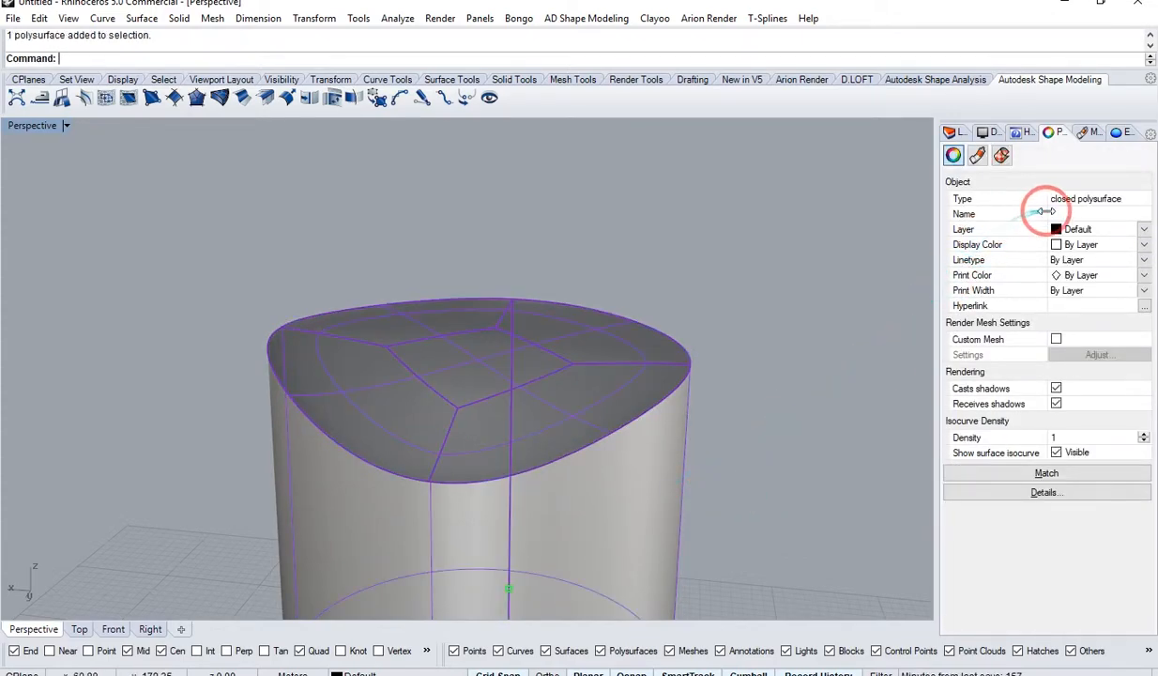
pyautogui.moveTo(795, 424)
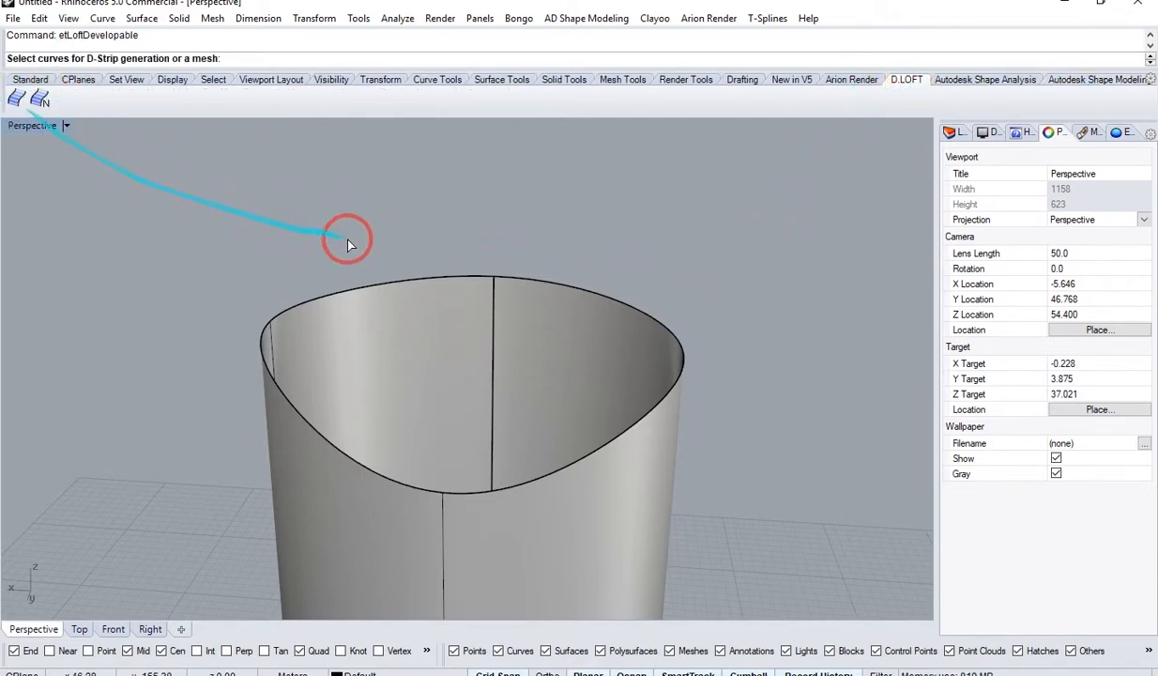
# - Generate a D.LOFT developable strip from the top edge, then select the model to confirm closure
pyautogui.click(488, 300)
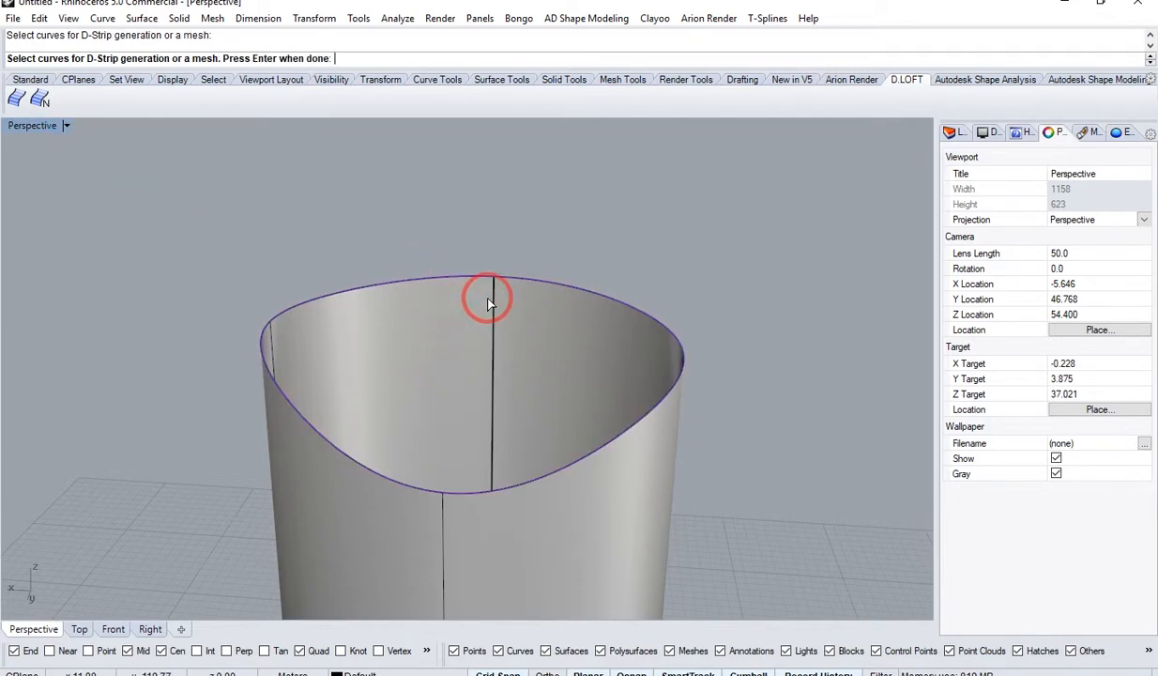
pyautogui.click(489, 291)
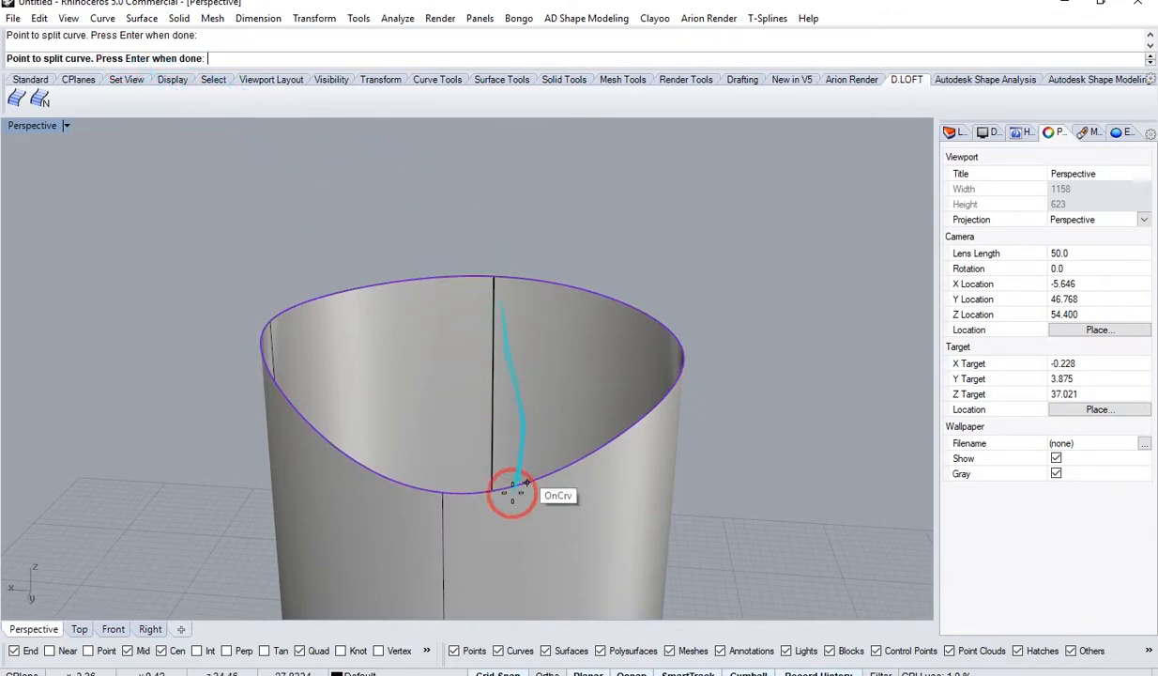
pyautogui.click(514, 488)
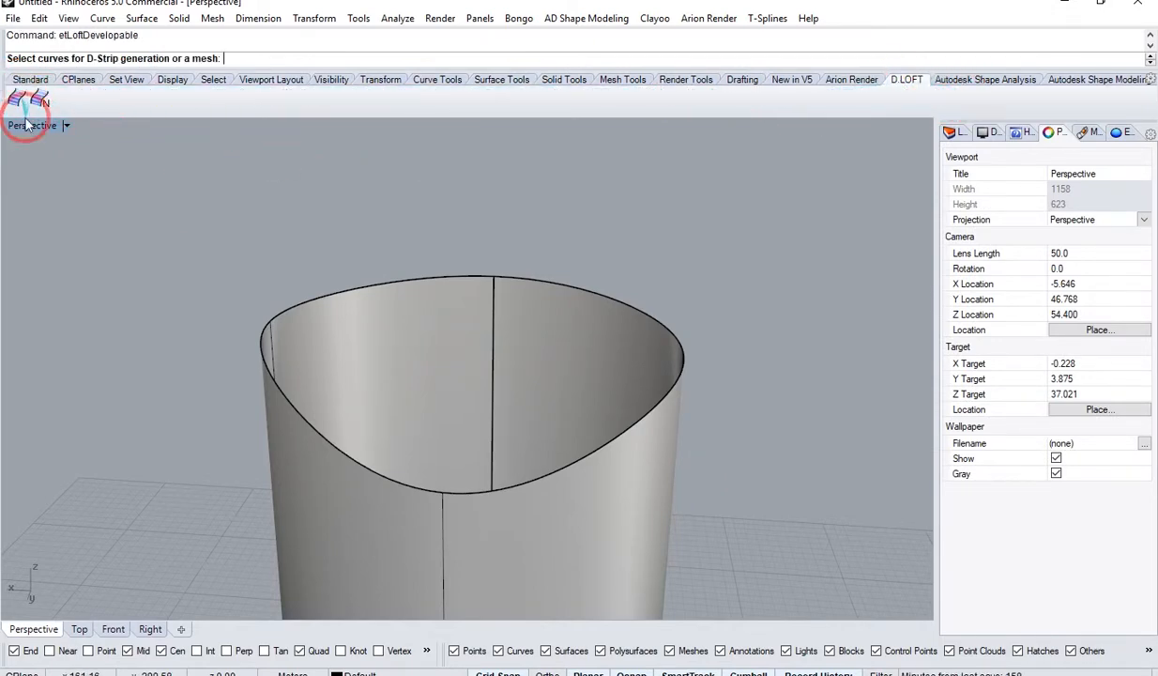
pyautogui.click(549, 286)
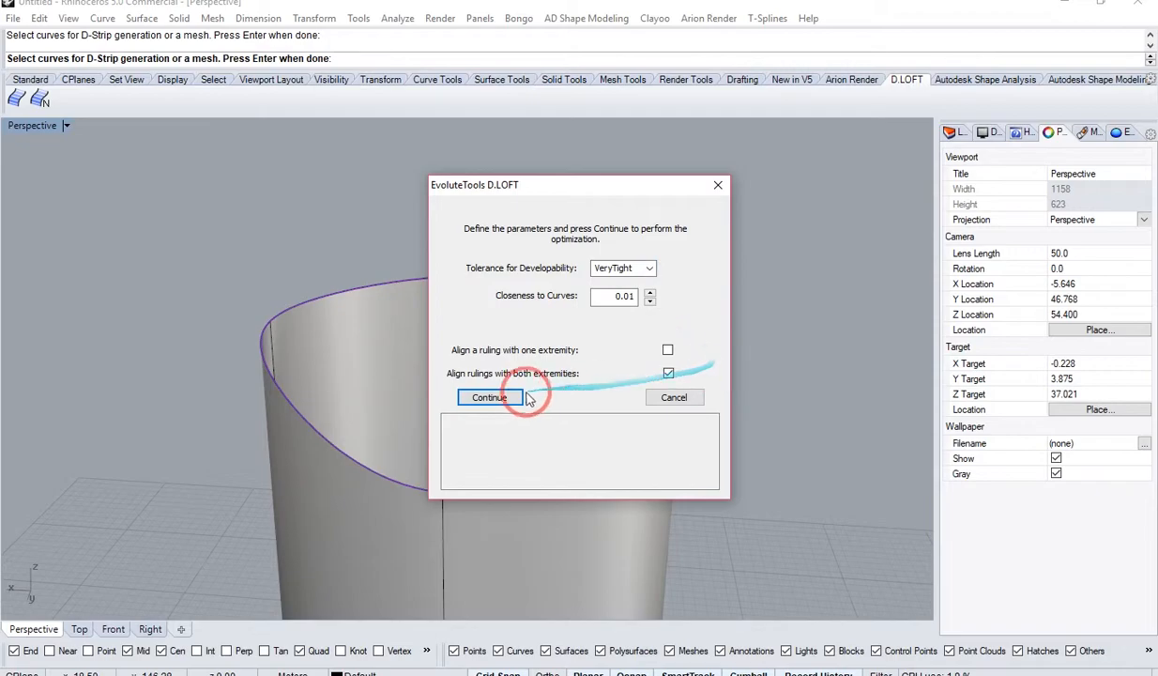
pyautogui.click(489, 397)
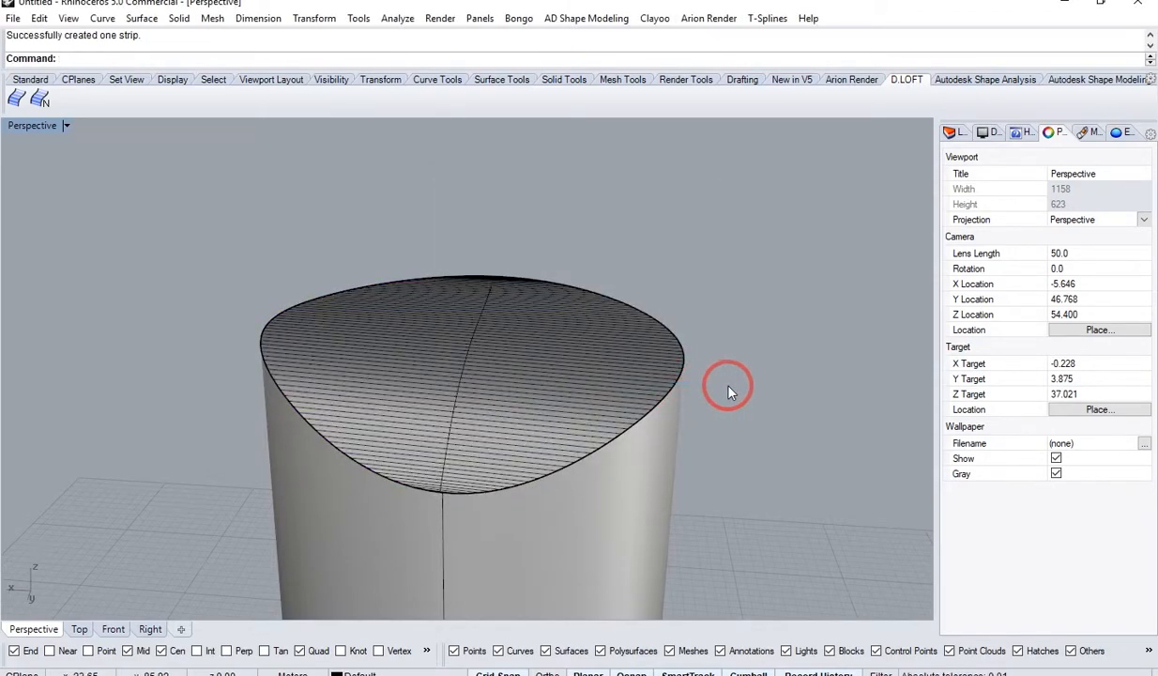
pyautogui.moveTo(732, 390); pyautogui.dragTo(582, 390)
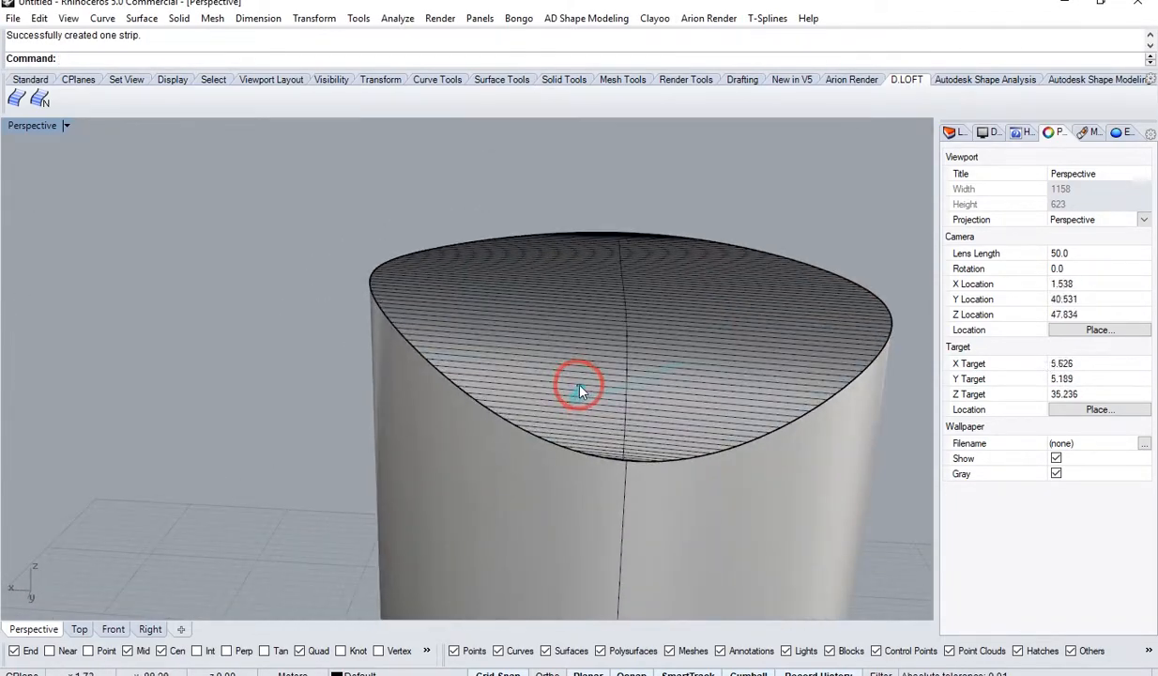
pyautogui.click(728, 573)
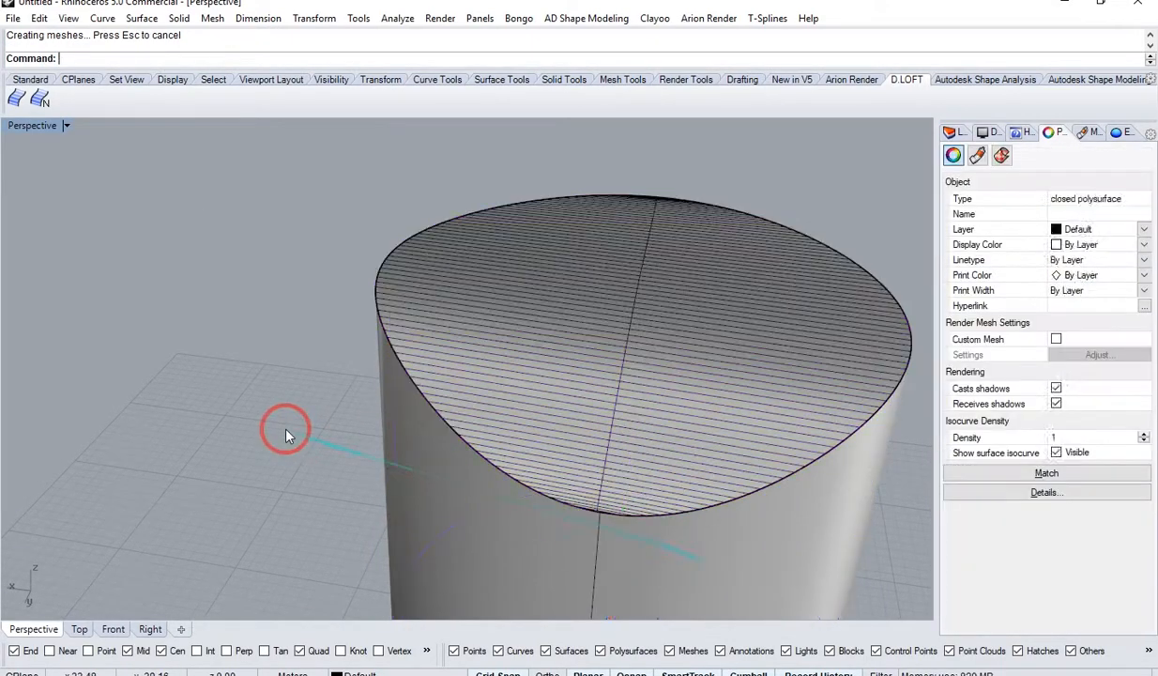
pyautogui.click(487, 249)
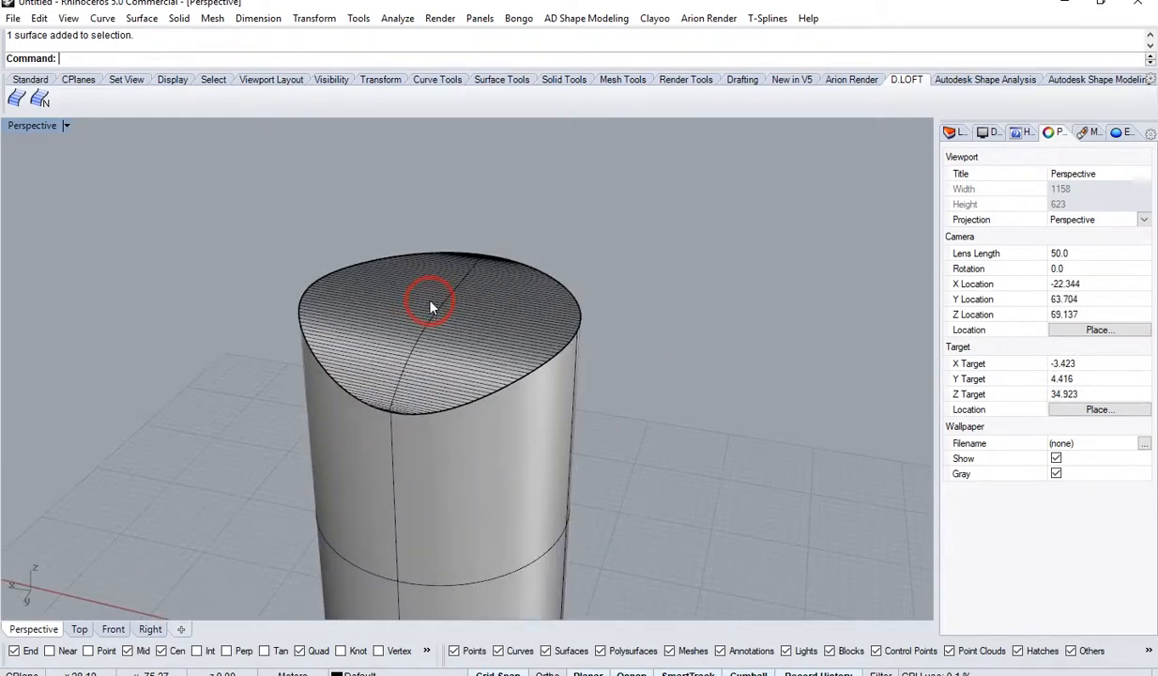
pyautogui.moveTo(432, 308); pyautogui.dragTo(435, 561)
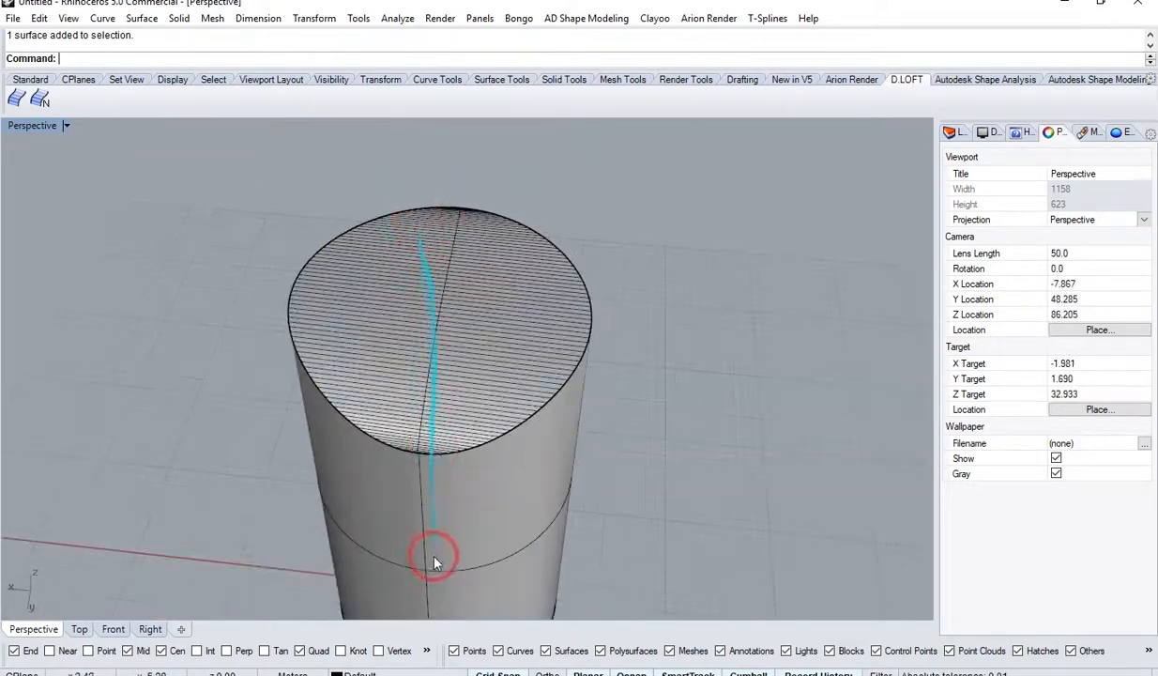